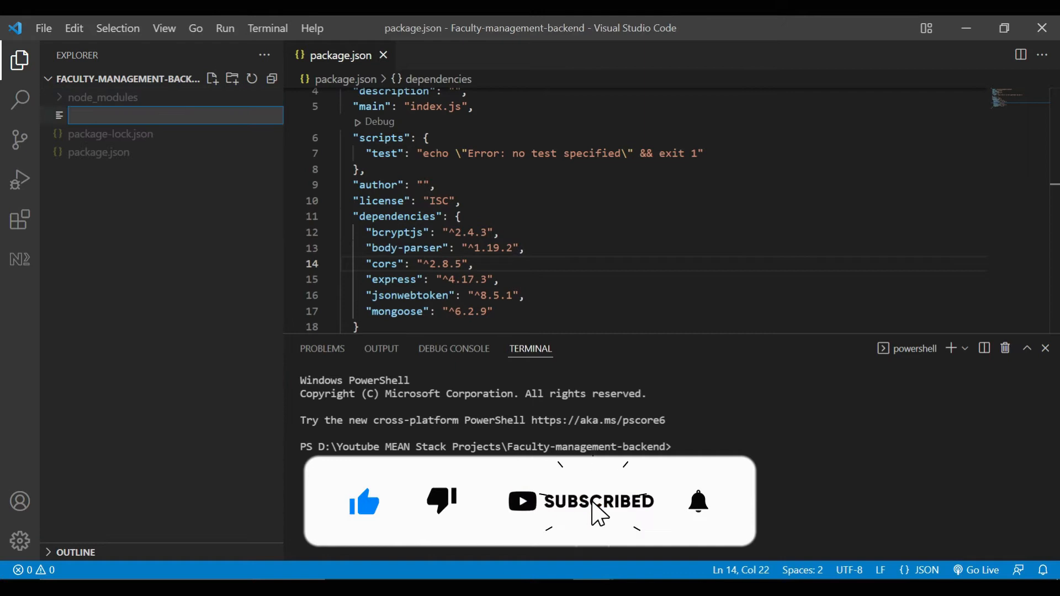
Create a .env file with MONGO_URI=mongodb://localhost:27017/Facultymanagement.
type(".env")
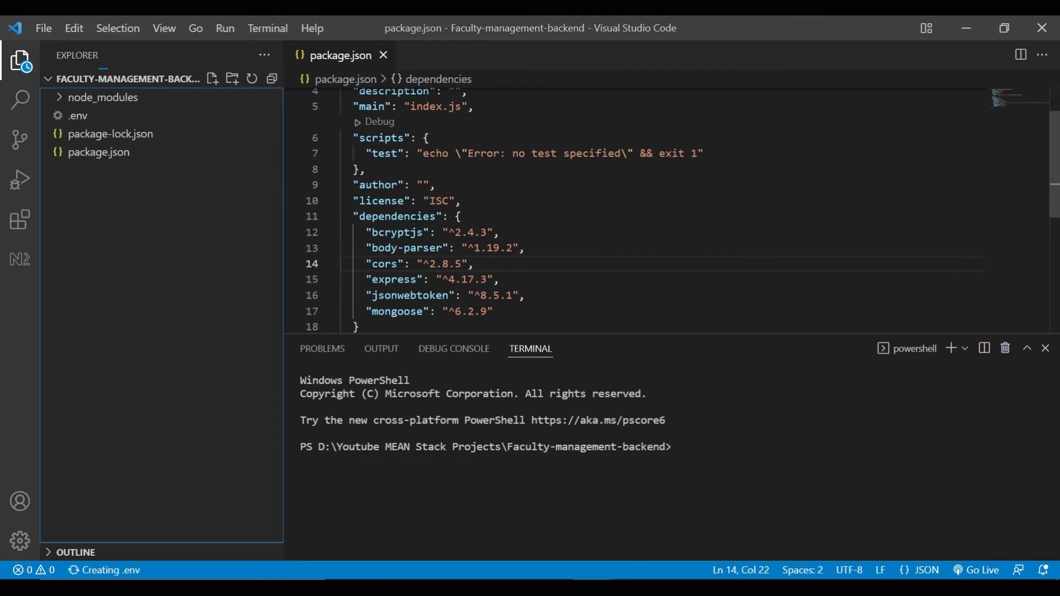
left_click(78, 115)
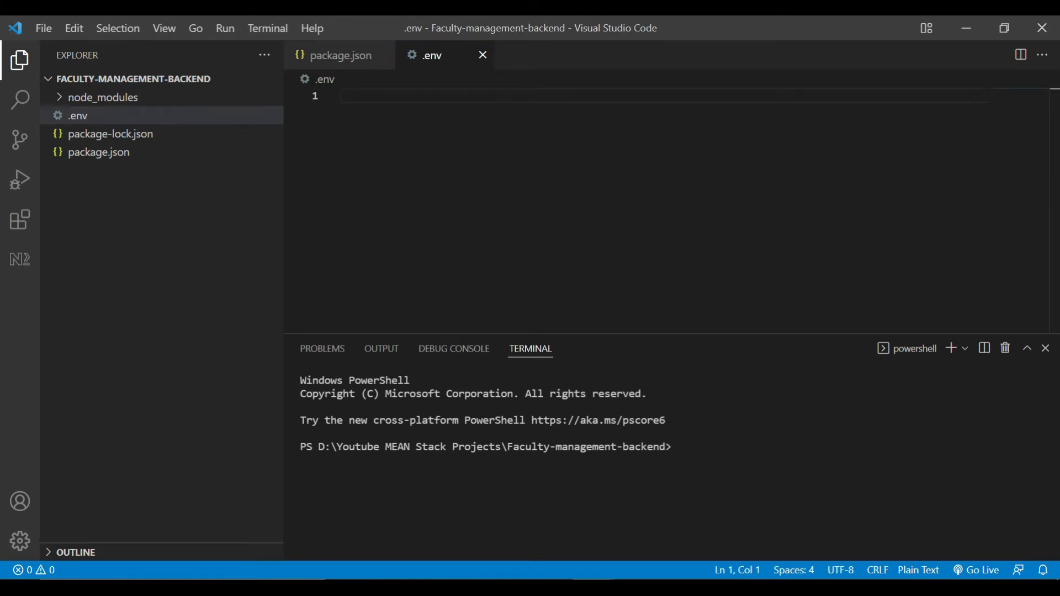
type("MONGO_")
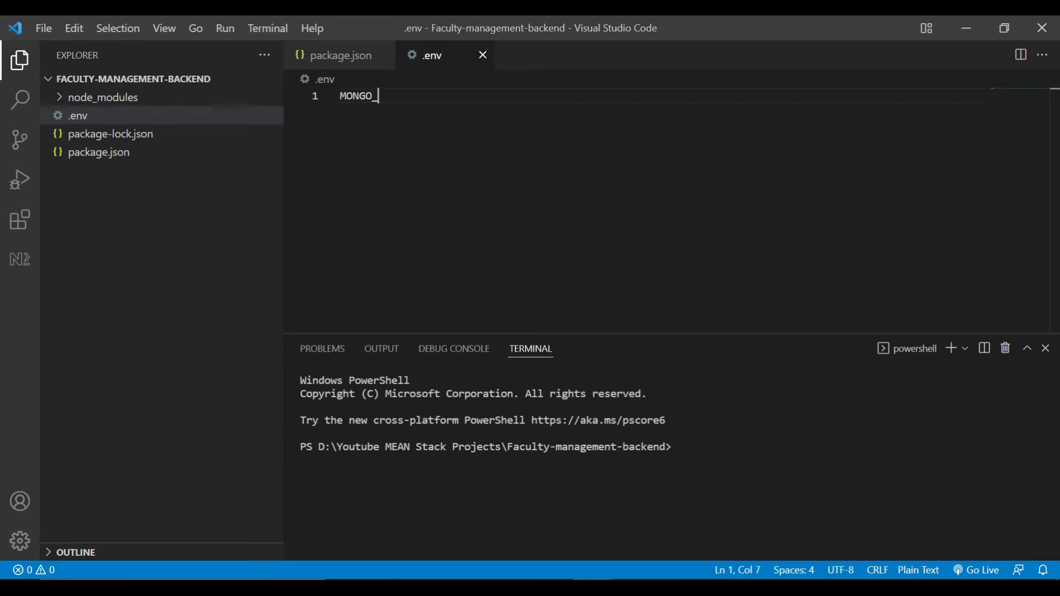
type("URI=")
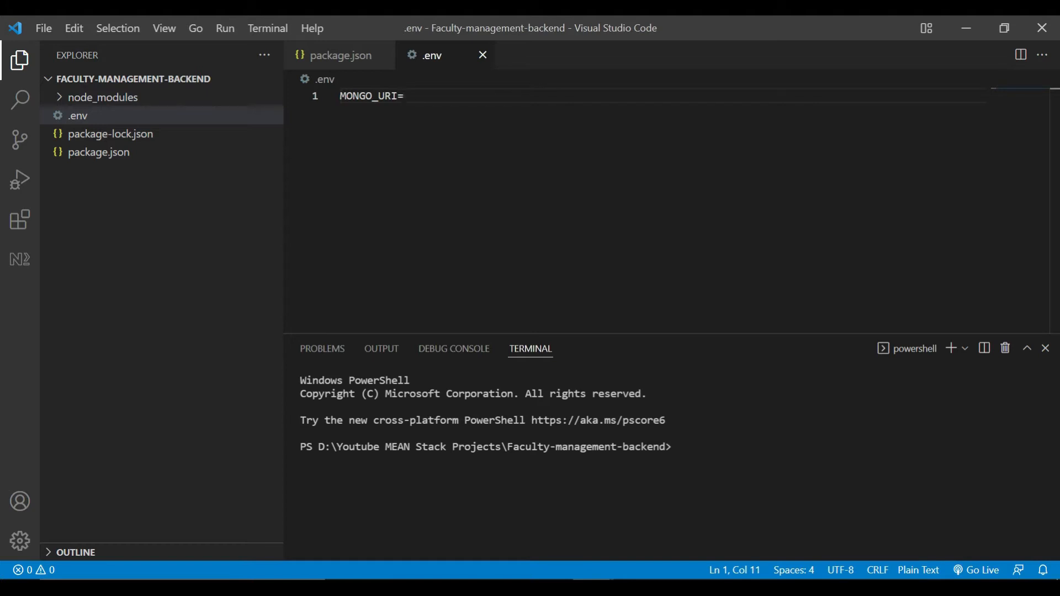
type("mongodb://localhost:27017/")
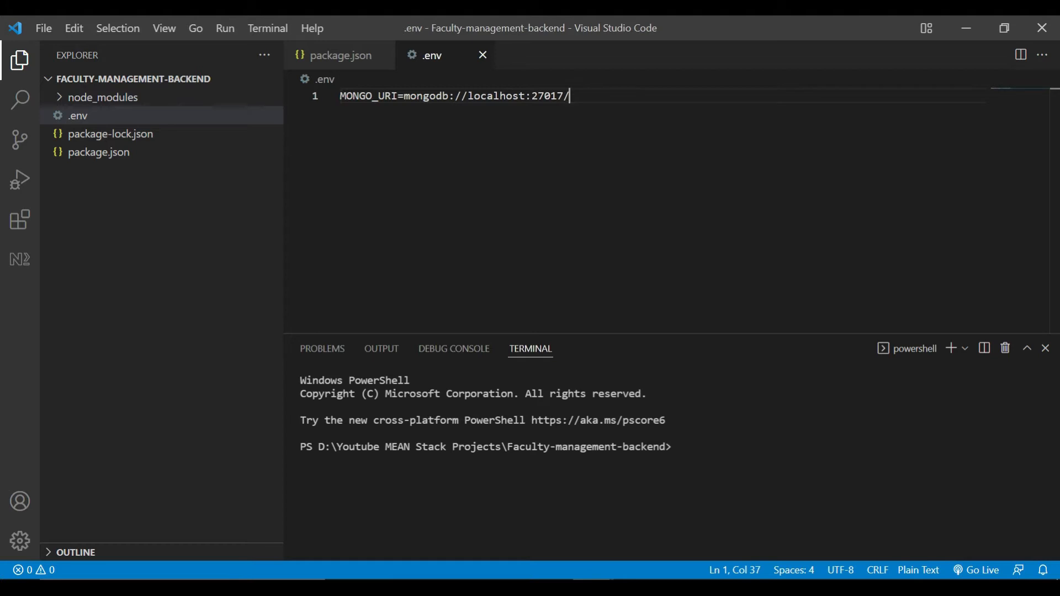
type("Fa")
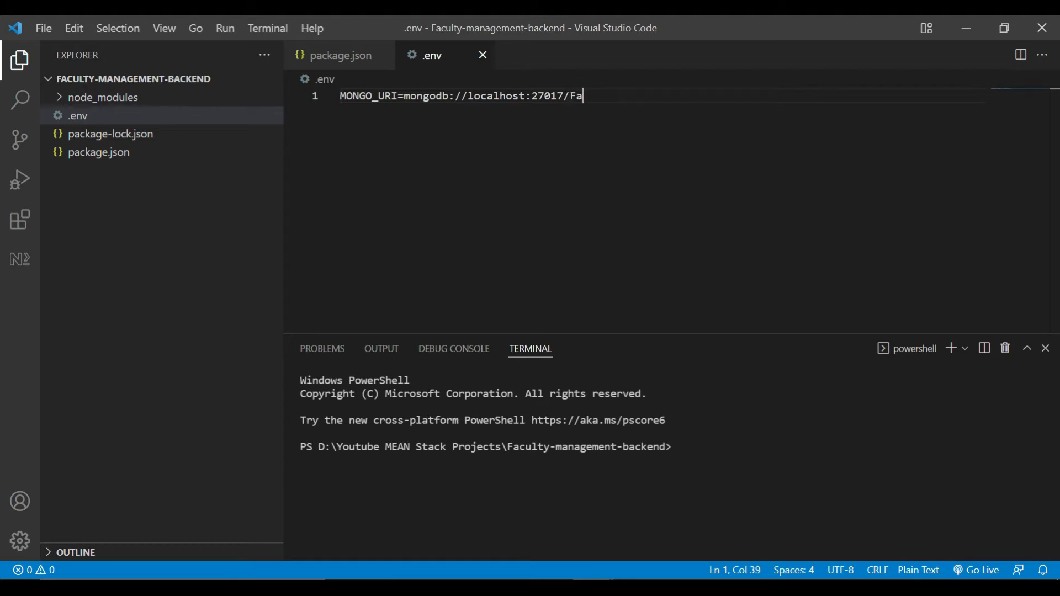
type("culty")
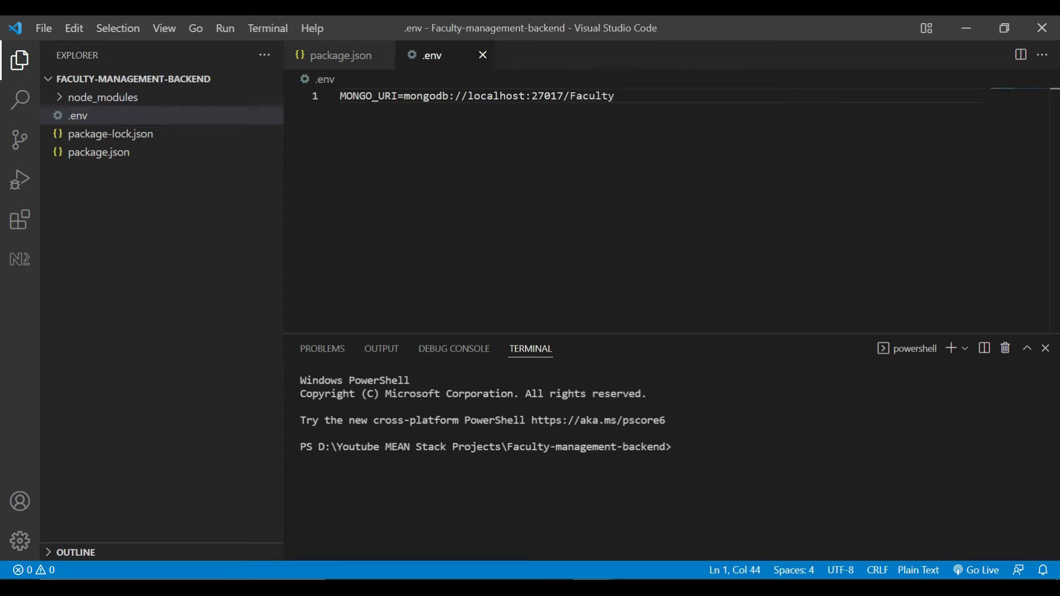
type("mana")
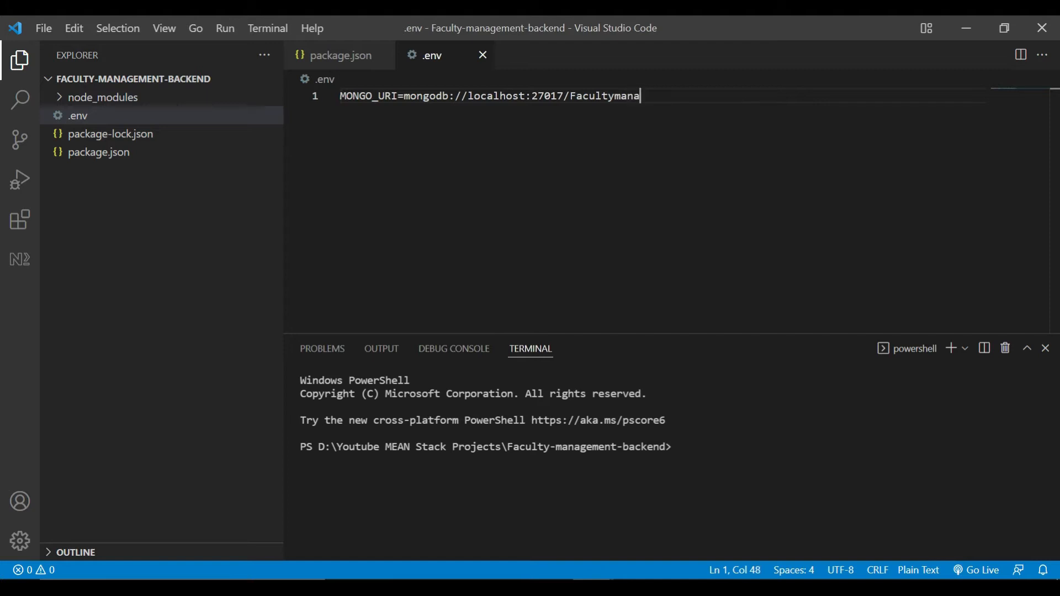
type("gement")
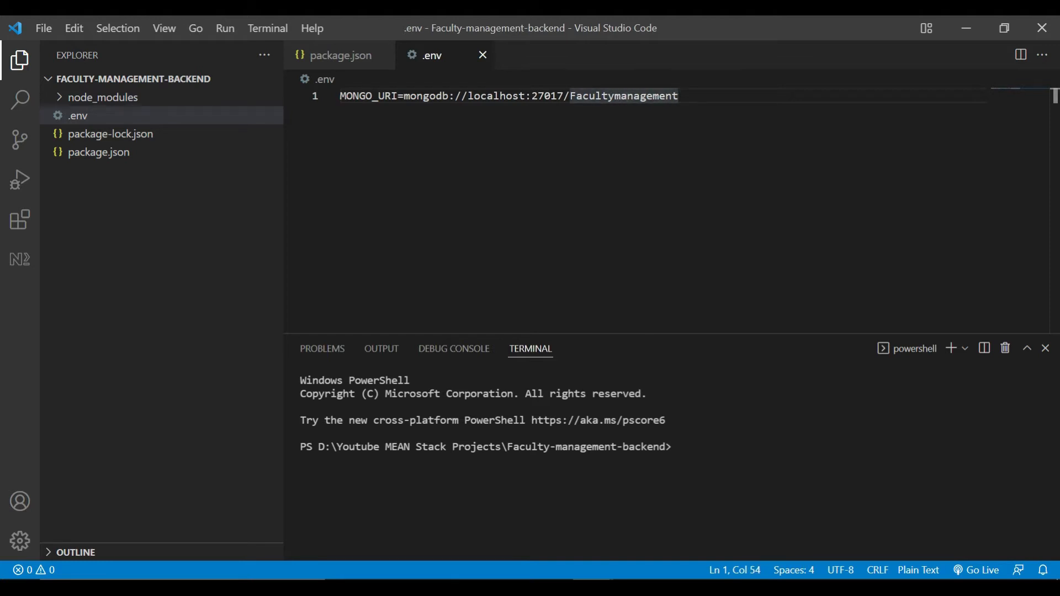
Add API_PORT=3001 on the next line of .env.
type("a")
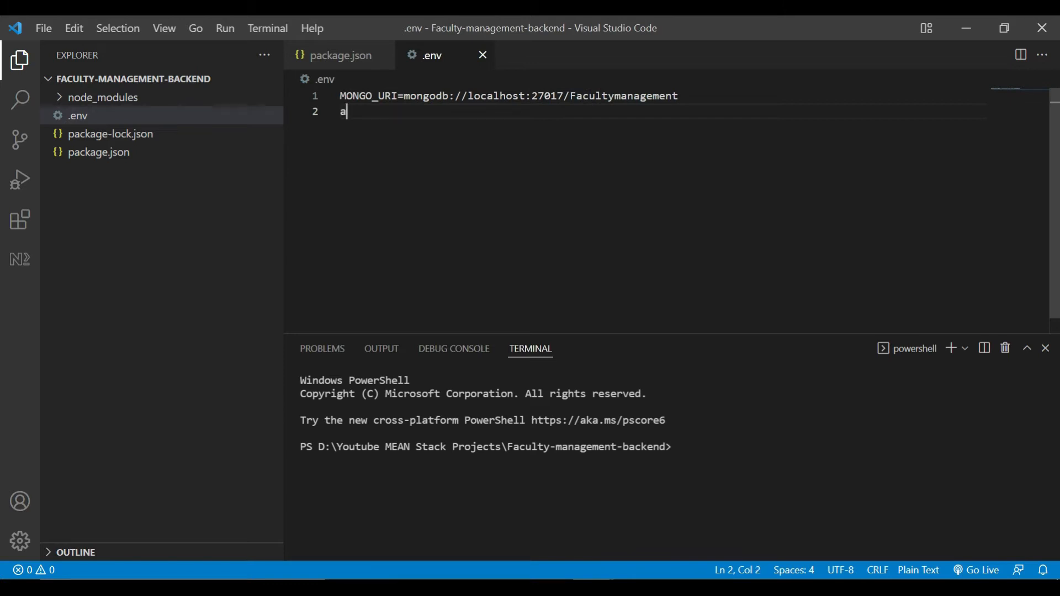
type("PI_")
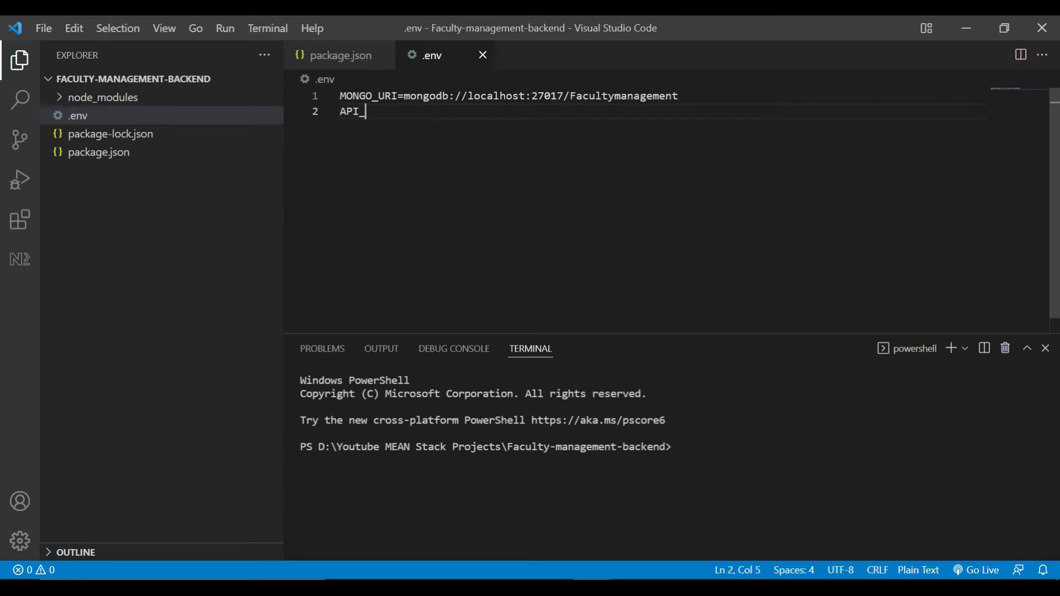
type("PORT=")
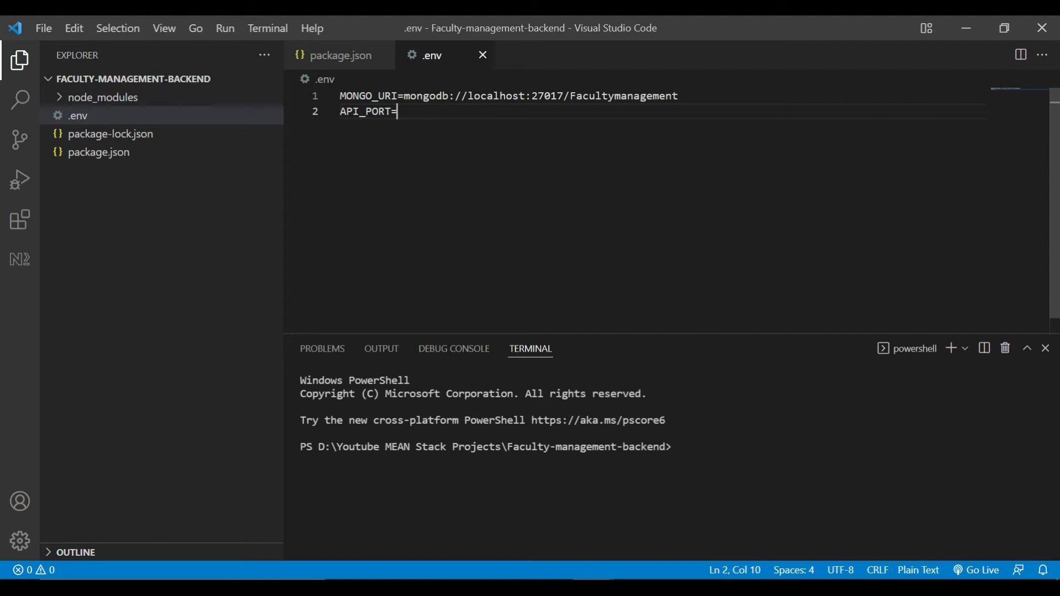
type("3001")
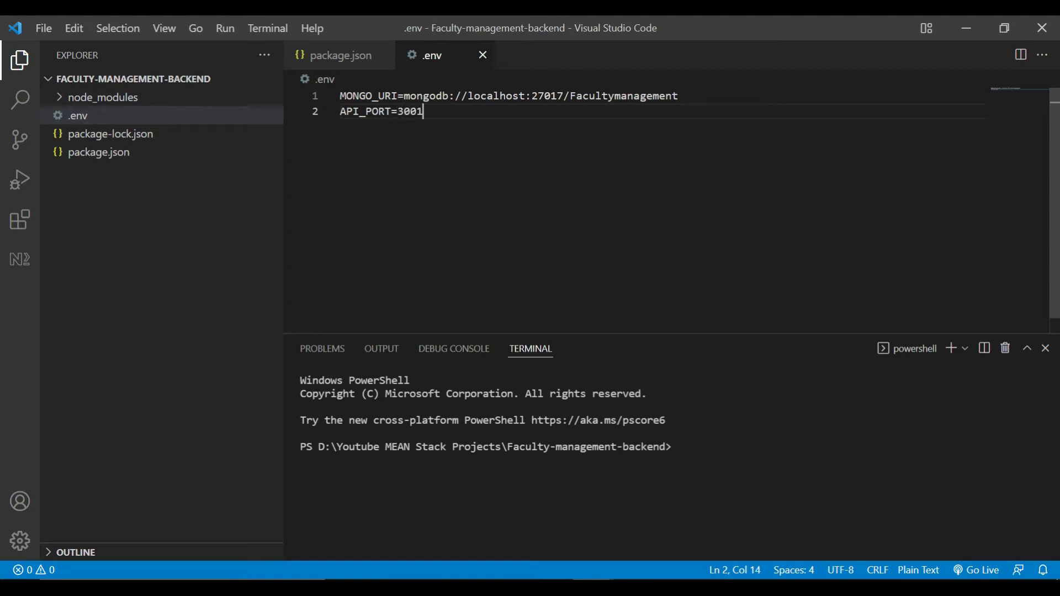
mouse_move(499, 51)
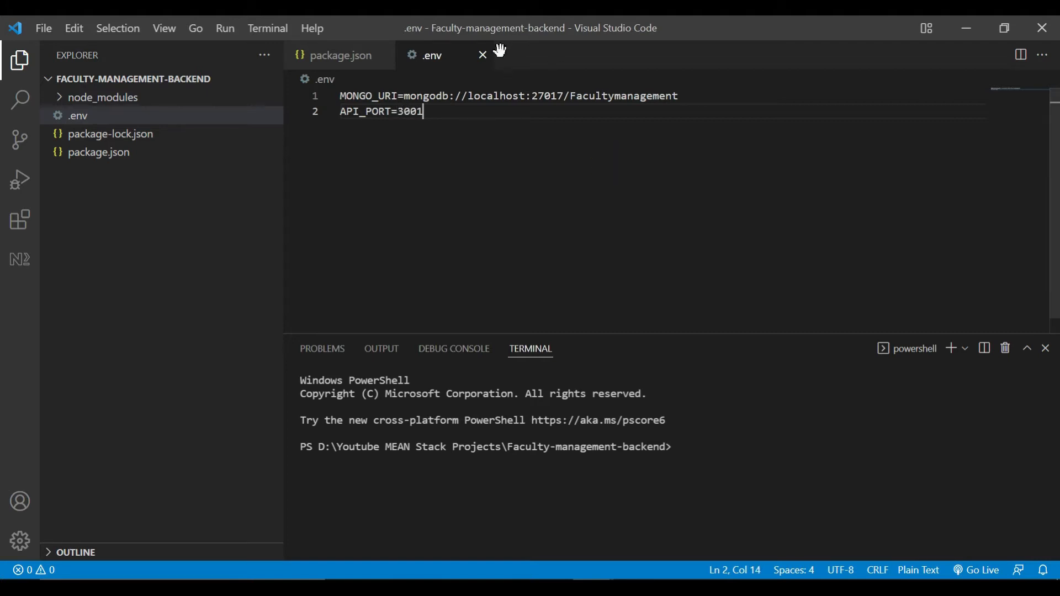
Close .env and create a config folder containing database.js.
left_click(98, 152)
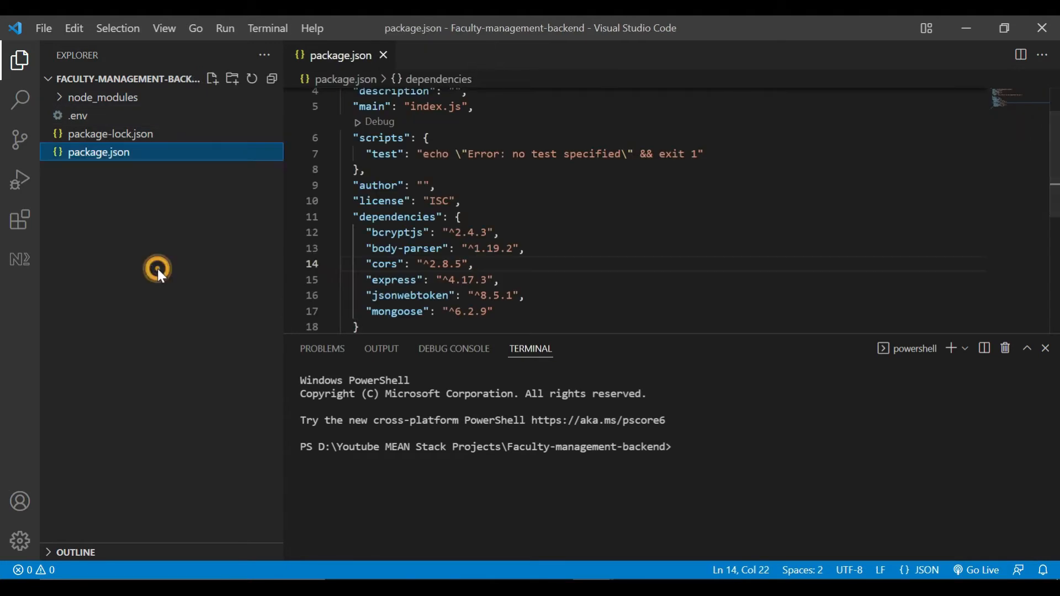
left_click(232, 79)
type("config")
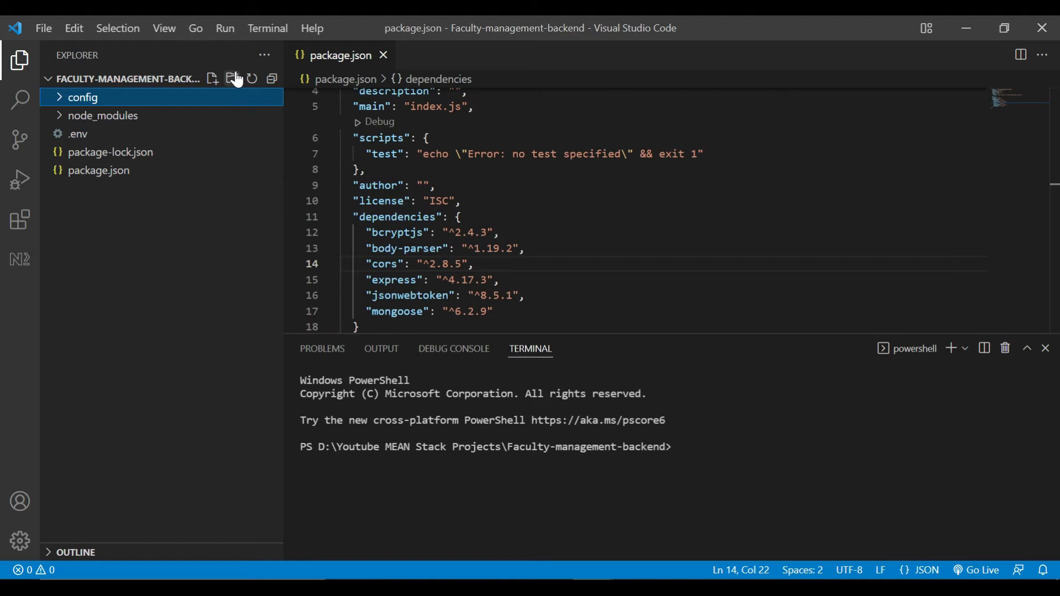
left_click(83, 97)
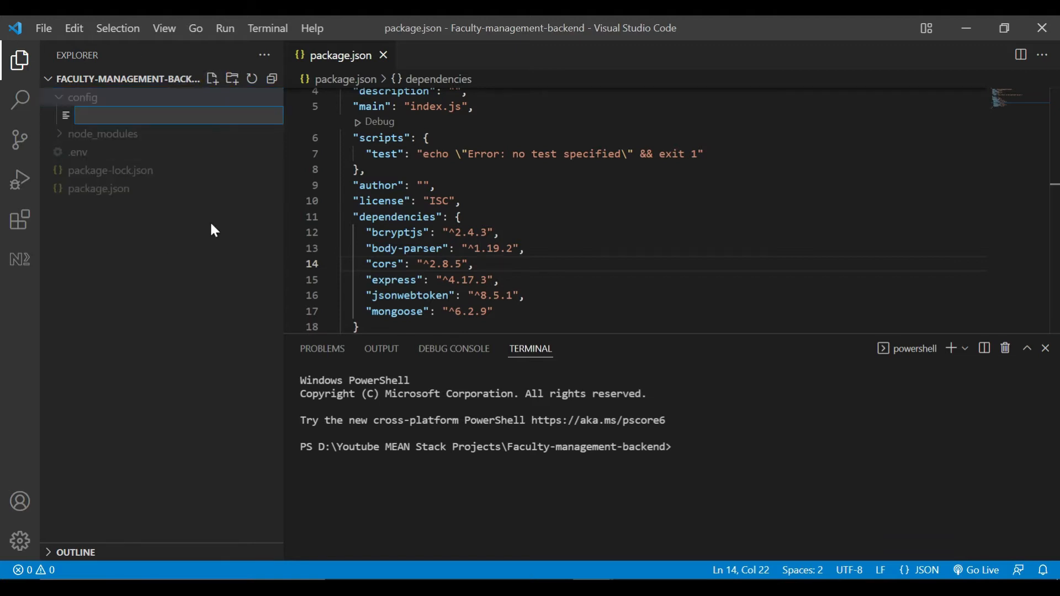
type("databse.js")
type("const mongoose")
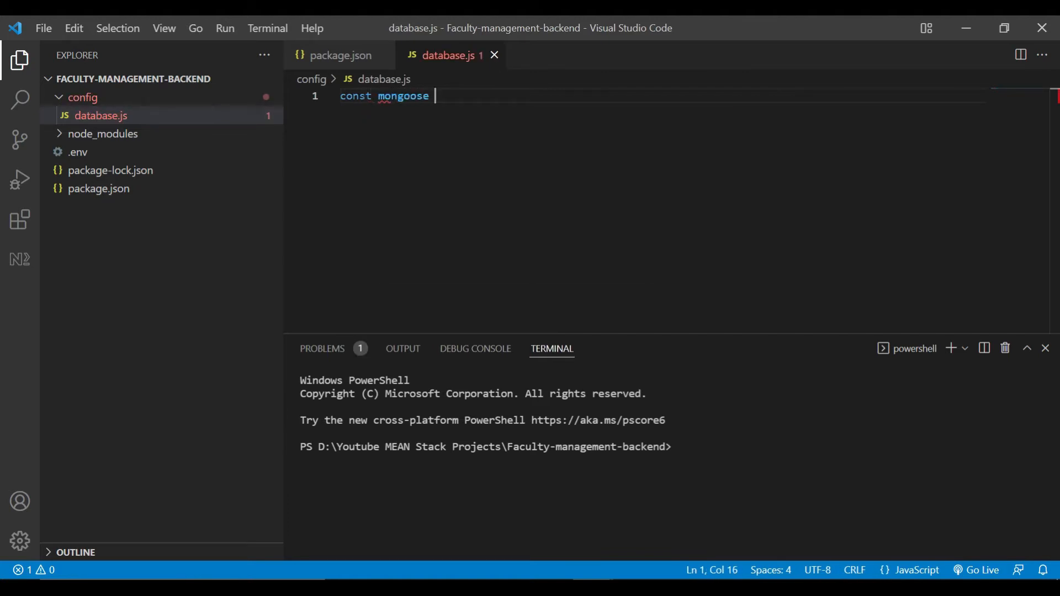
Write const mongoose = require("mongoose") and const { MONGO_URI } = process.env in database.js.
type("= req")
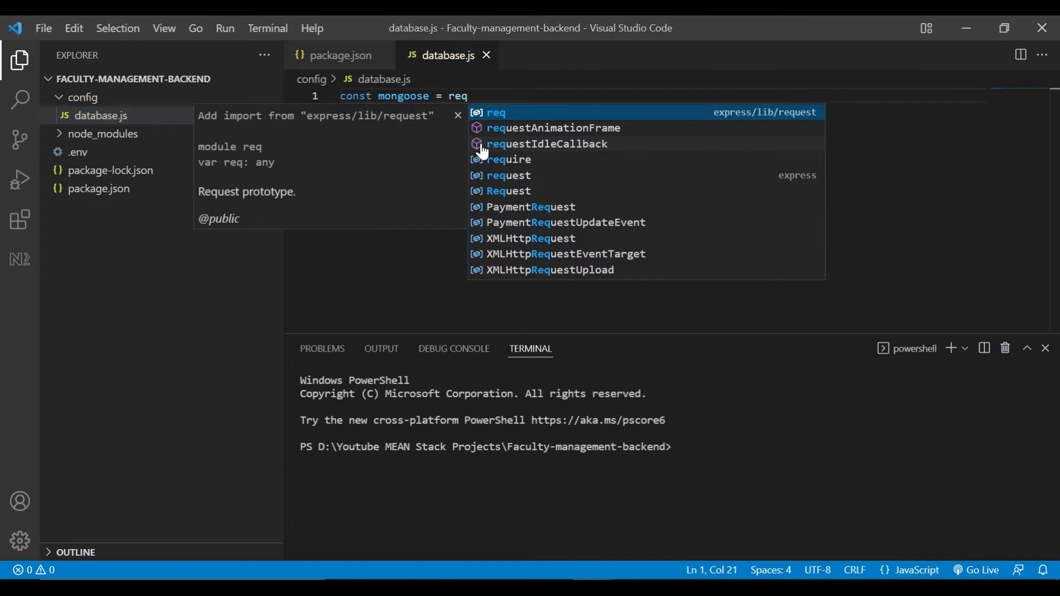
type("uire(\"mongoose")
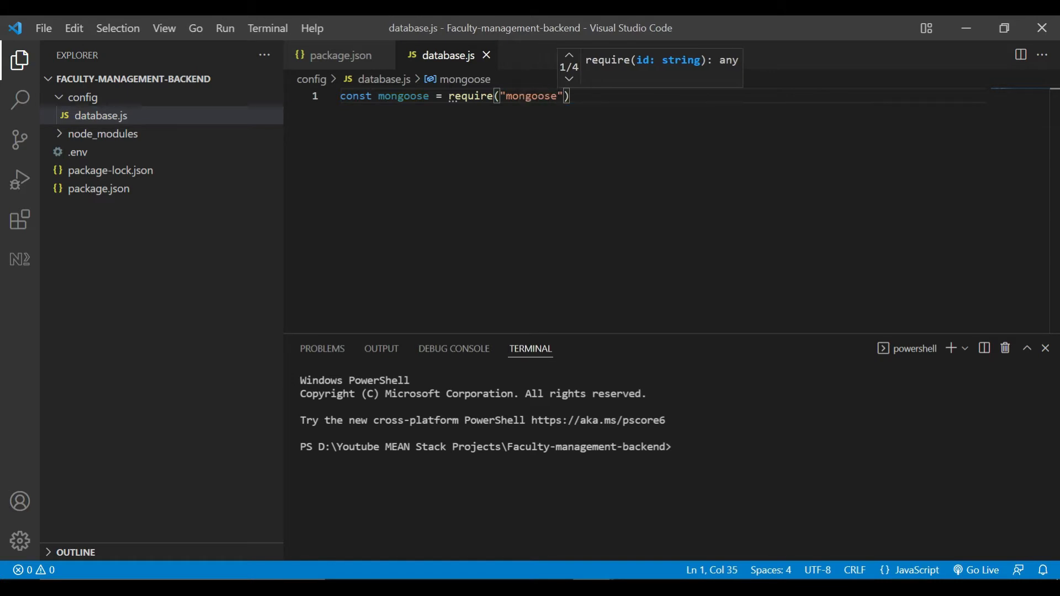
key("Enter")
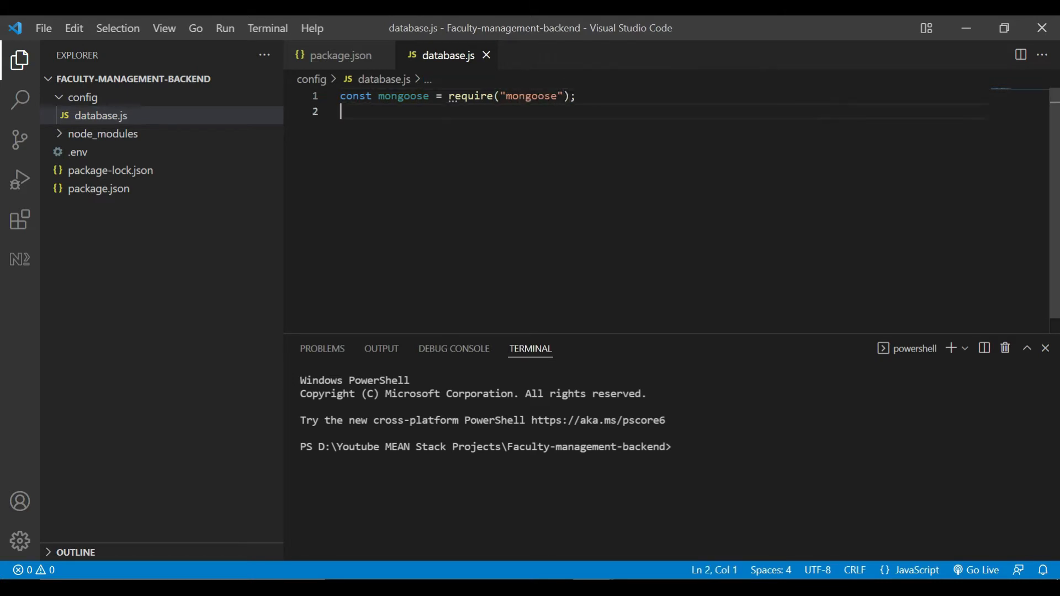
type("const")
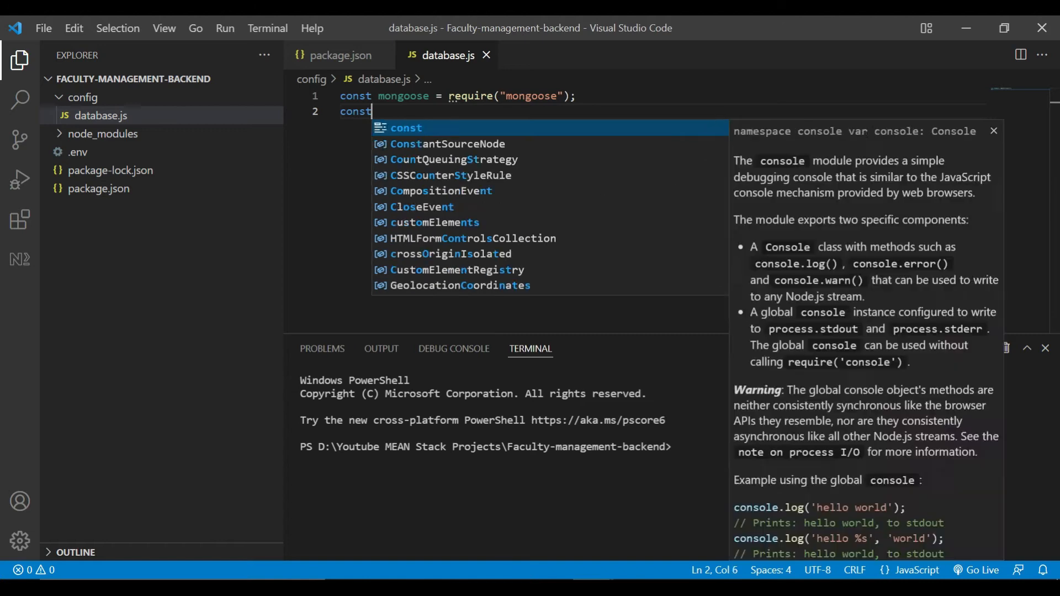
type("{")
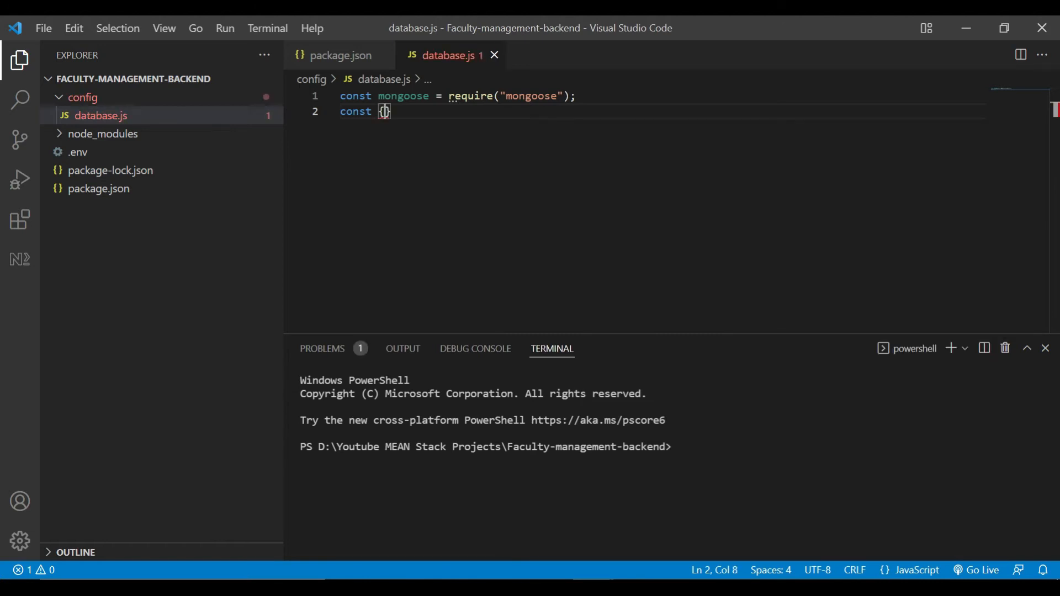
type("MONGO_URI")
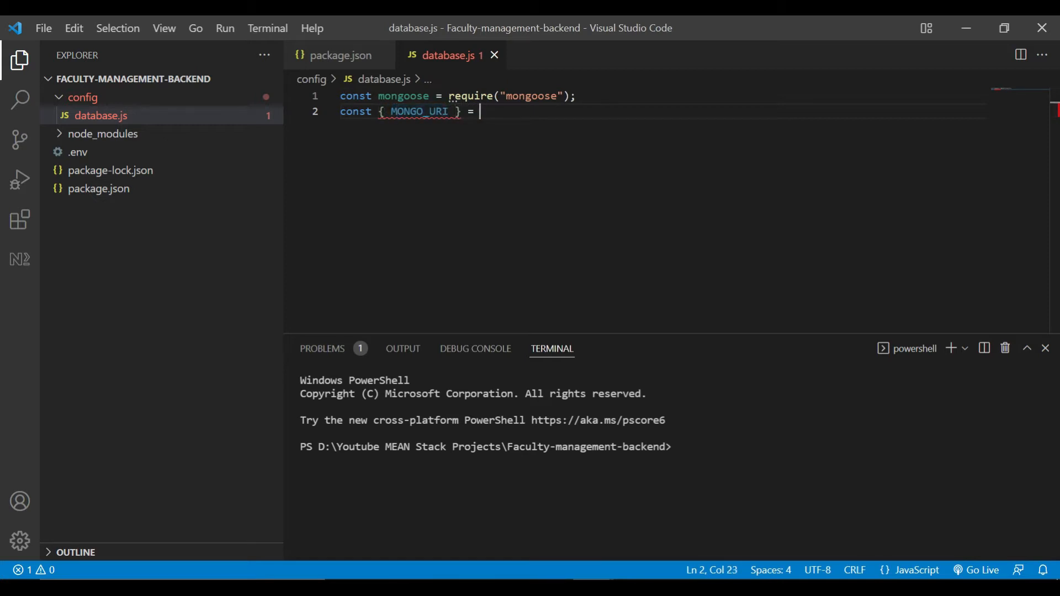
type("process")
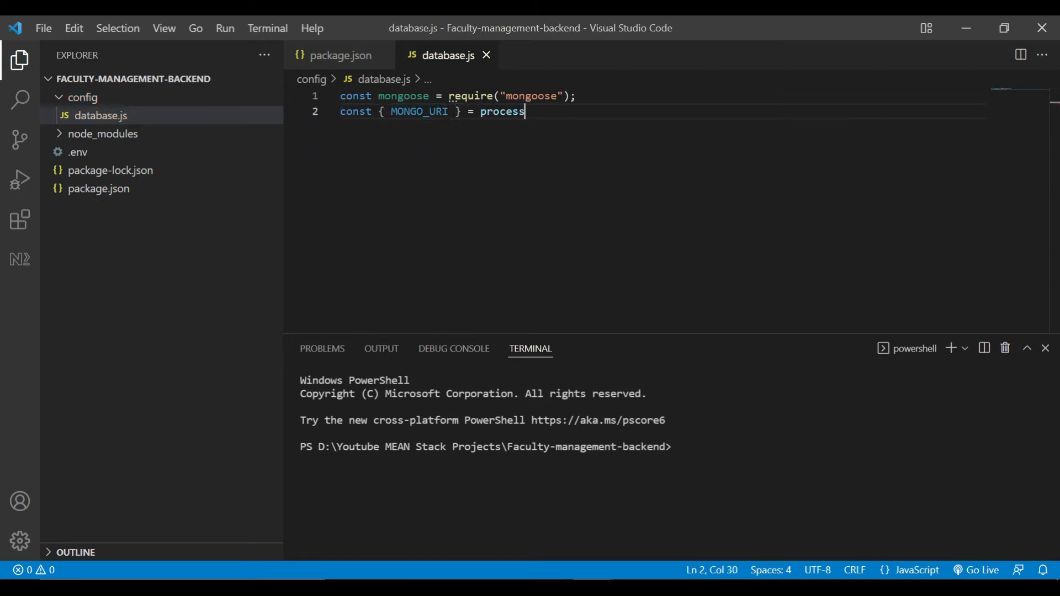
type(".env;")
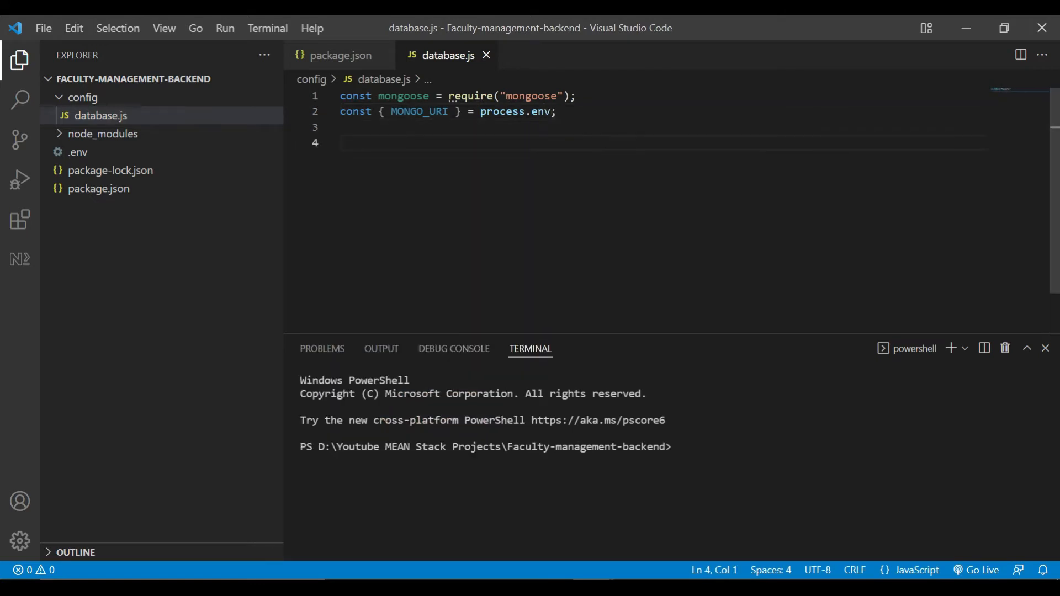
Define an exported connect arrow function with a '//Connecting to database' comment.
type("export")
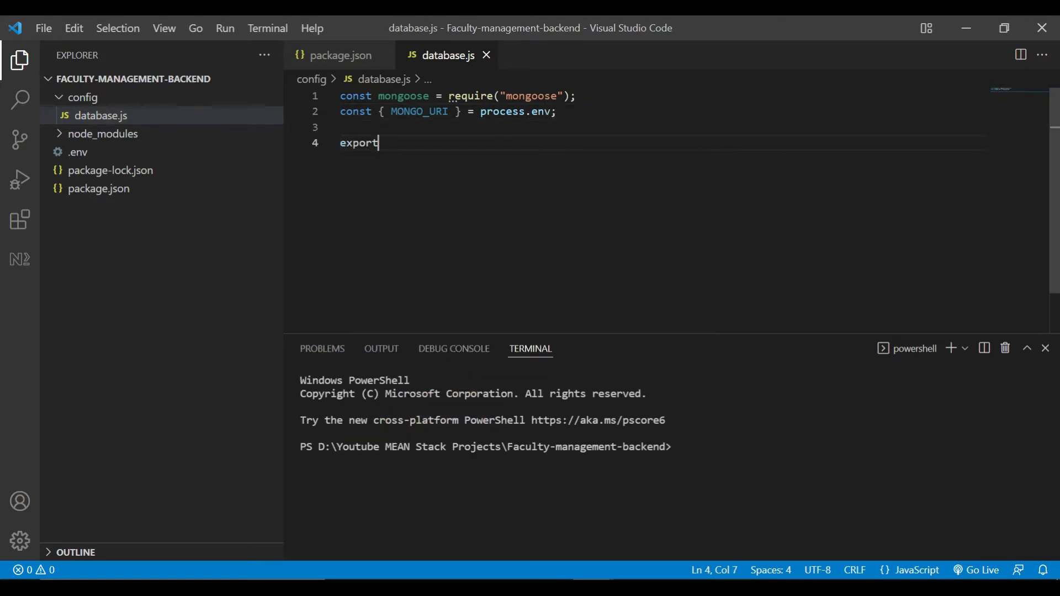
type(".const")
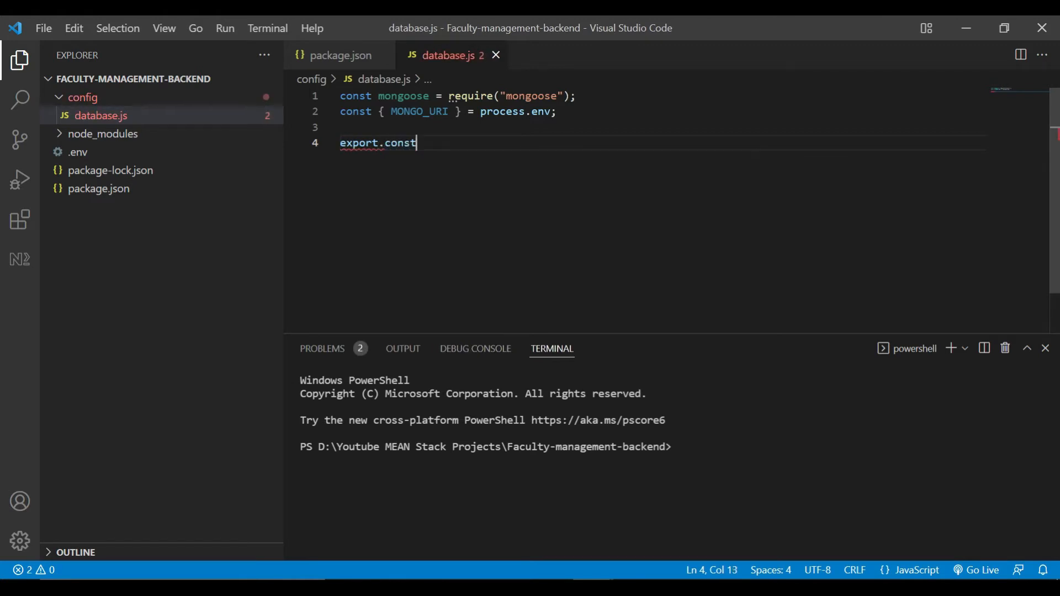
type("connect = () =")
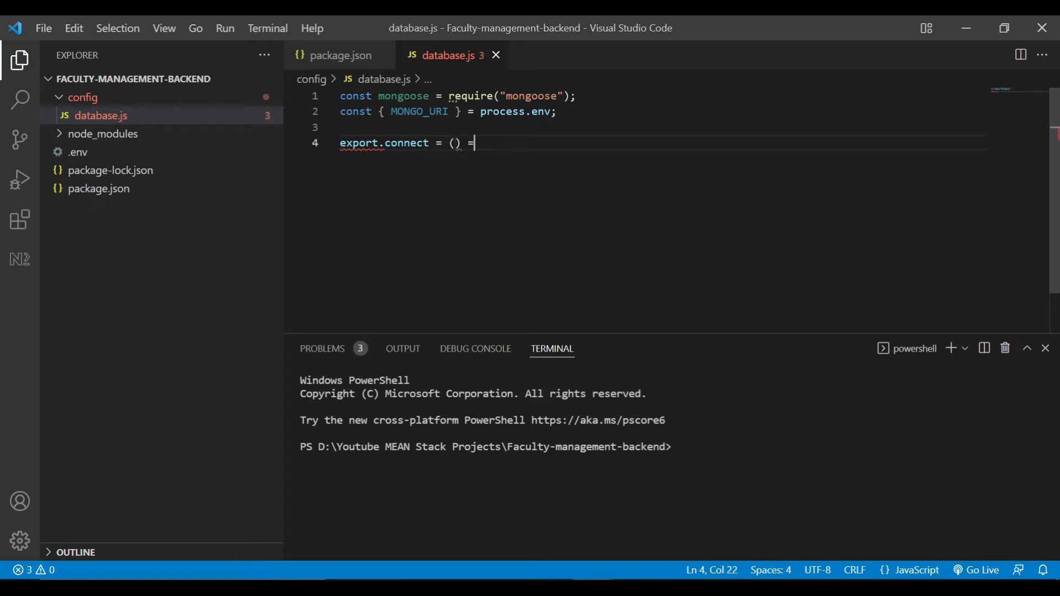
type("> {")
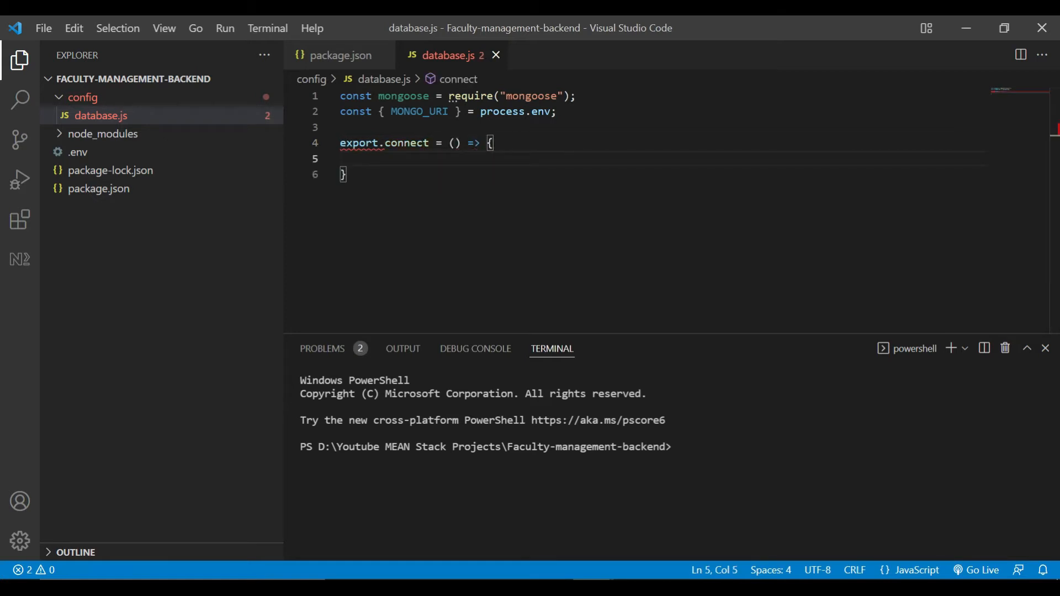
type("//Con")
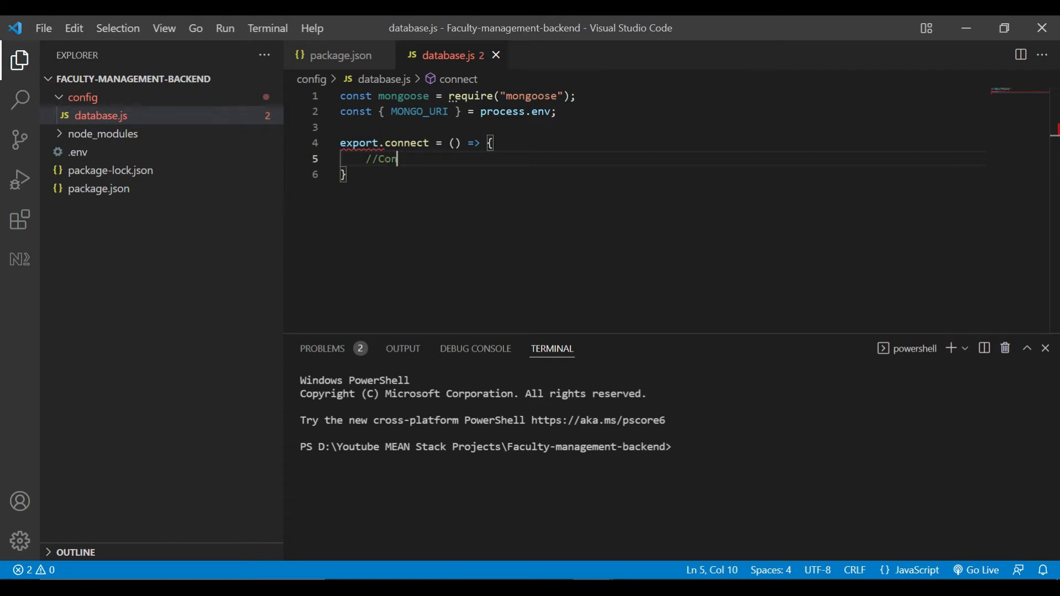
type("necting to")
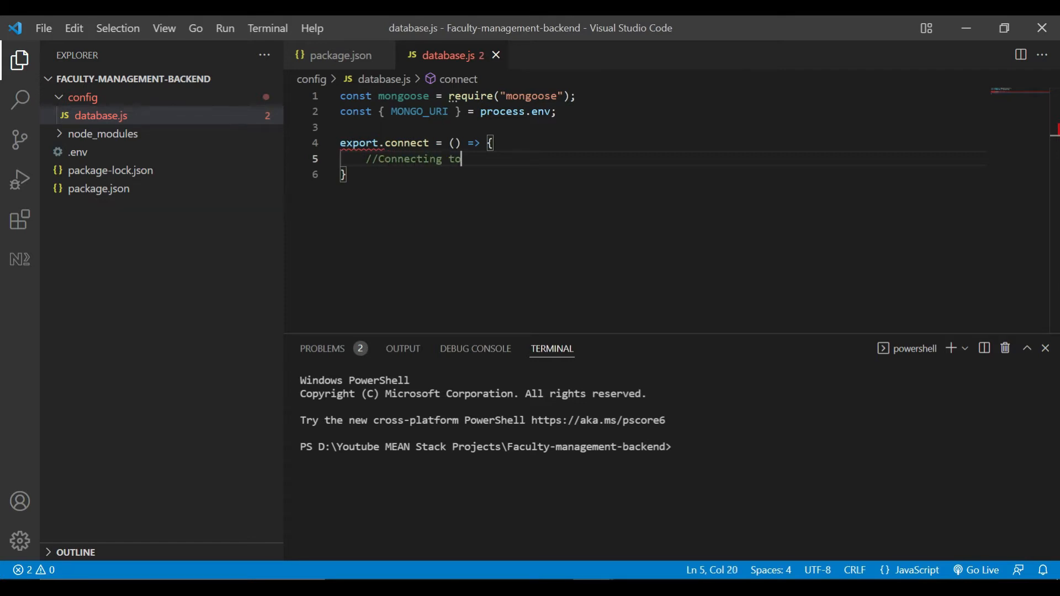
type("database")
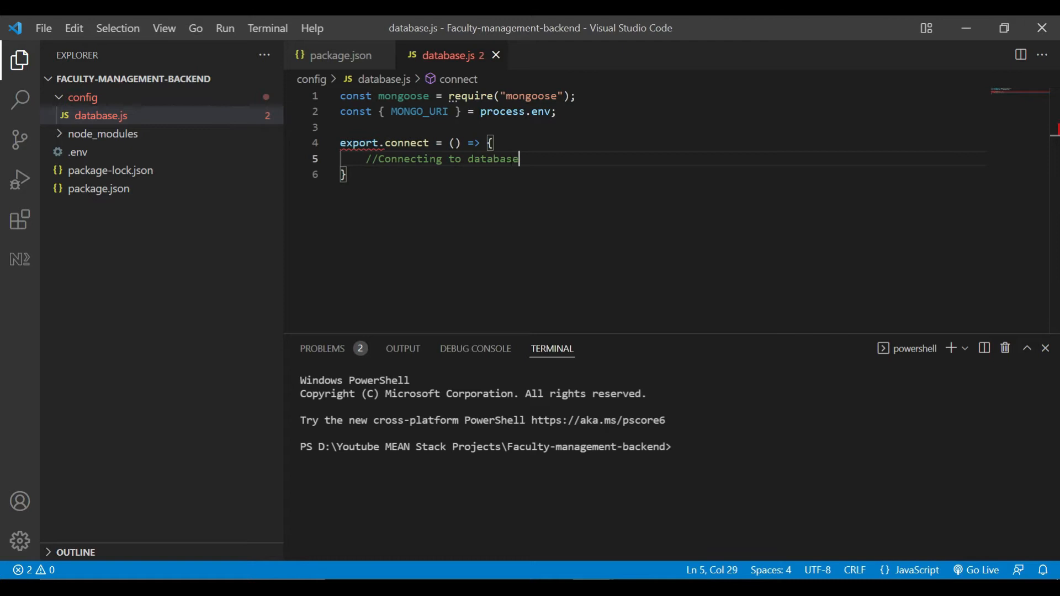
Call mongoose.connect(MONGO_URI, parser options) and chain .then logging a success message.
type("mongoose.connect")
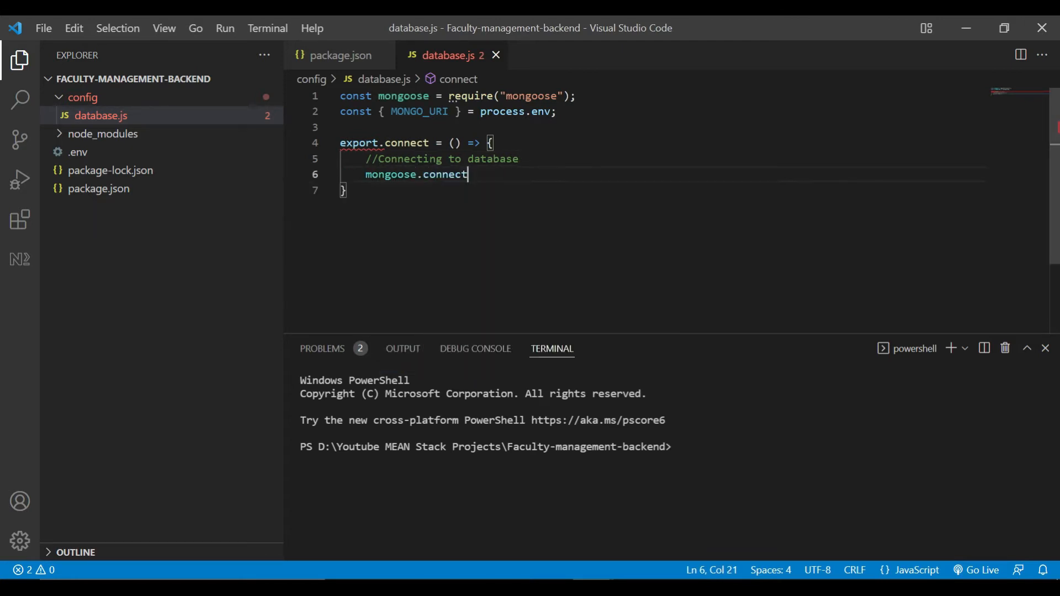
type("(")
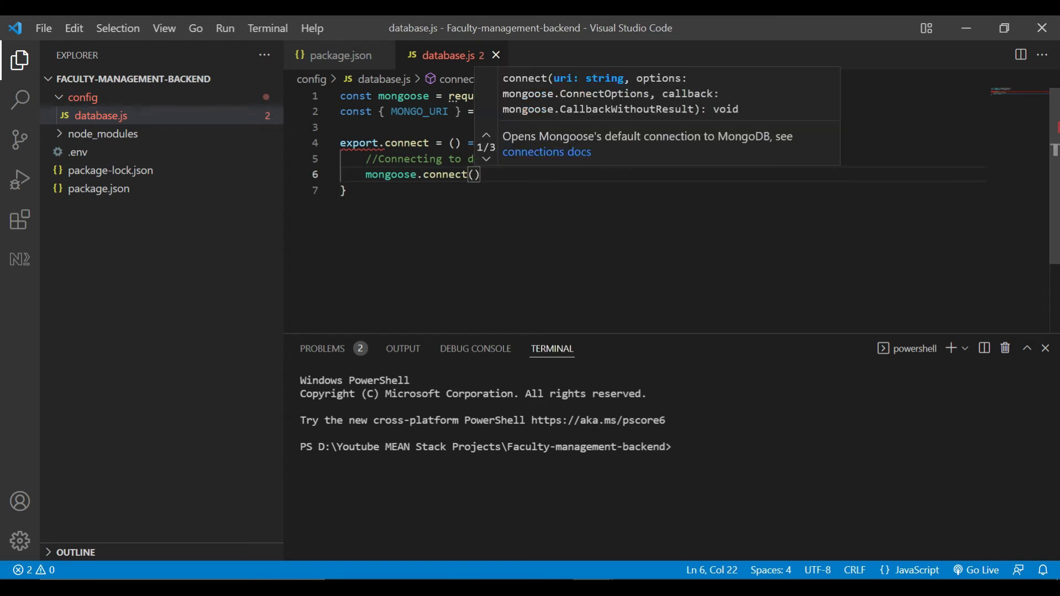
type("M")
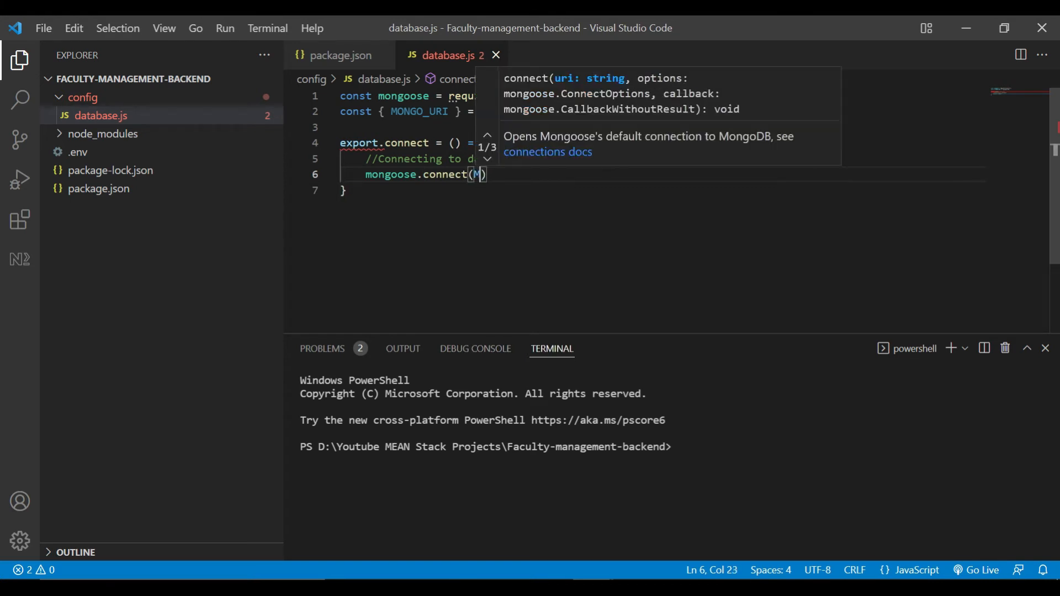
type("ONGO_URI,")
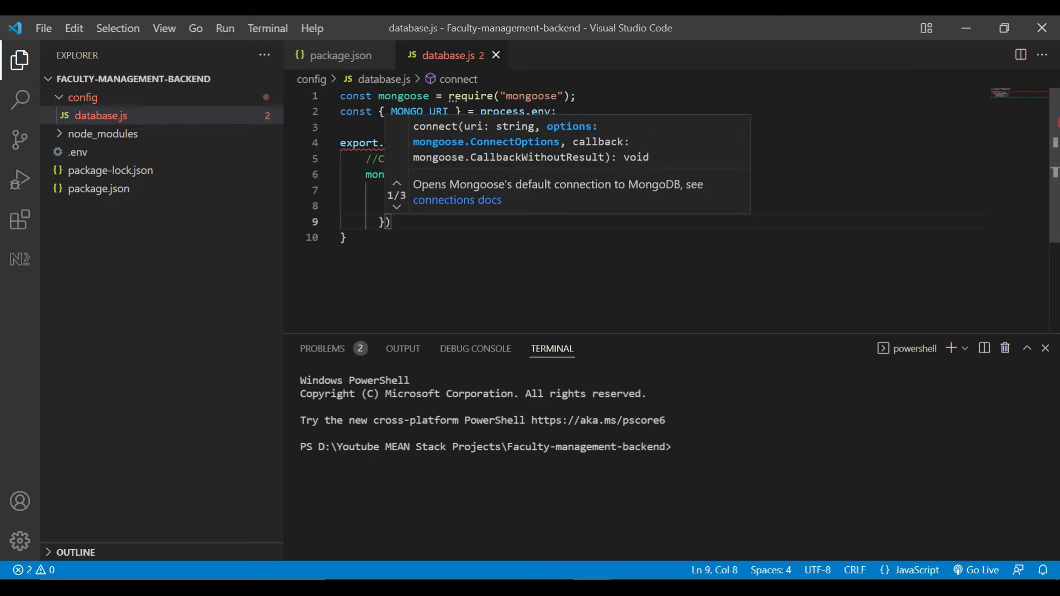
double_click(426, 190)
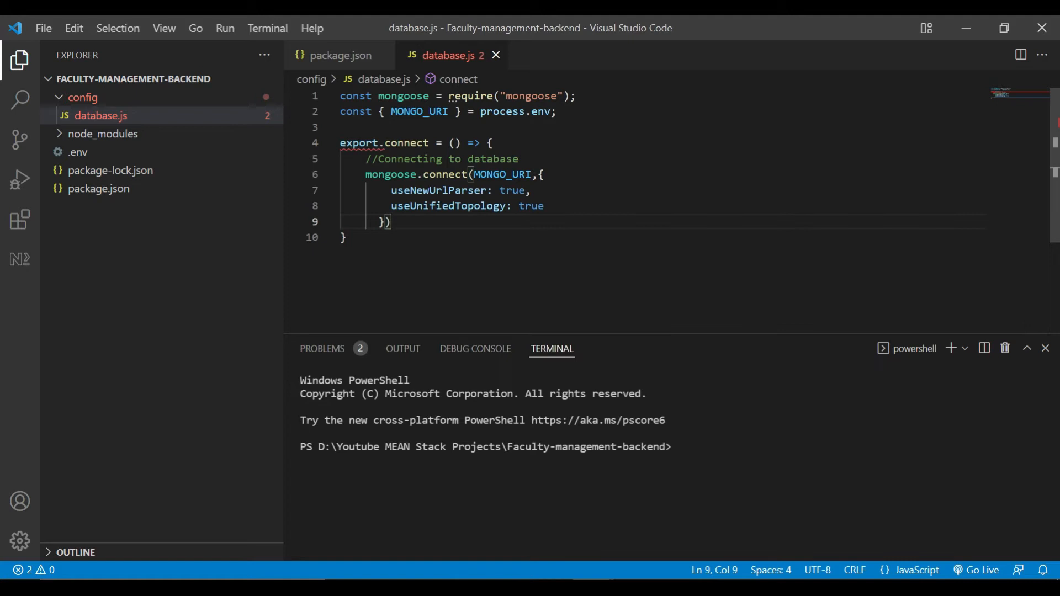
key("Enter")
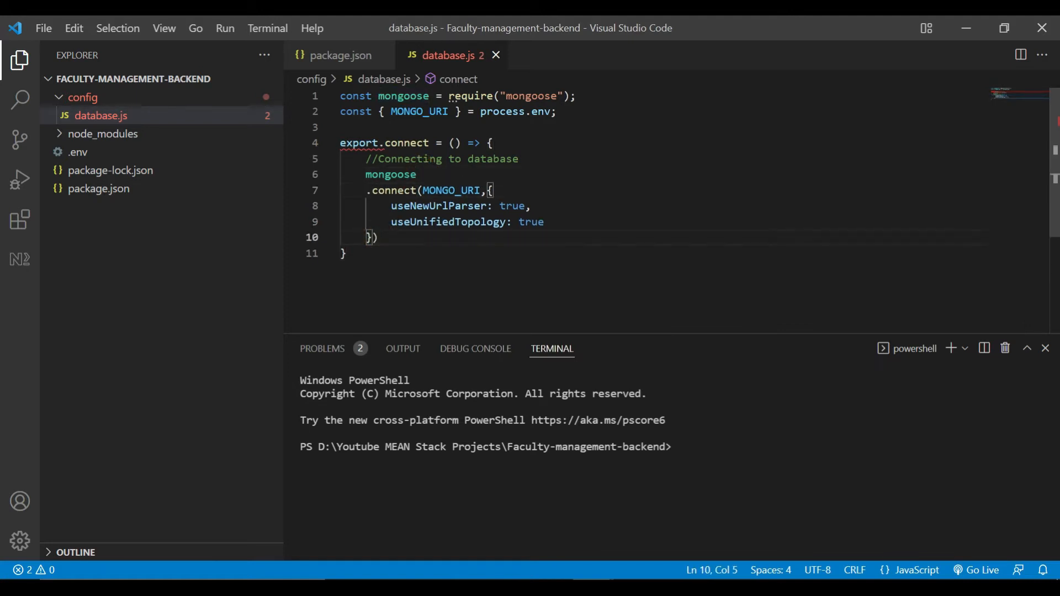
type(".then(() => {")
type("console.log(\"")
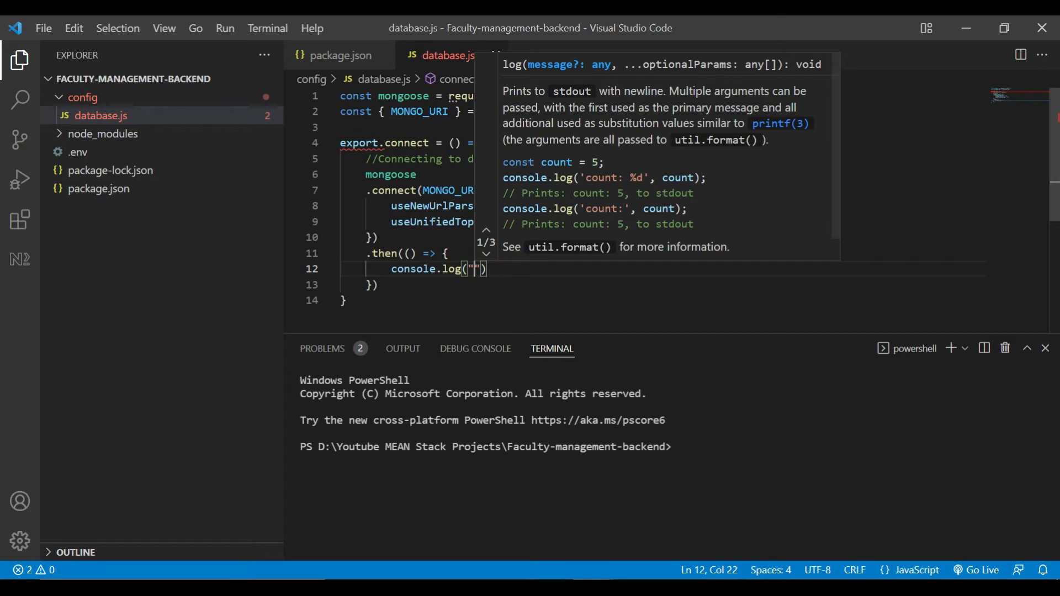
type("Successfully connected to database")
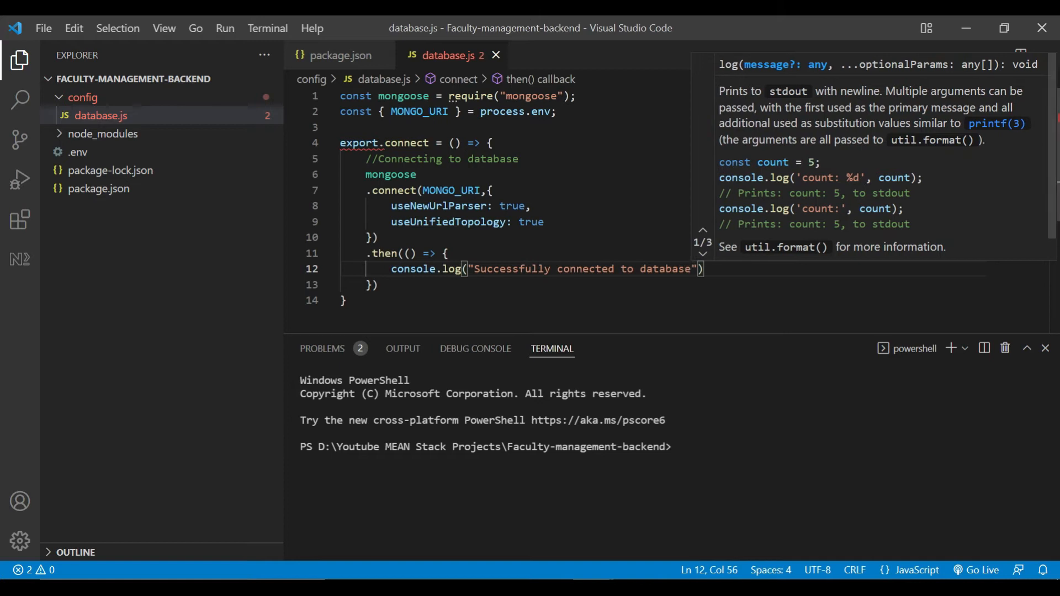
Chain .catch((error) => ...) that logs a database connection failure message.
type(";")
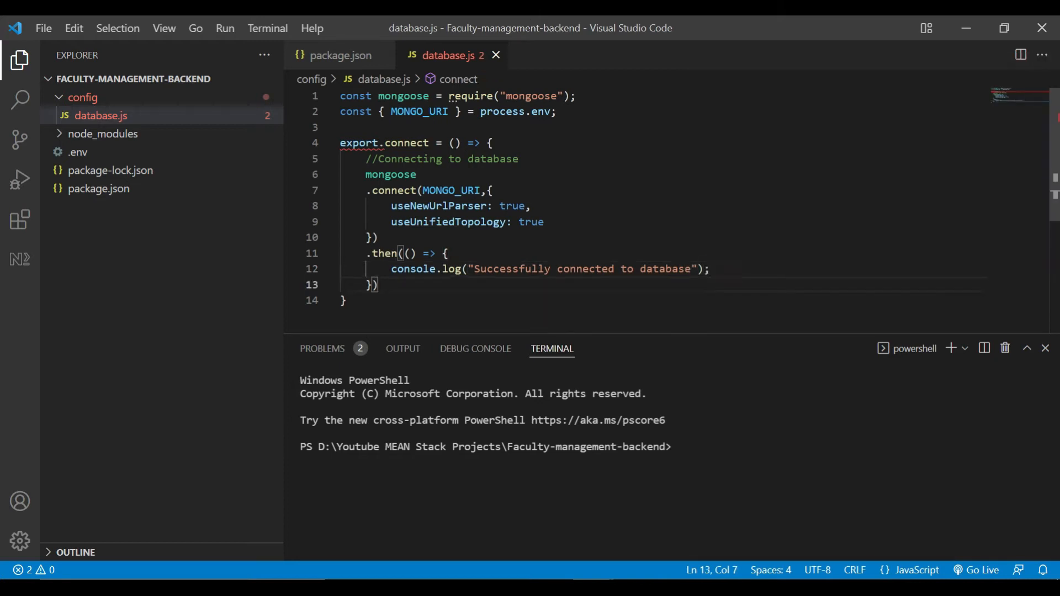
type(".catch")
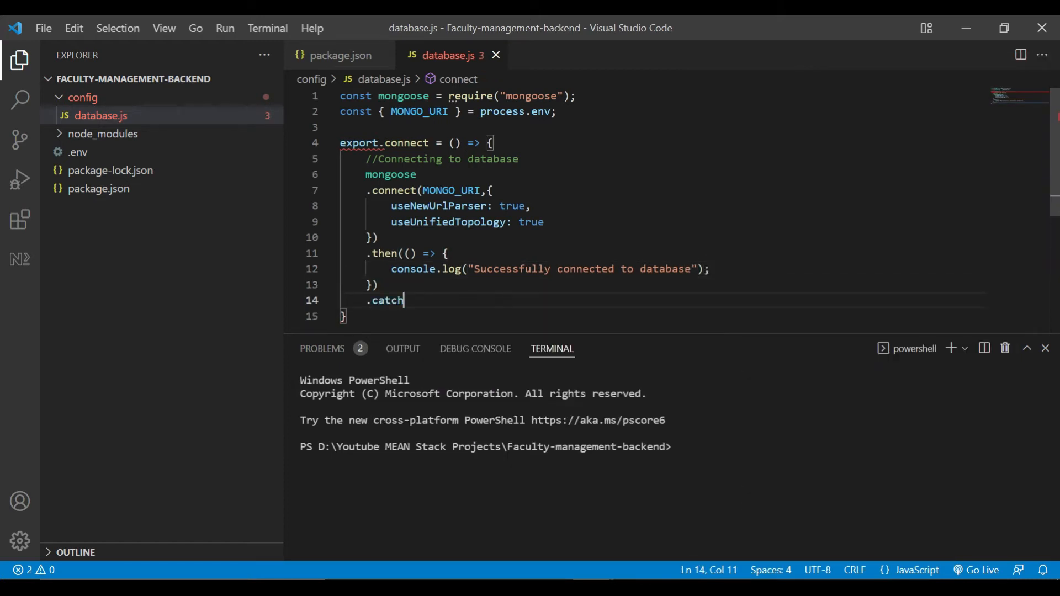
type("((error)")
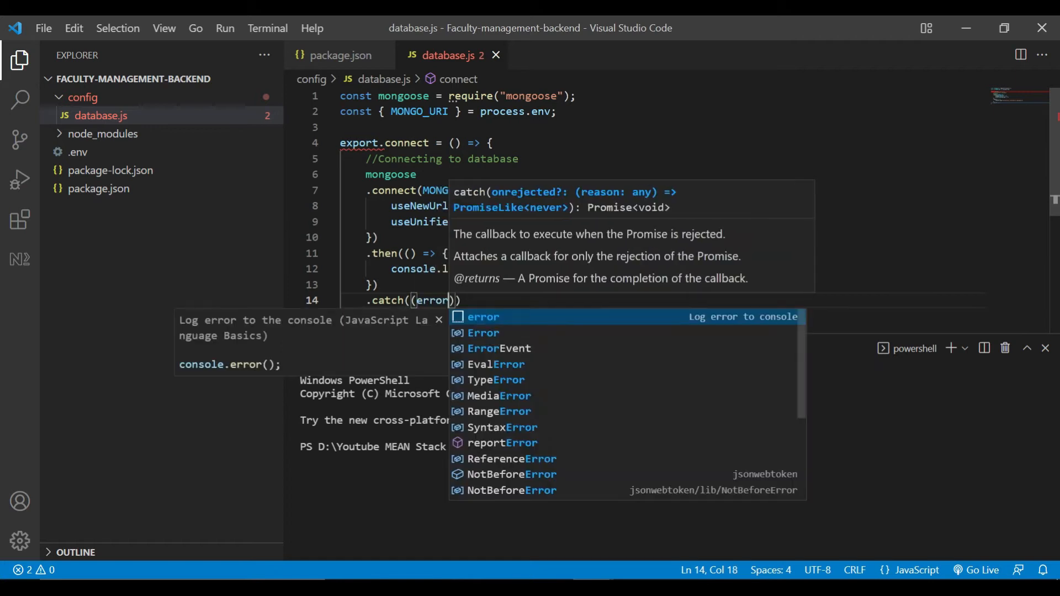
type(" => {")
key("Enter")
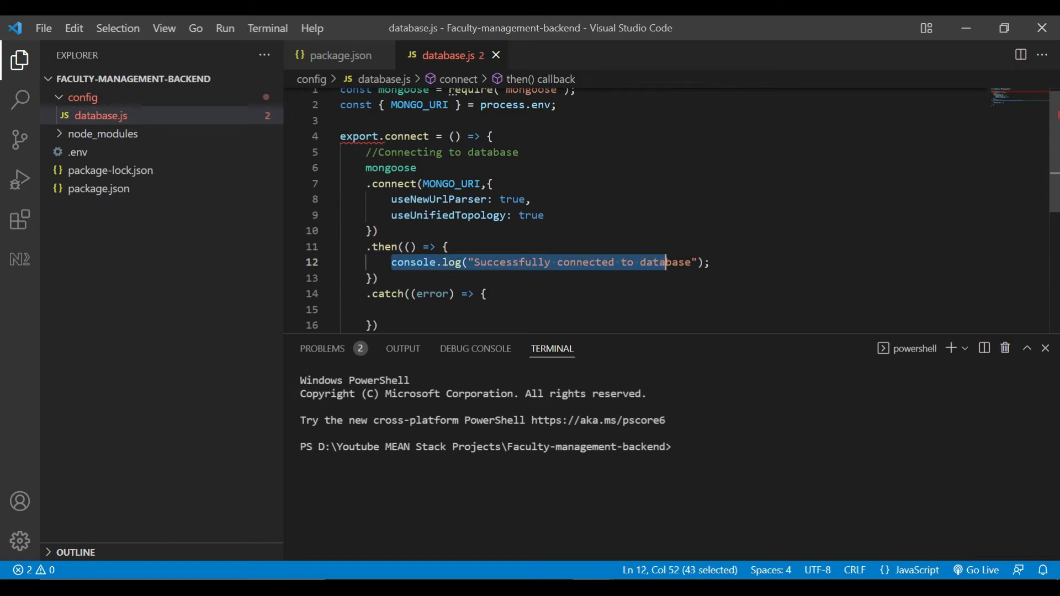
left_click_drag(665, 262, 688, 262)
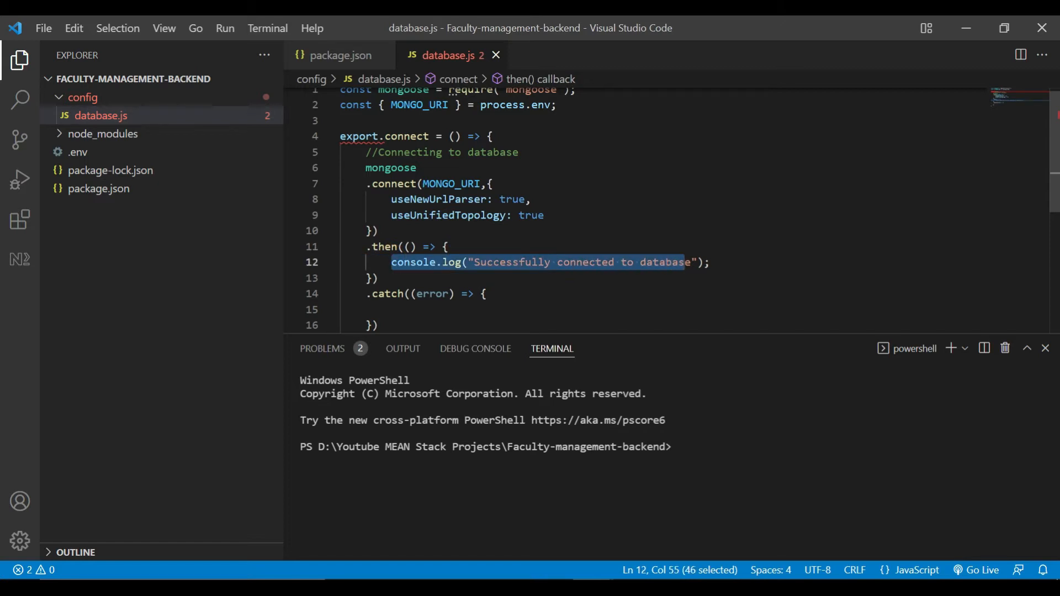
type("console.log(\"Successfully connected to databas")
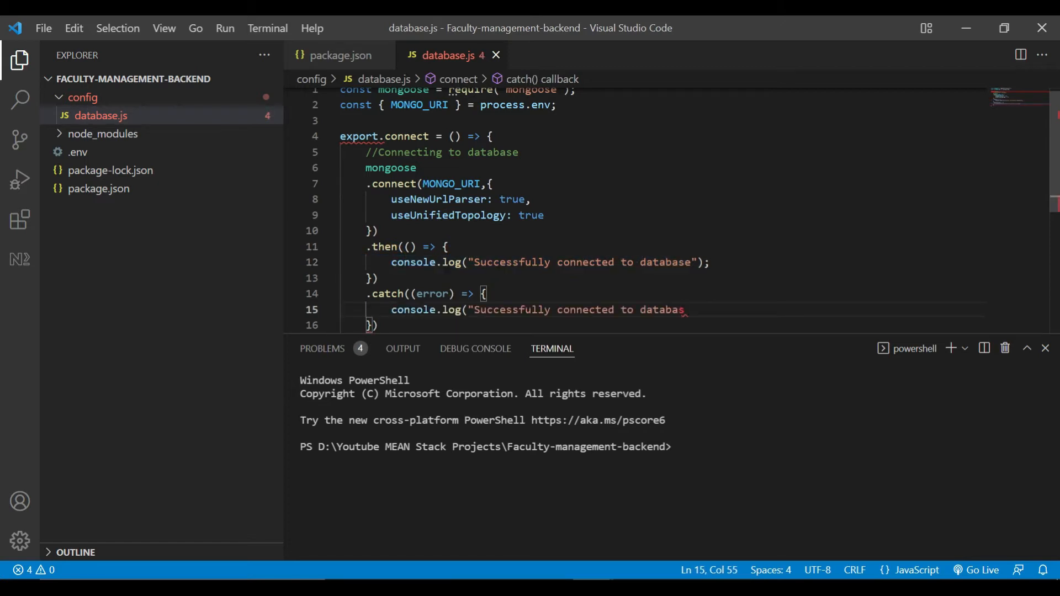
type("\");")
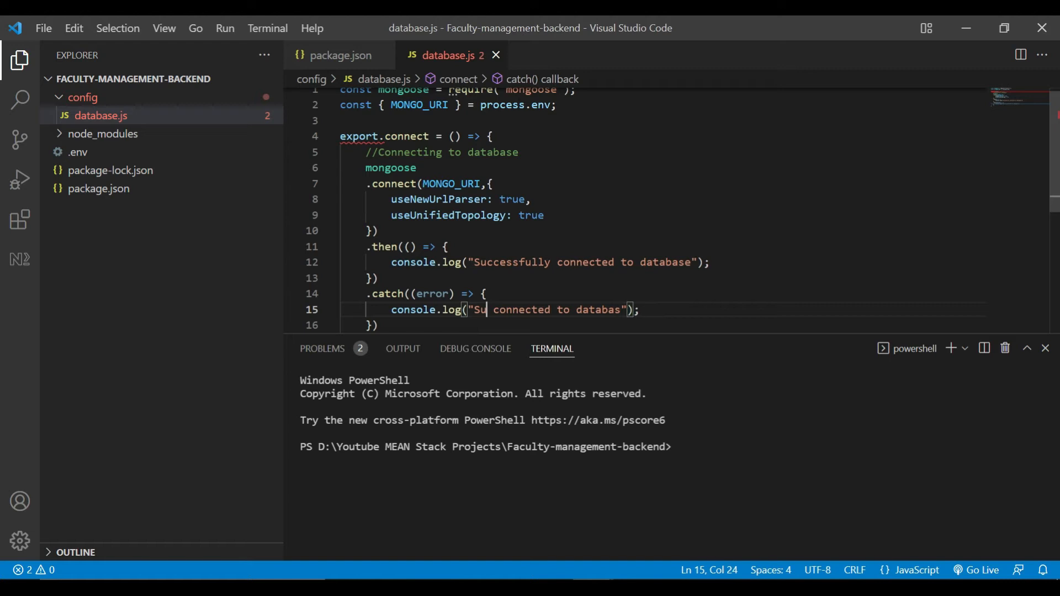
type("Failed to")
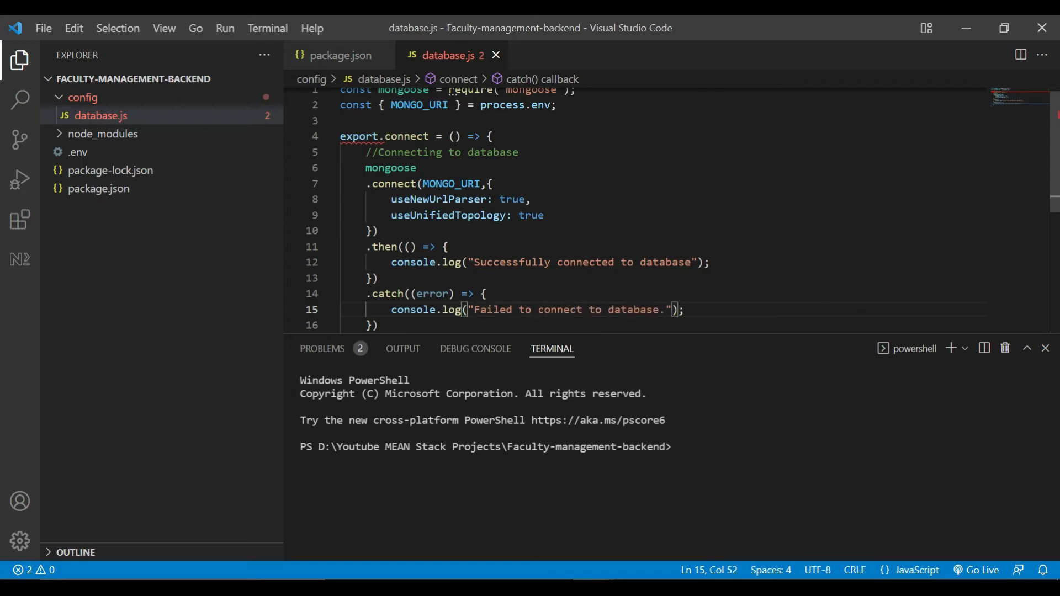
Append 'now...' to the failure message, then log the error and exit the process.
type(" Exiting ")
key("Enter")
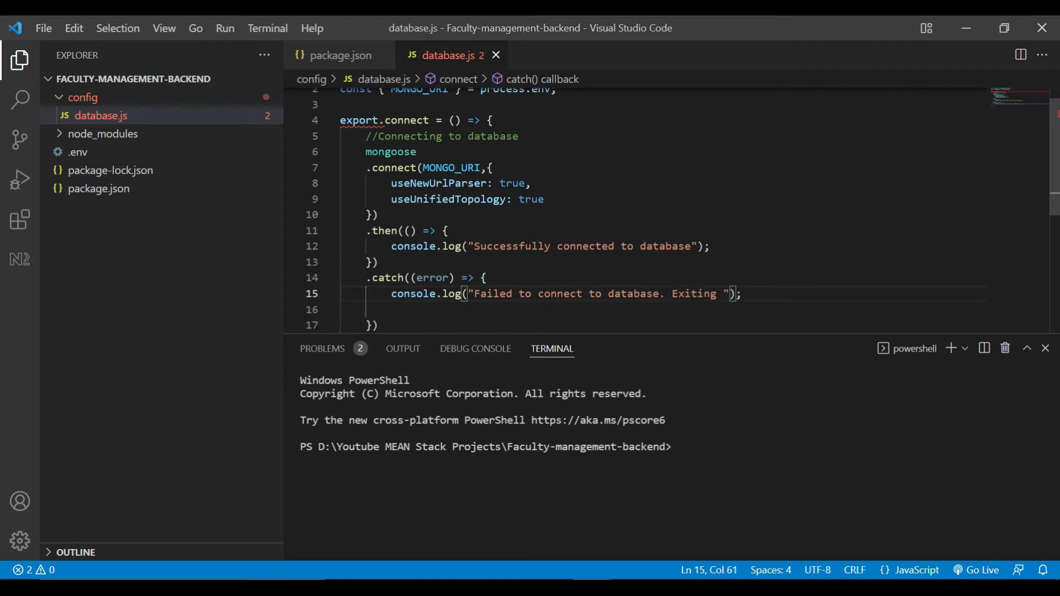
type("now...")
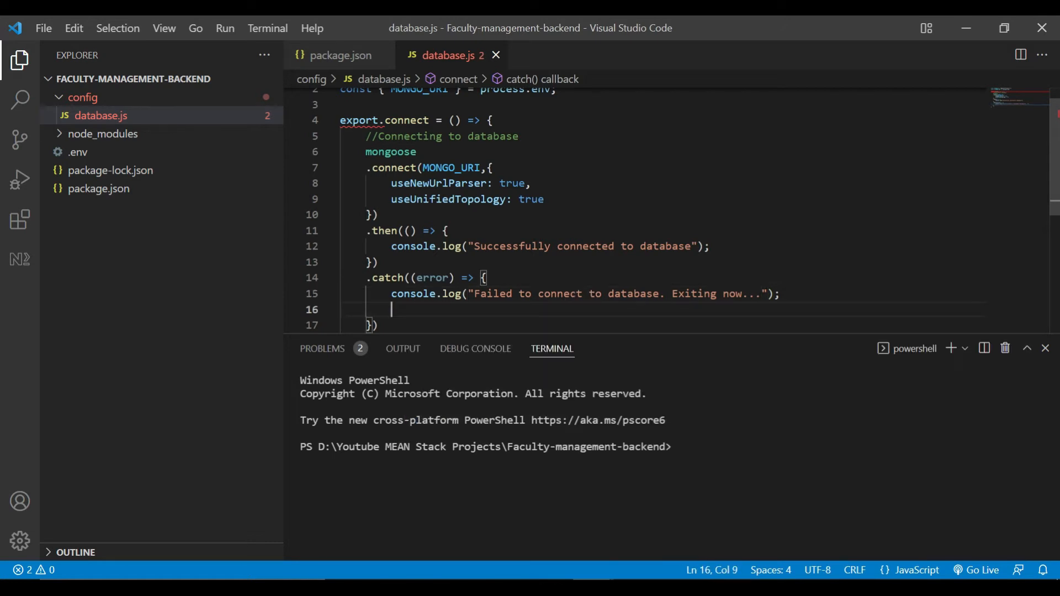
type("console.log")
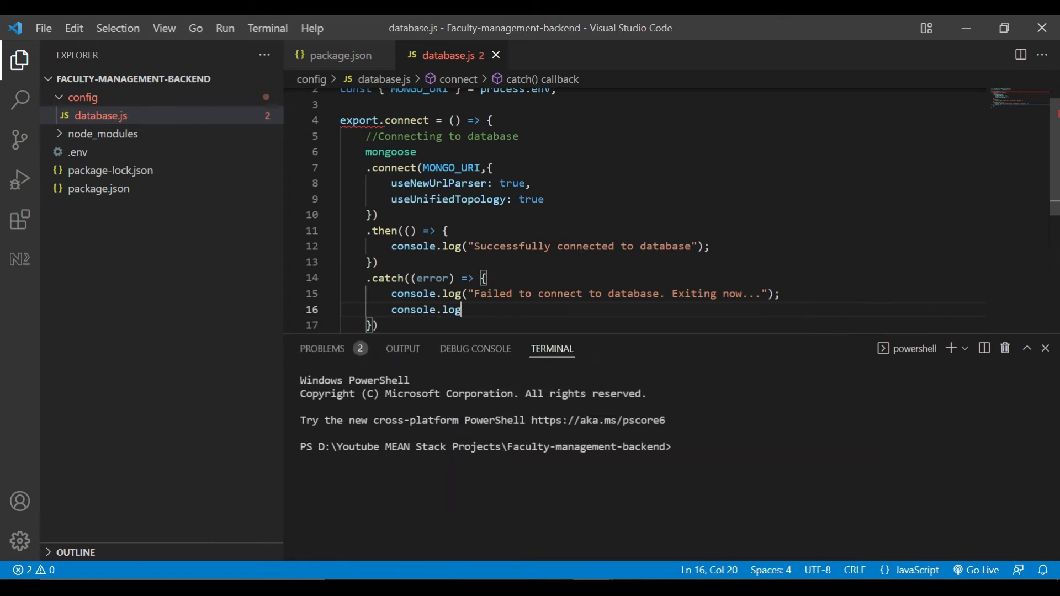
type("(error)")
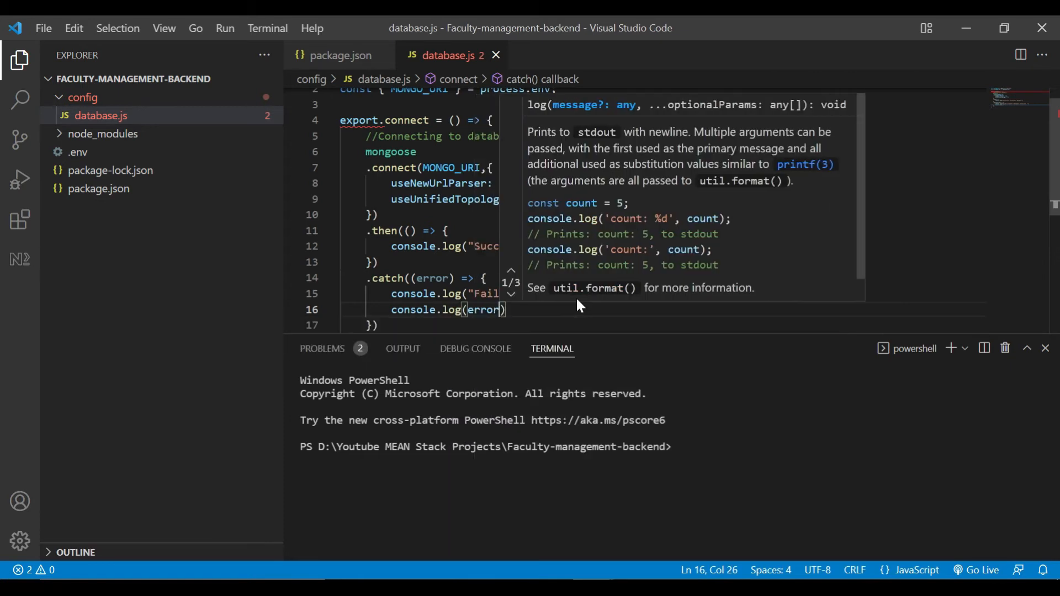
type("pr")
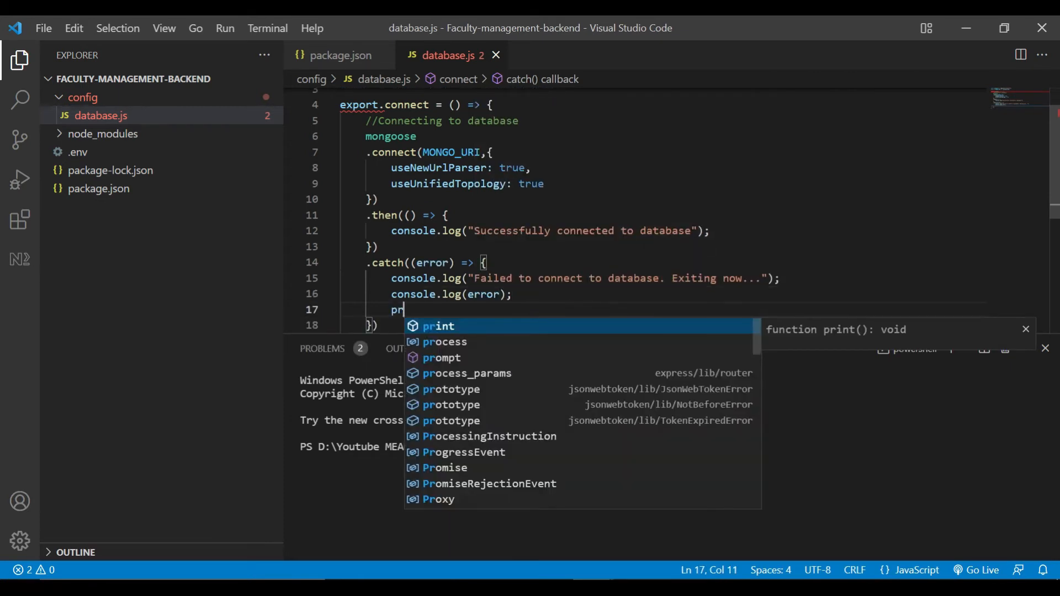
type("ocess.")
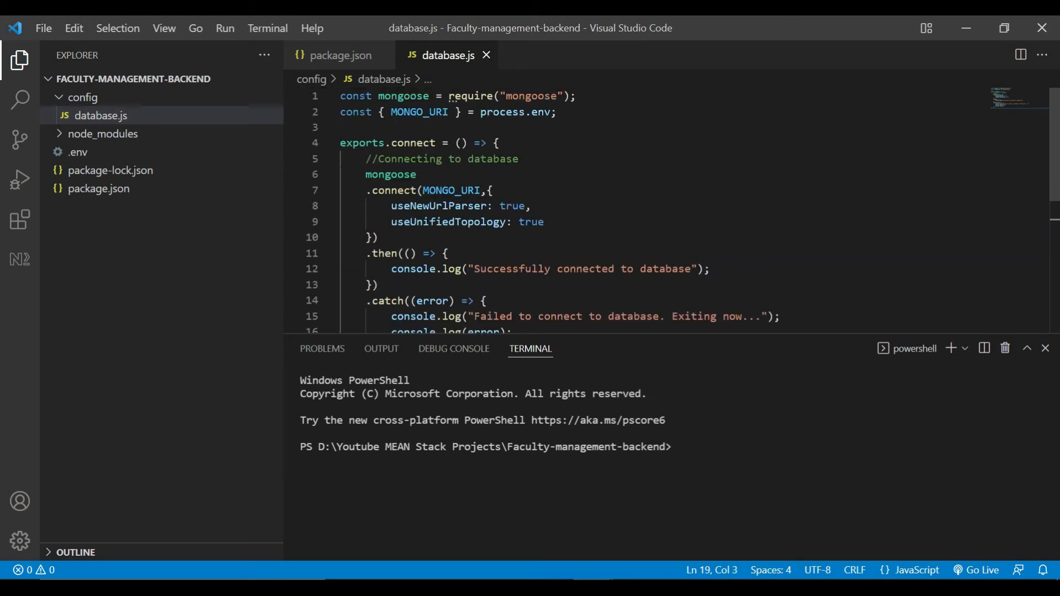
Create app.ja at the project root, rename it to app.js, and begin a require.
left_click(375, 237)
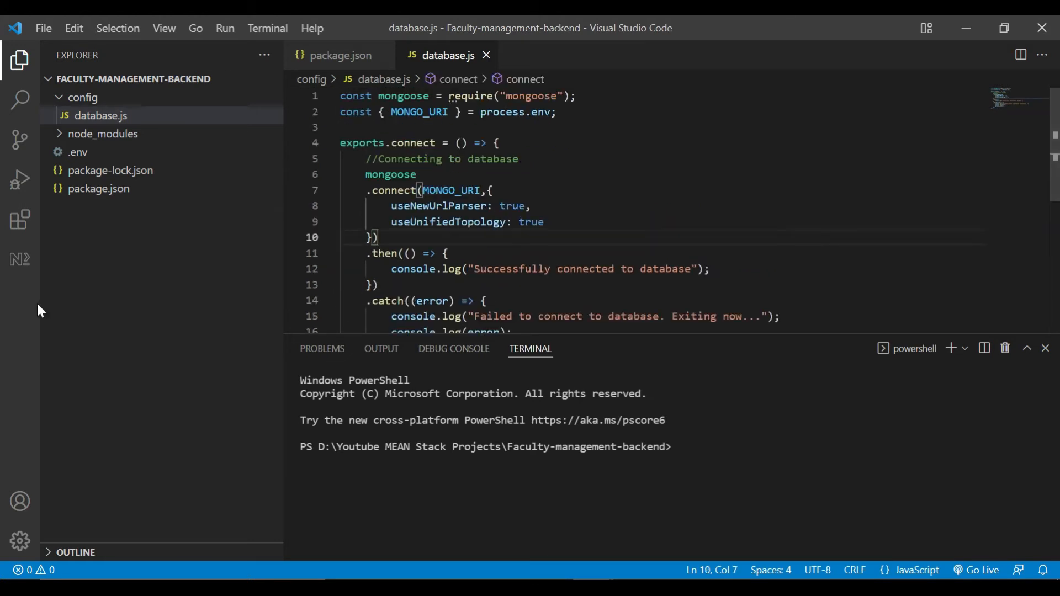
left_click(211, 79)
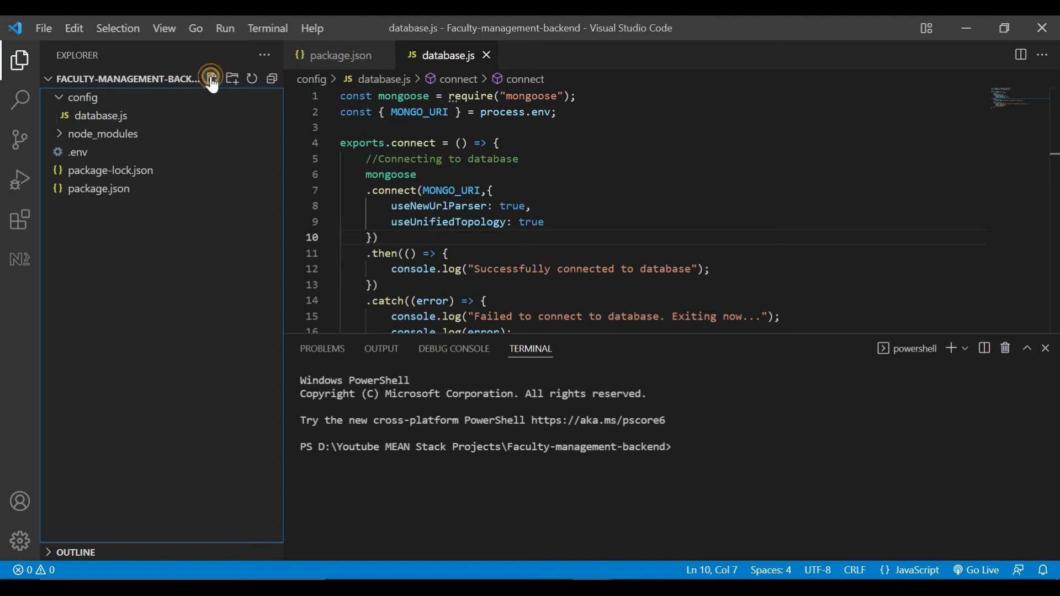
left_click(210, 79)
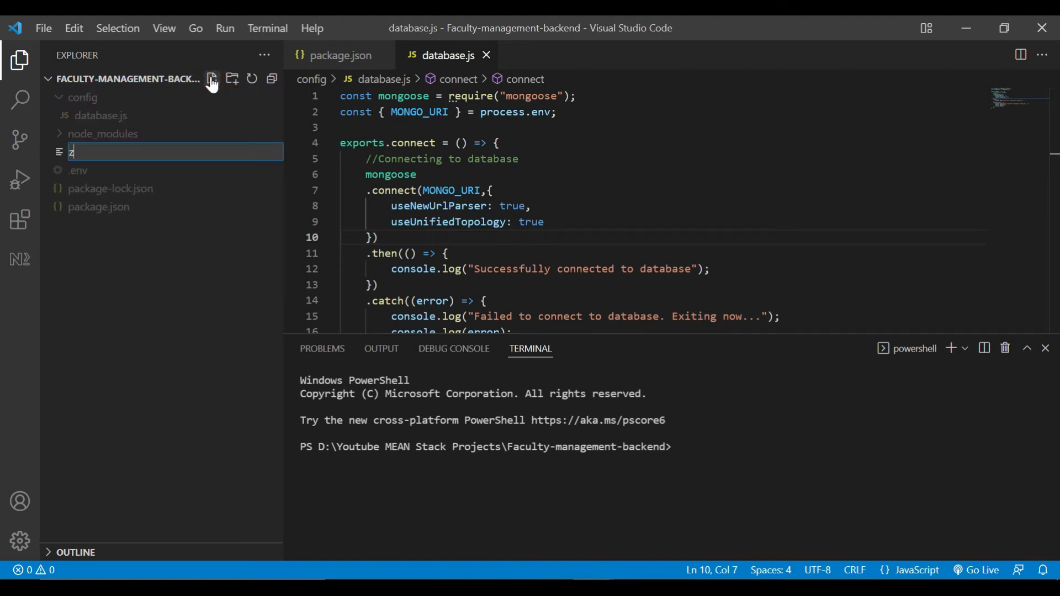
type("app.ja")
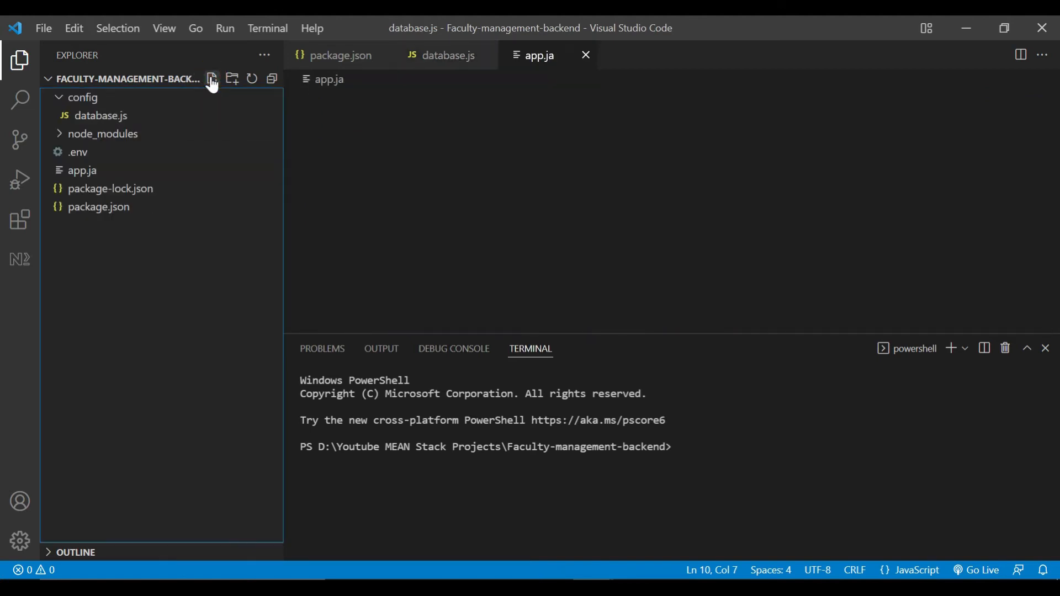
right_click(82, 169)
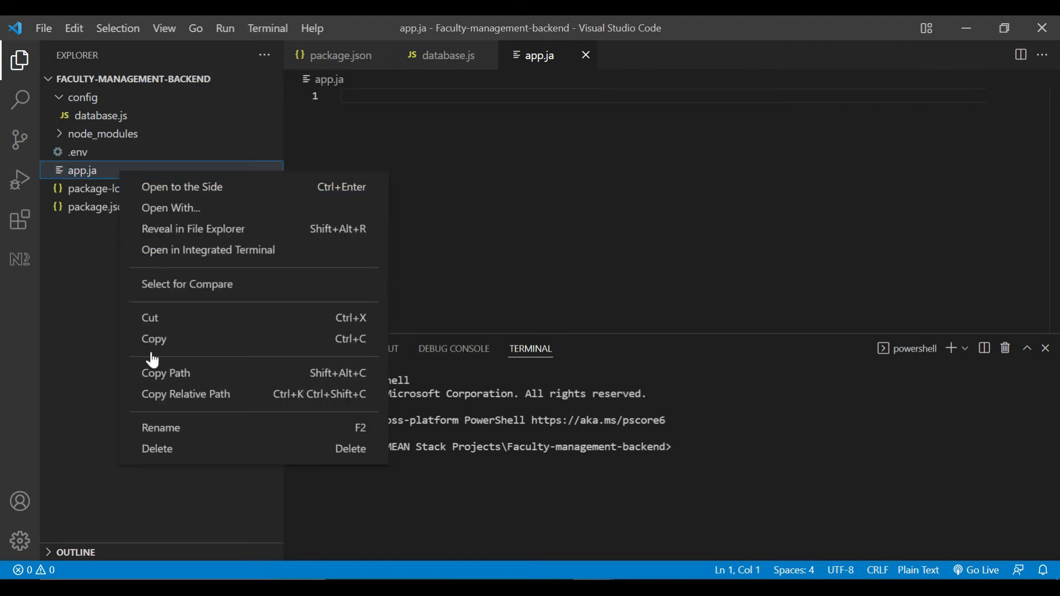
left_click(161, 427)
type("s")
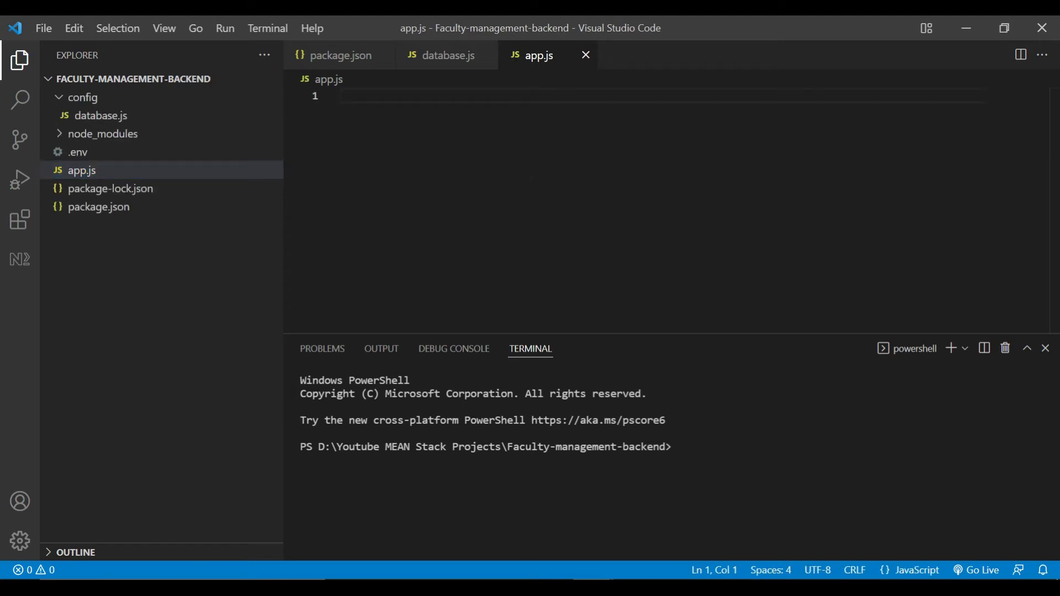
type("require(\"dot")
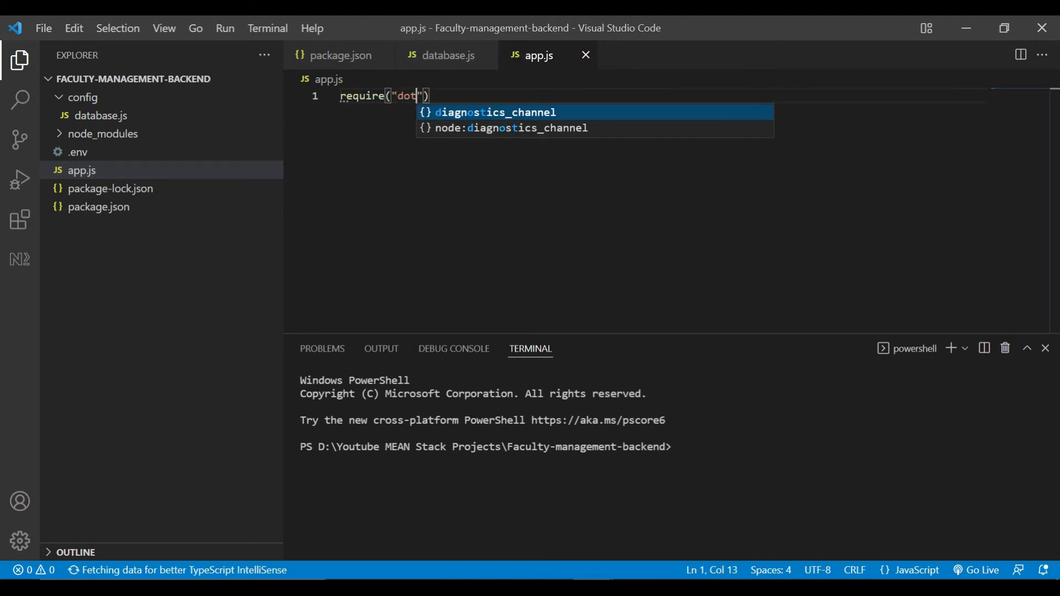
Load dotenv config and call connect() from ./config/database in app.js.
type("env")
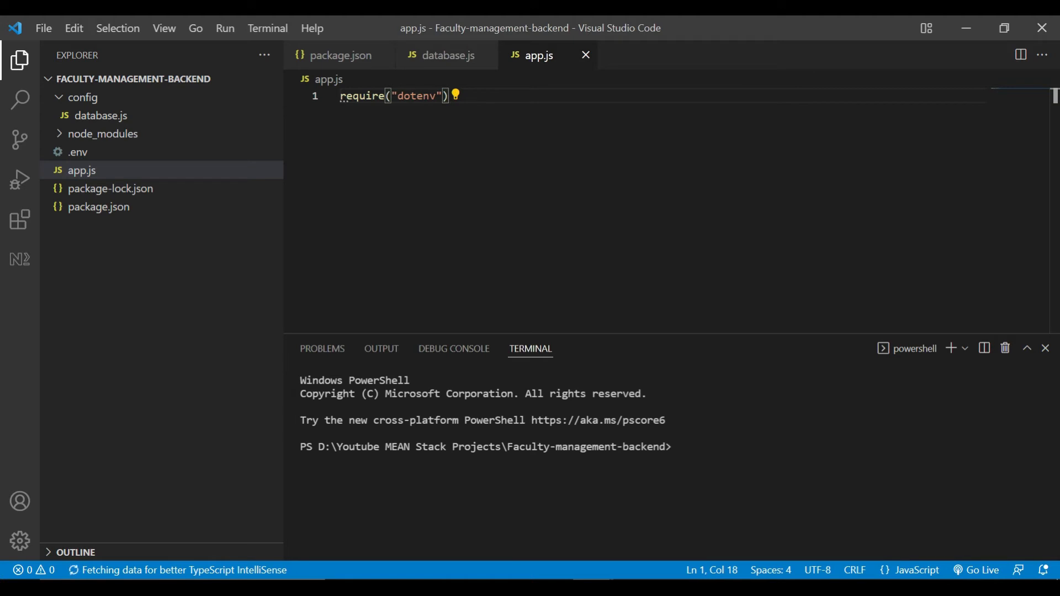
type(".con")
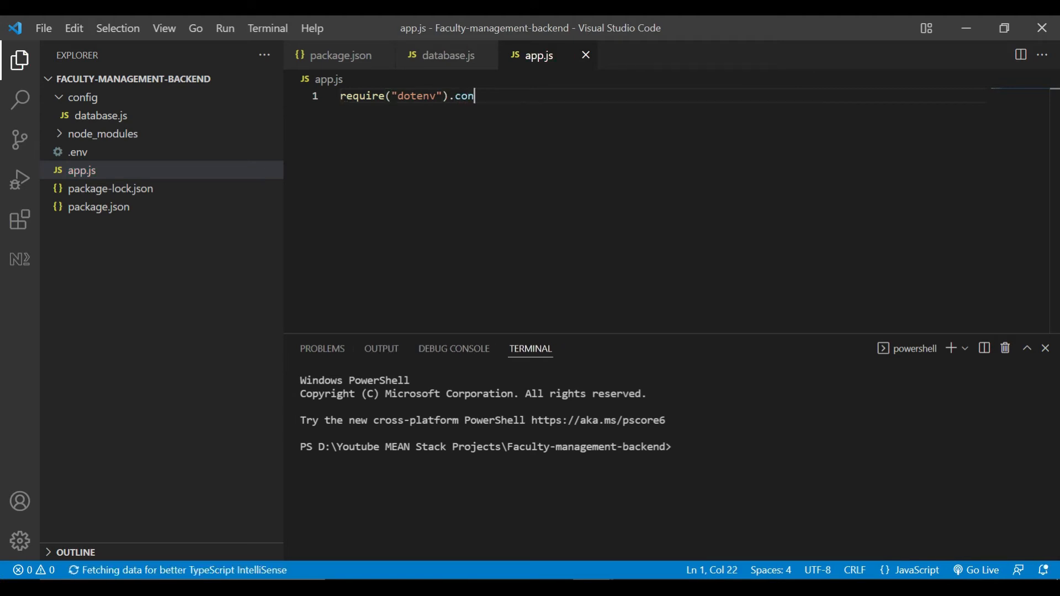
type("fig();")
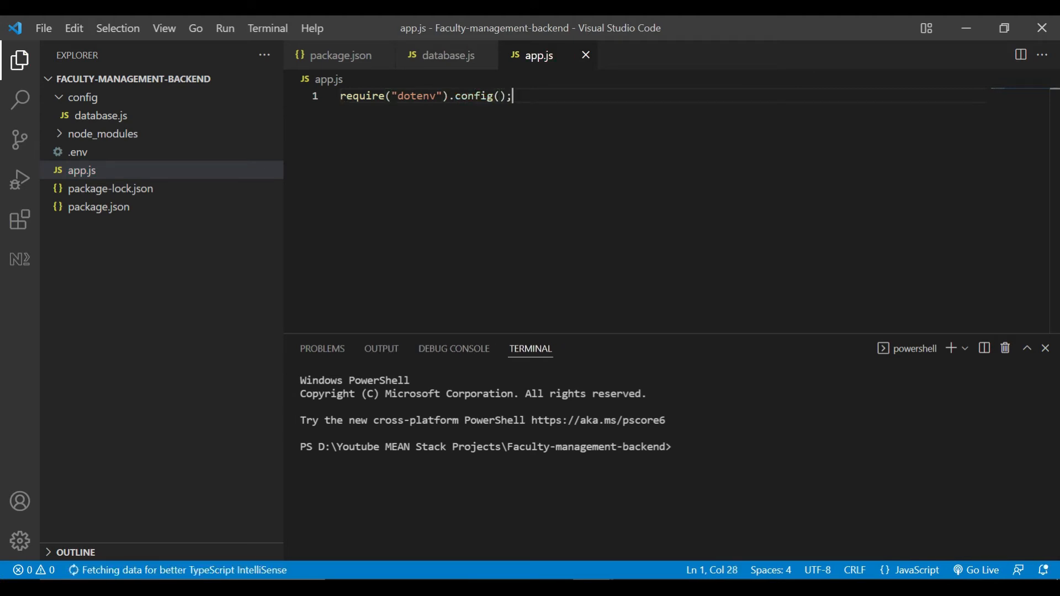
type("require(")
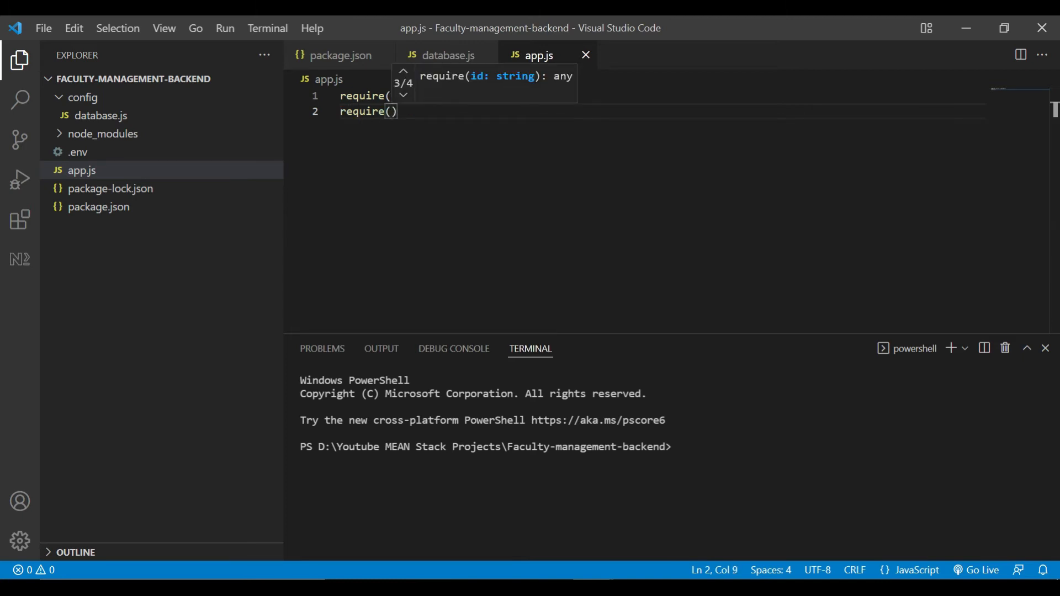
type("'.'")
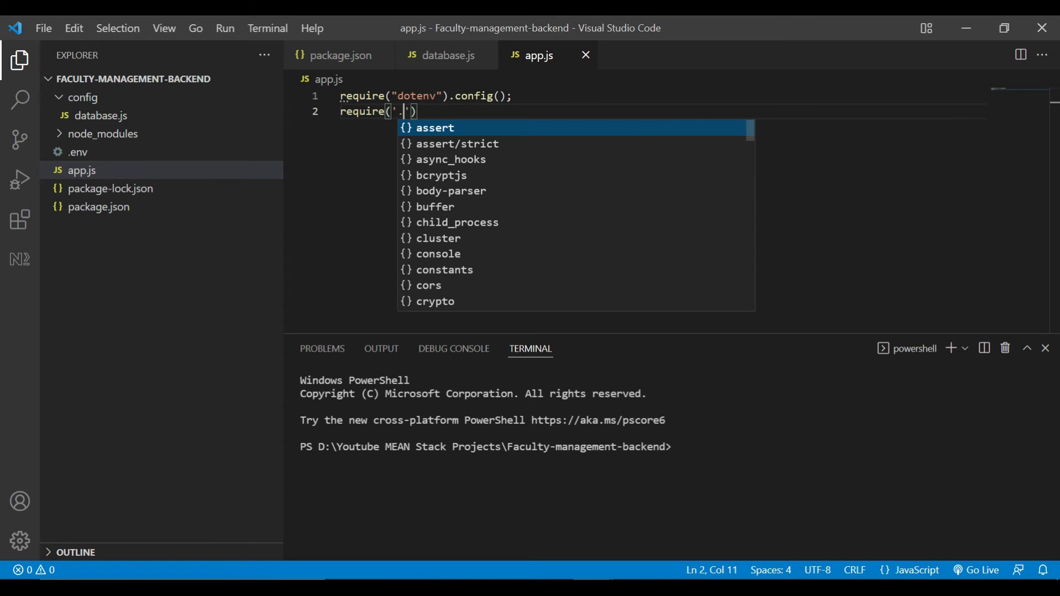
type("./config/")
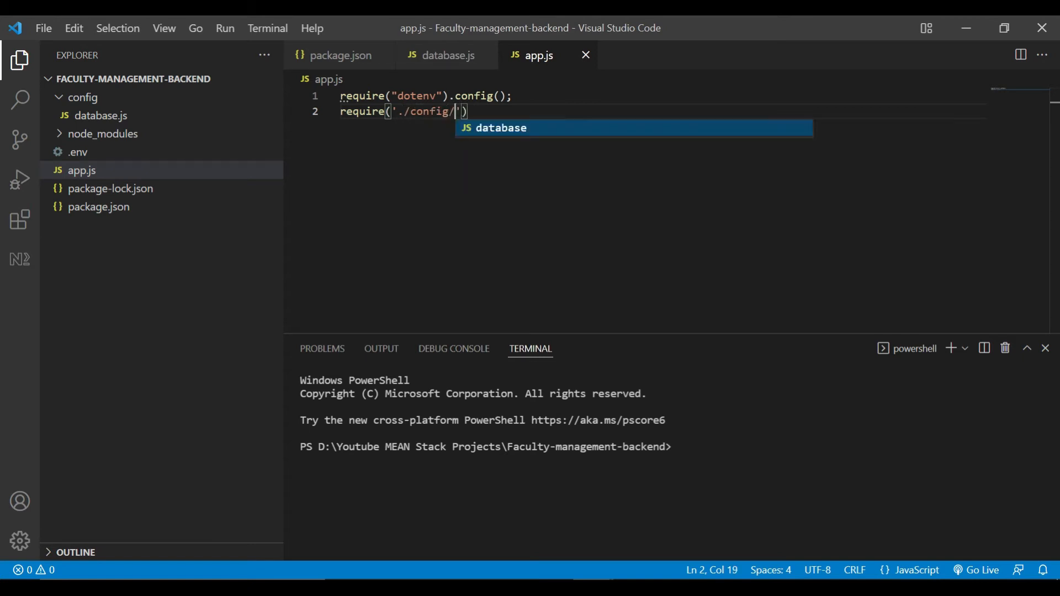
key("Tab")
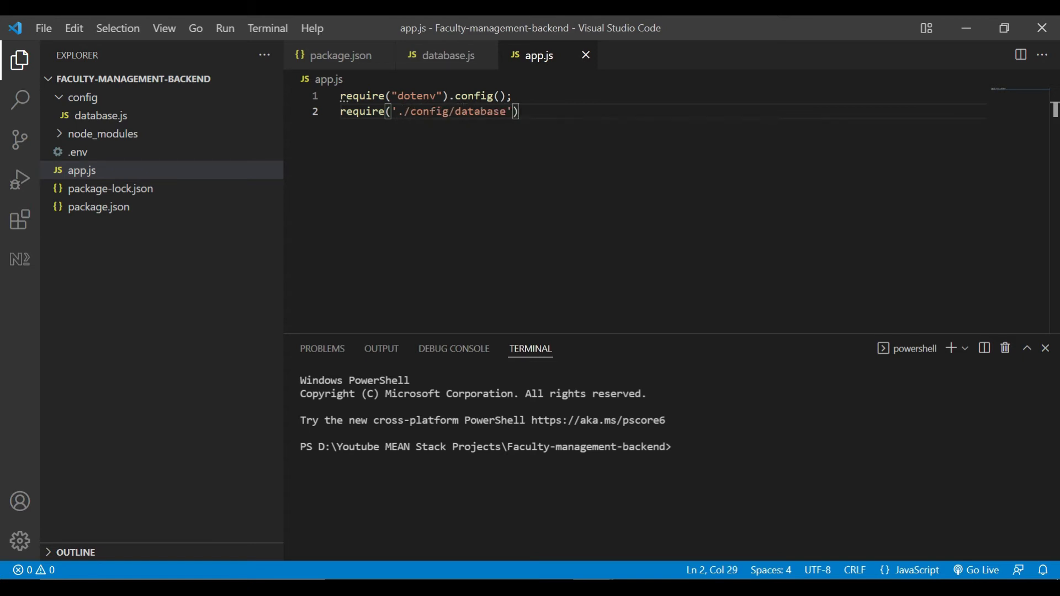
type(".connect();")
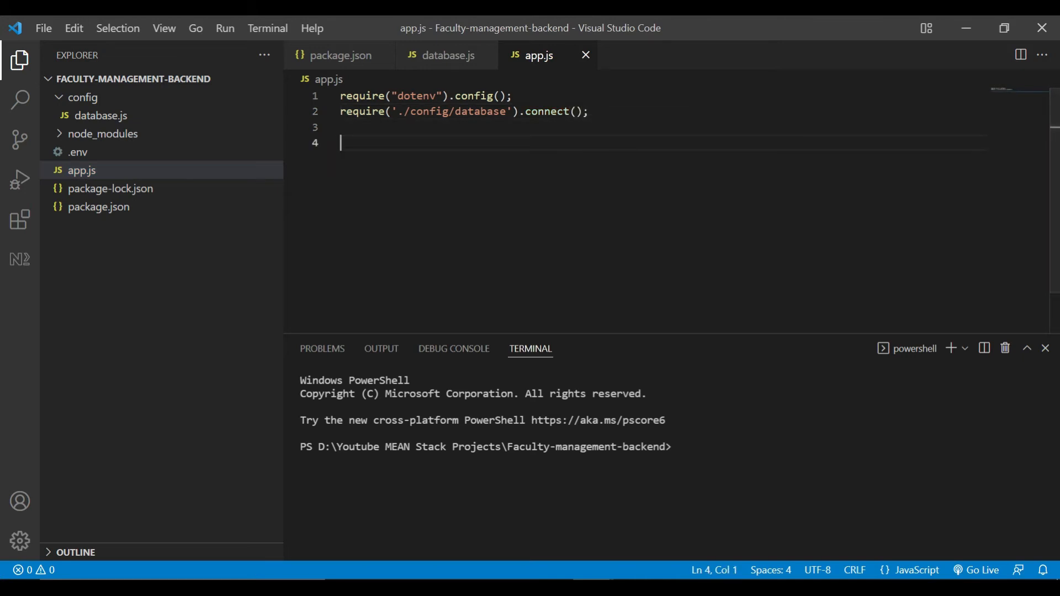
Require express and cors into constants in app.js.
type("const")
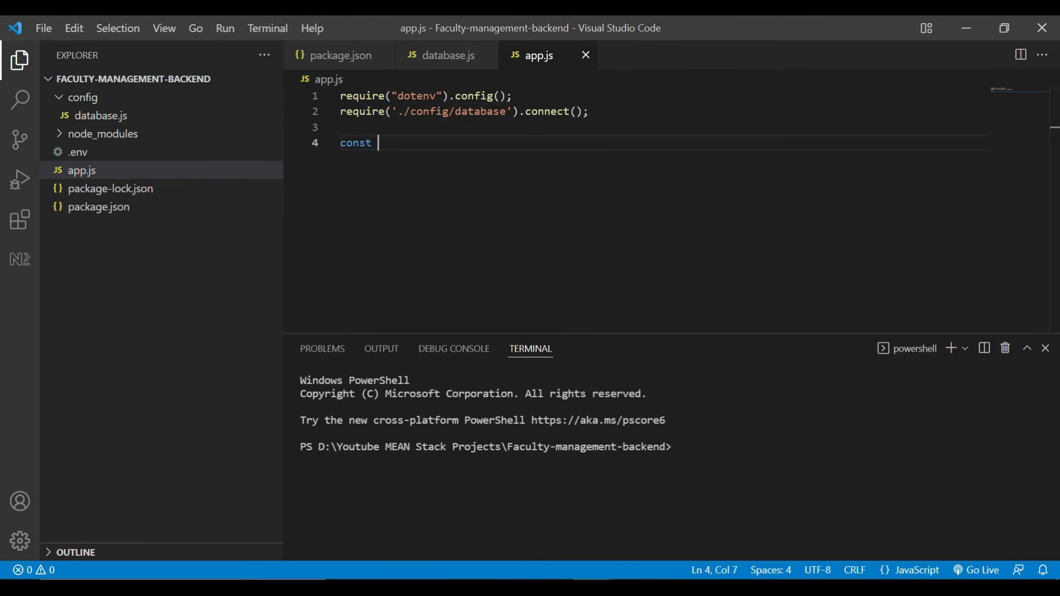
type("express")
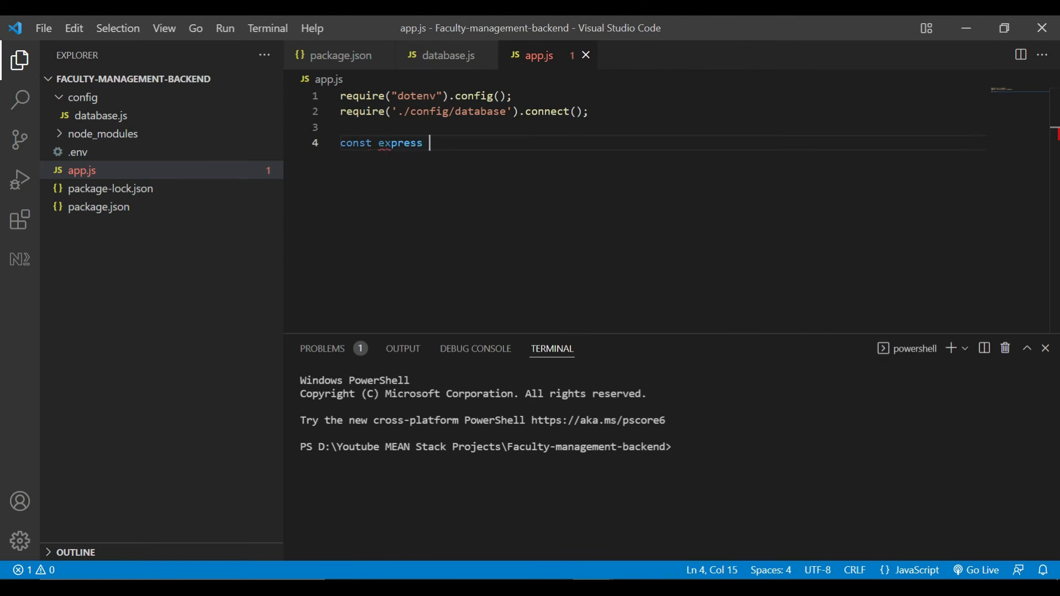
type("=")
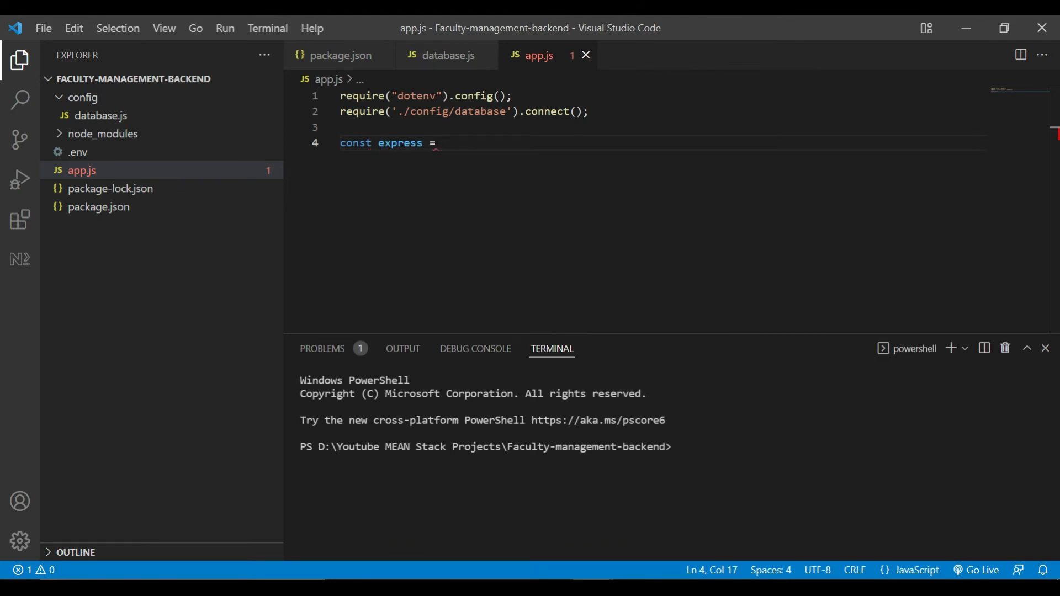
type("require(")
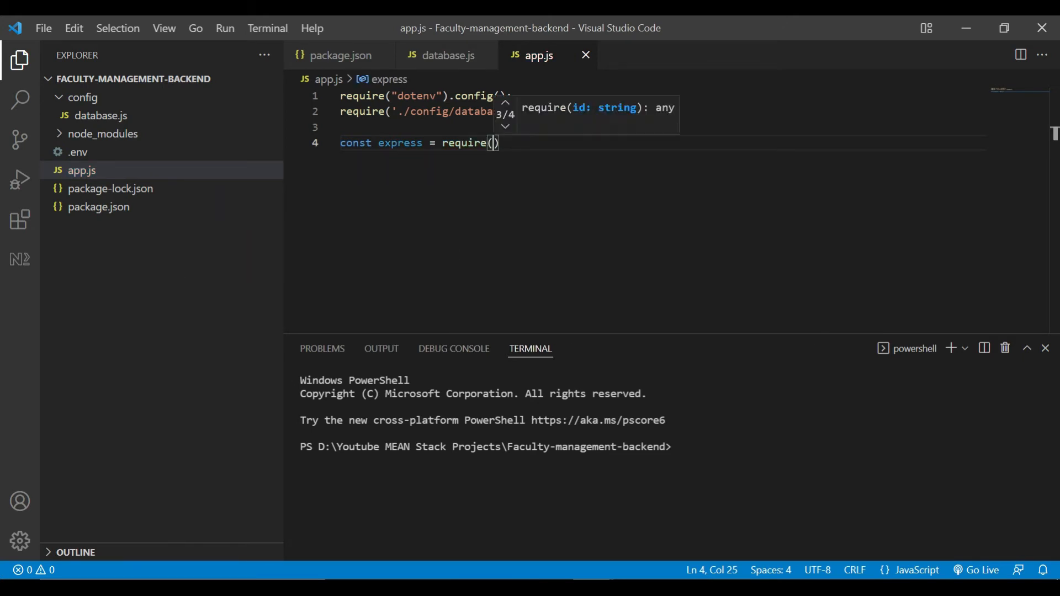
type("\"express\"")
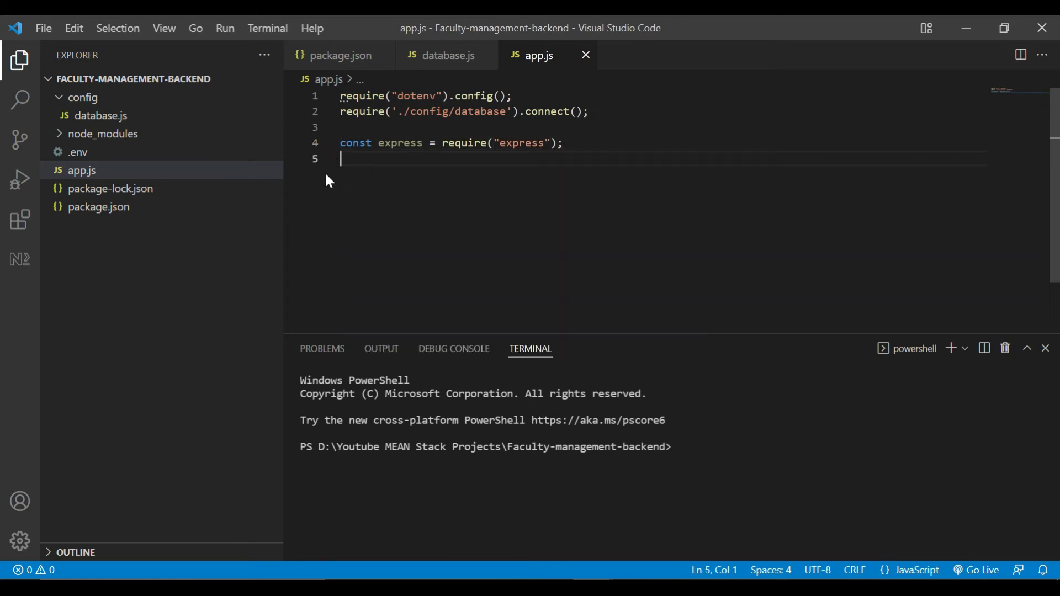
type("const")
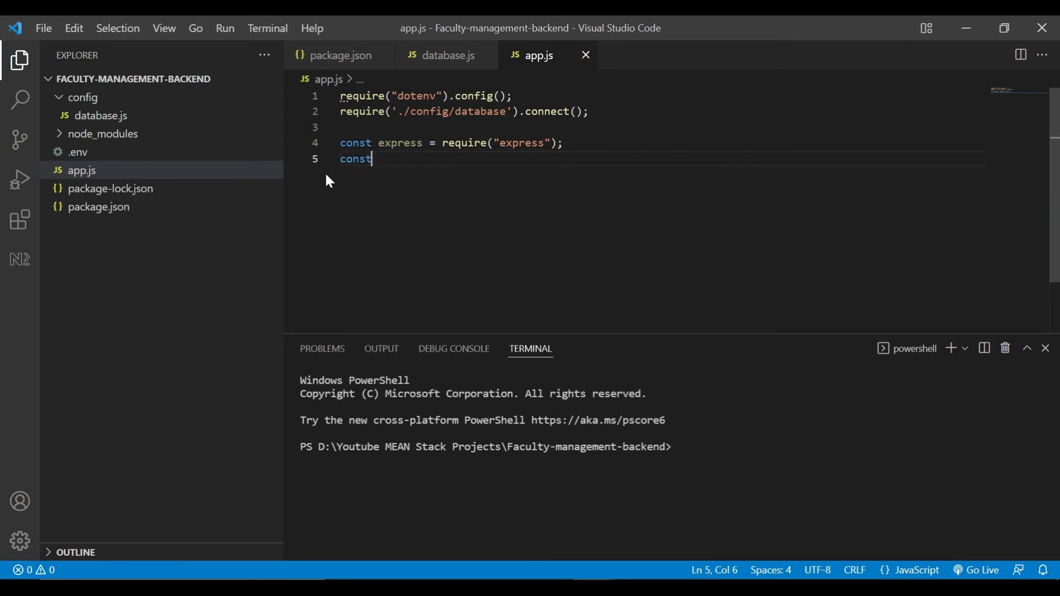
type("cors = require")
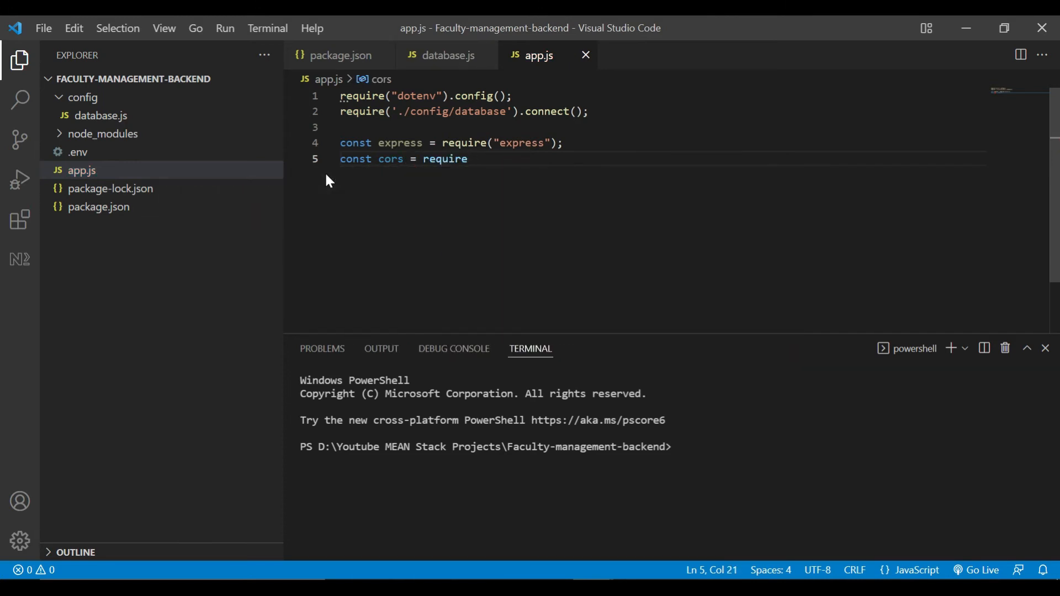
type("(\"cor")
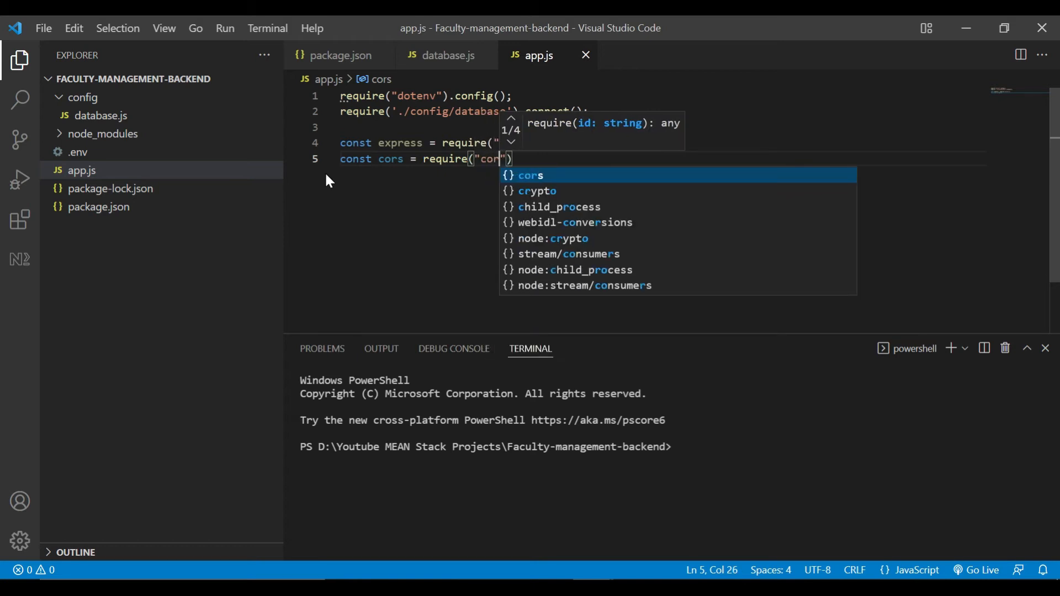
key("Enter")
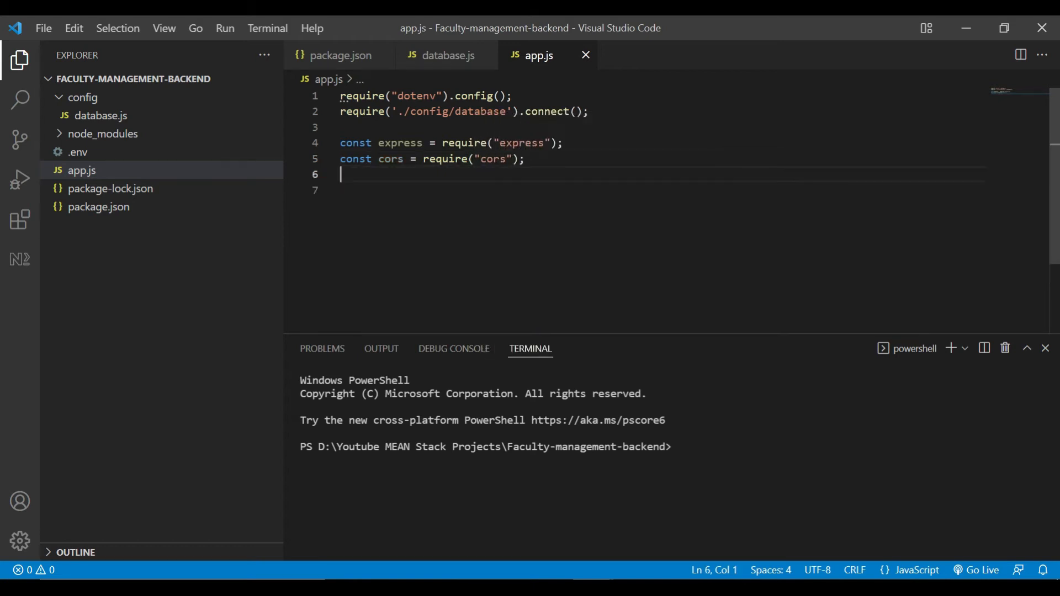
Require body-parser as the bodyParser constant.
type("const")
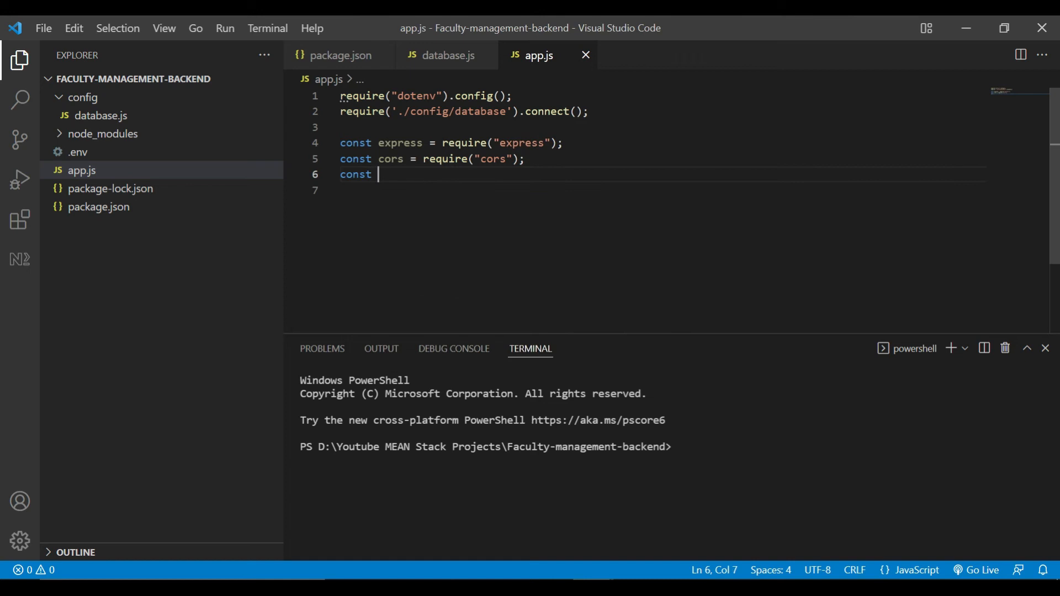
type("bodyPa")
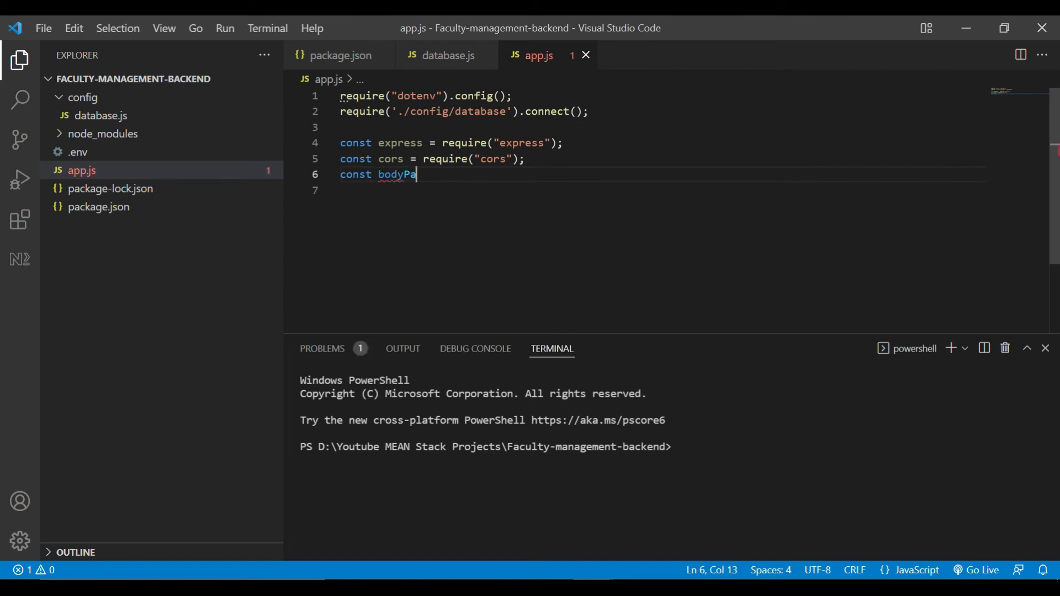
type("rser = r")
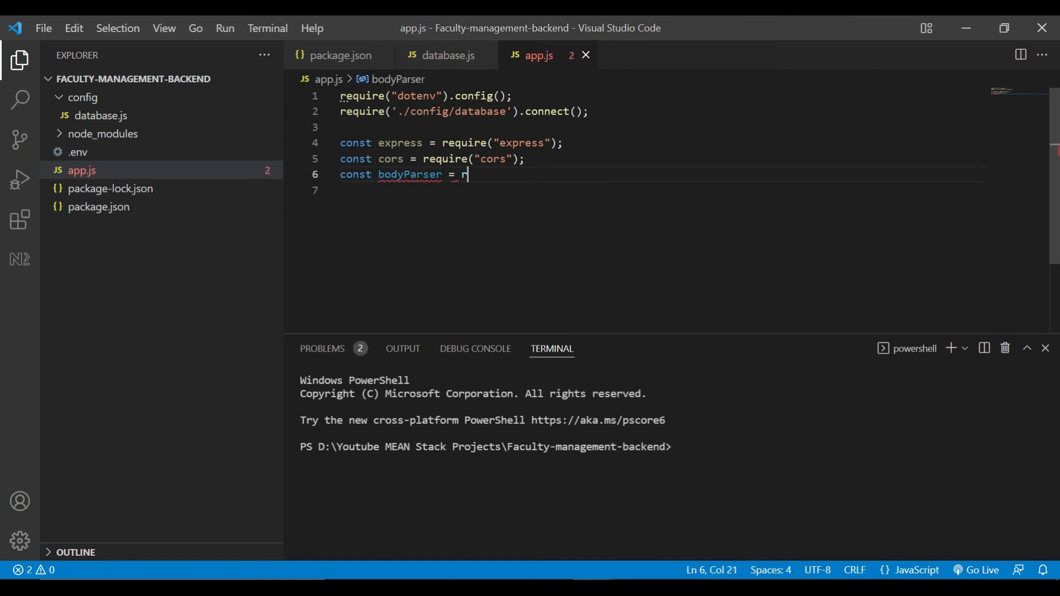
type("equire")
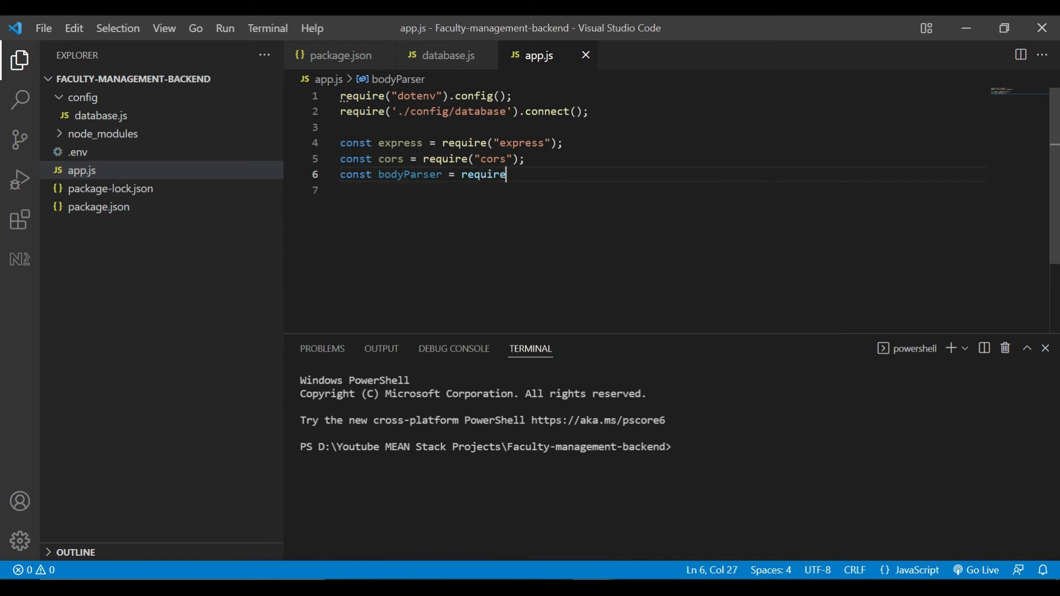
type("(\"")
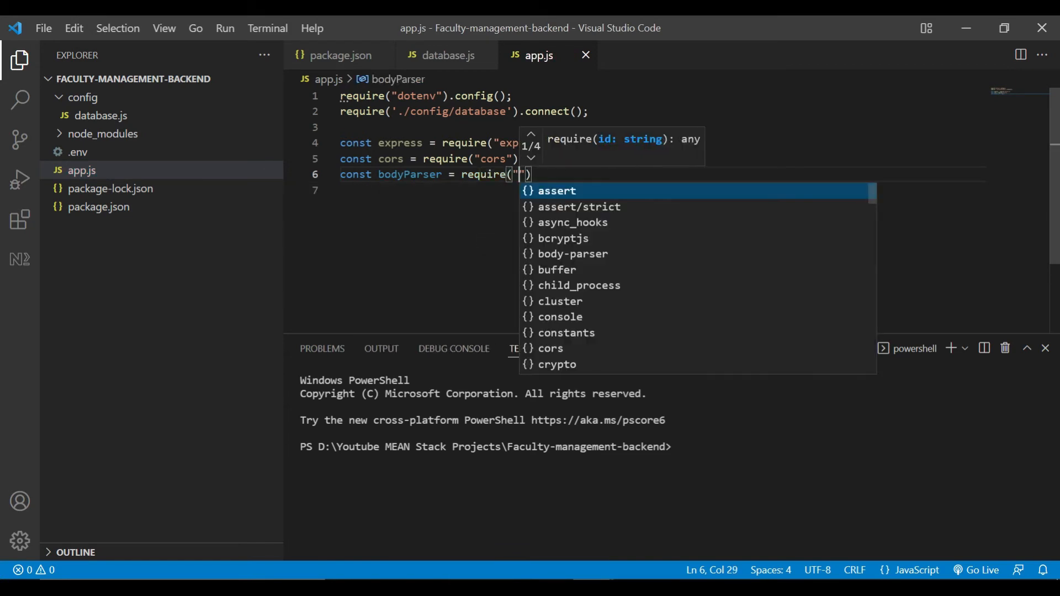
type("body-parser")
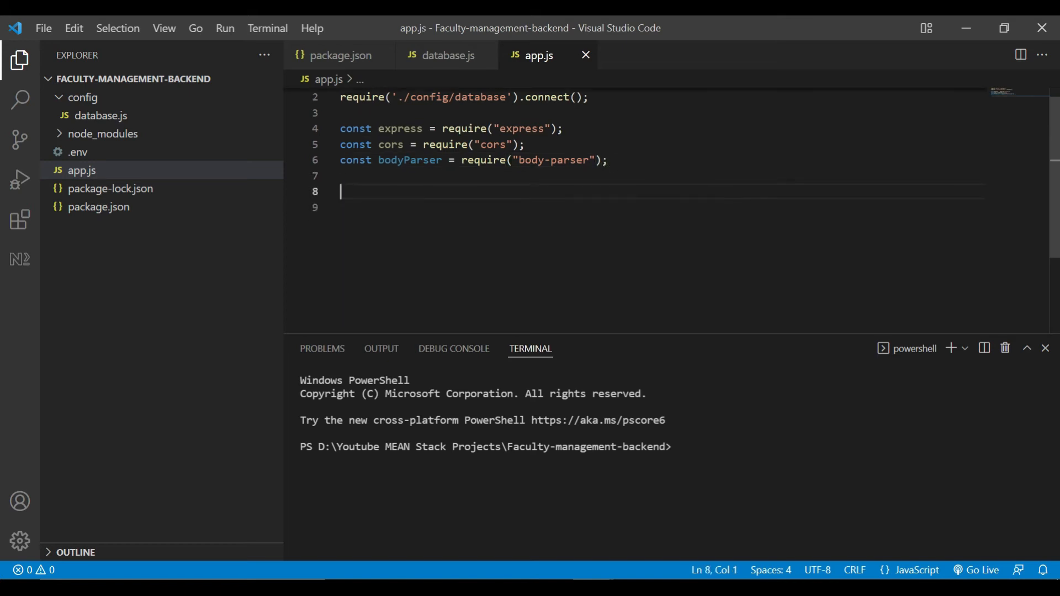
Create the express app and register bodyParser.json middleware.
type("const app =")
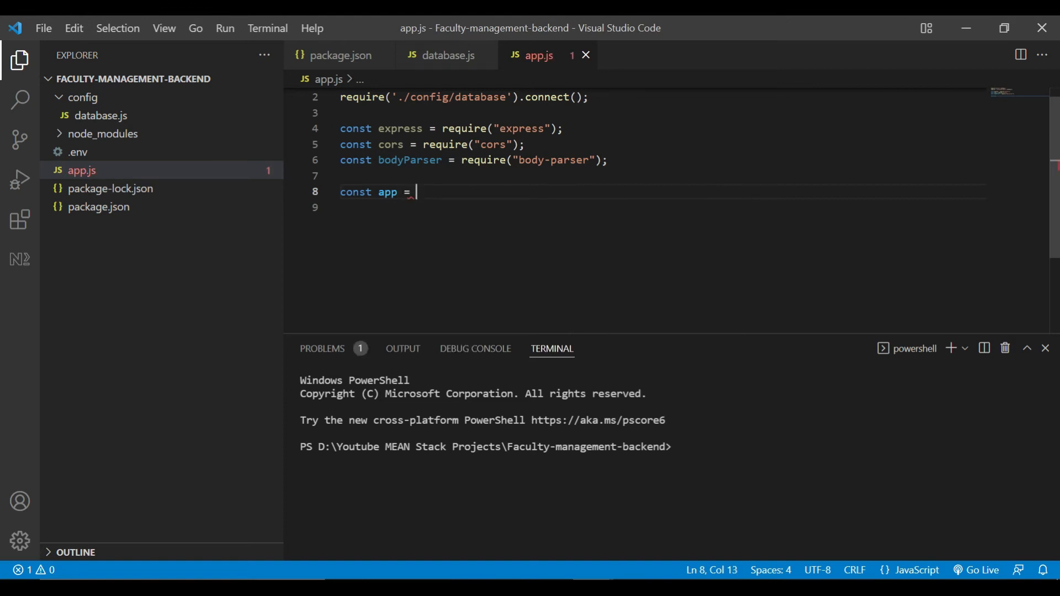
type("express();")
left_click(662, 207)
type("app")
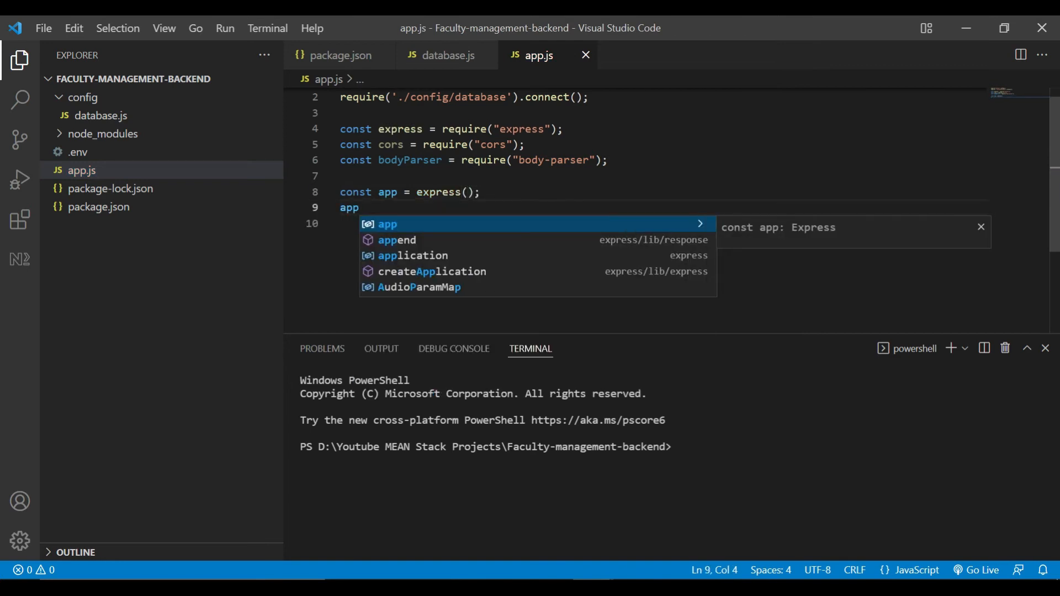
type(".use(")
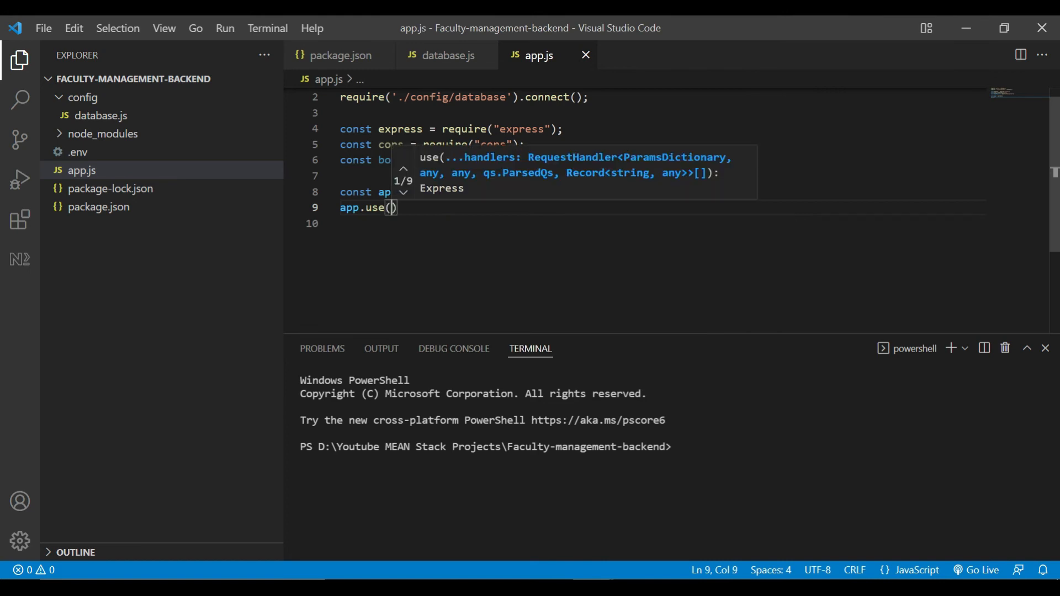
type("bodyParser")
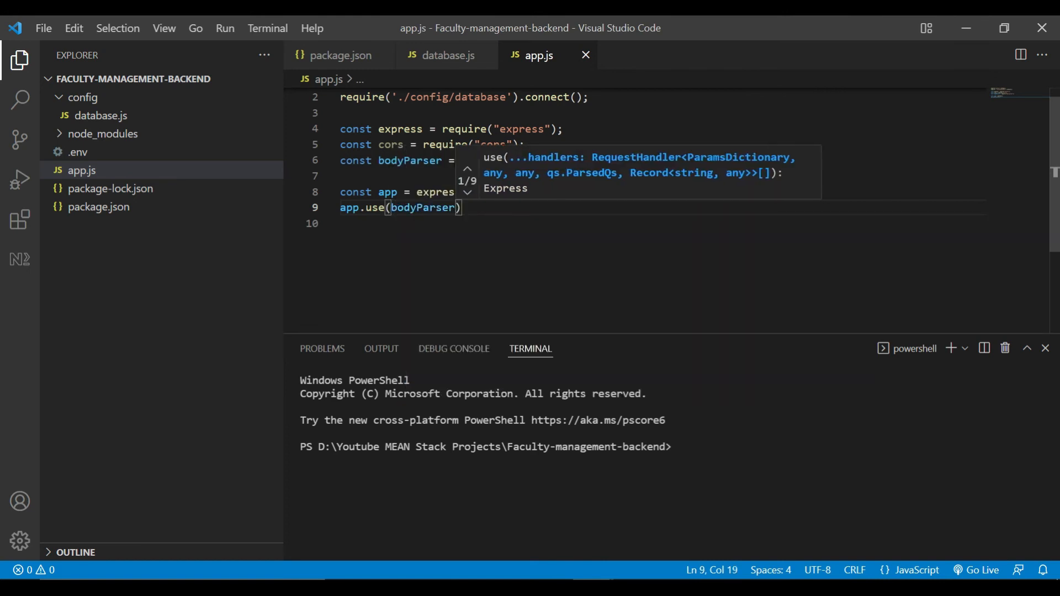
type(".json(")
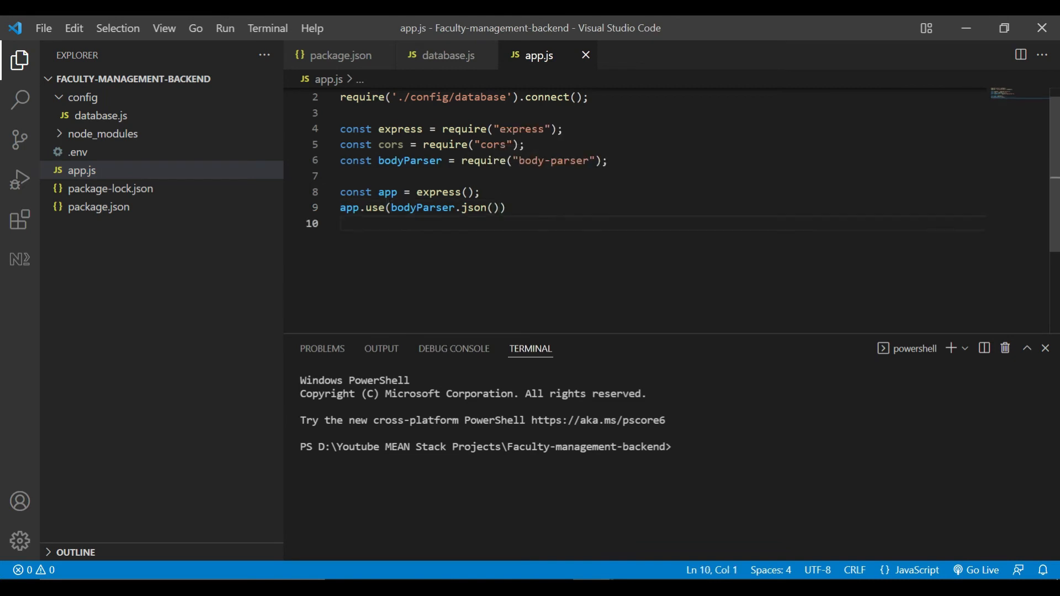
type("ap")
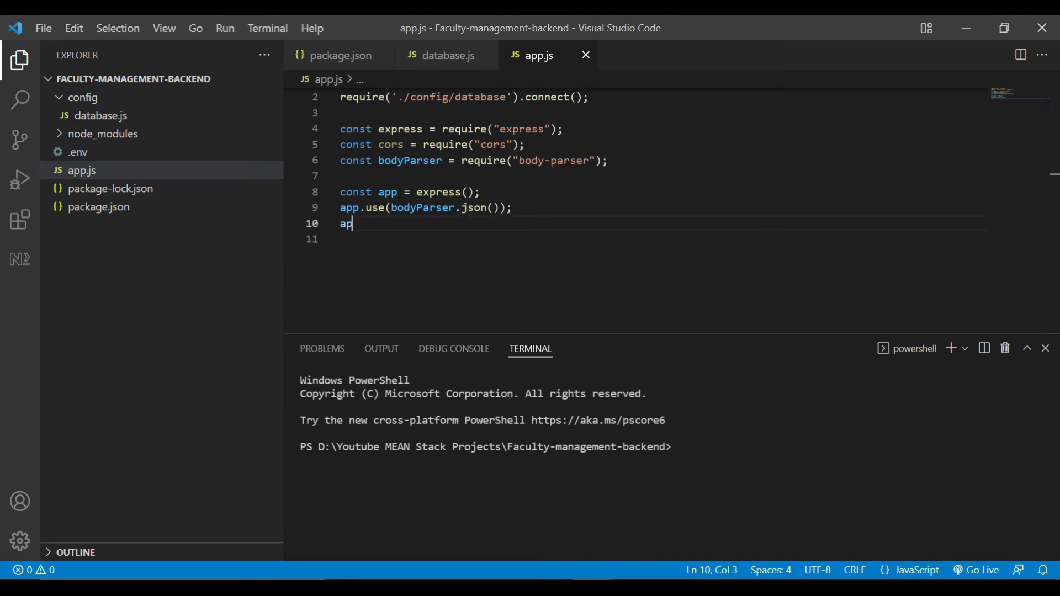
type("p.use(c")
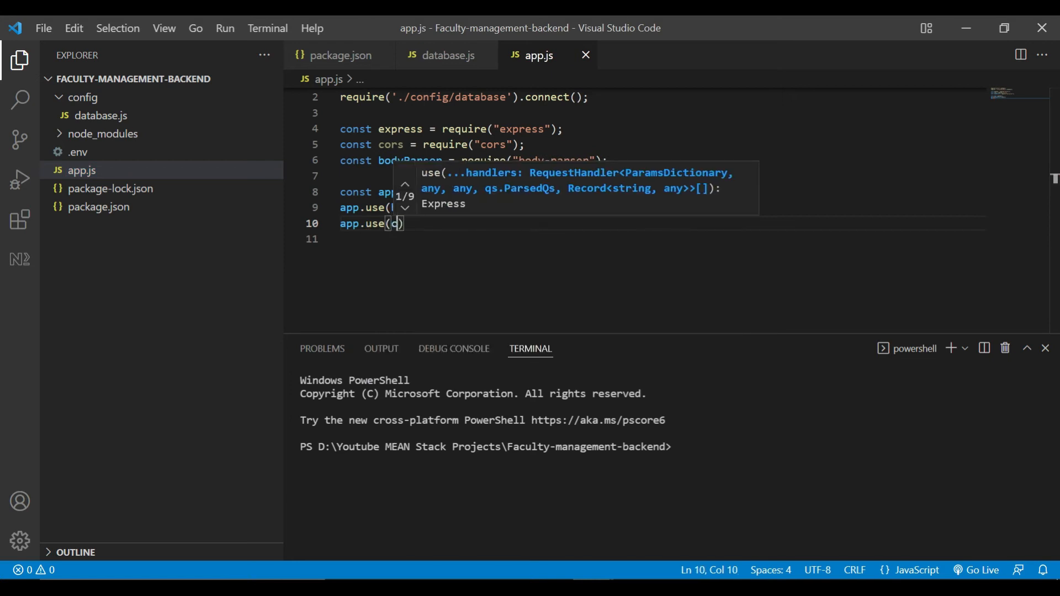
type("ors")
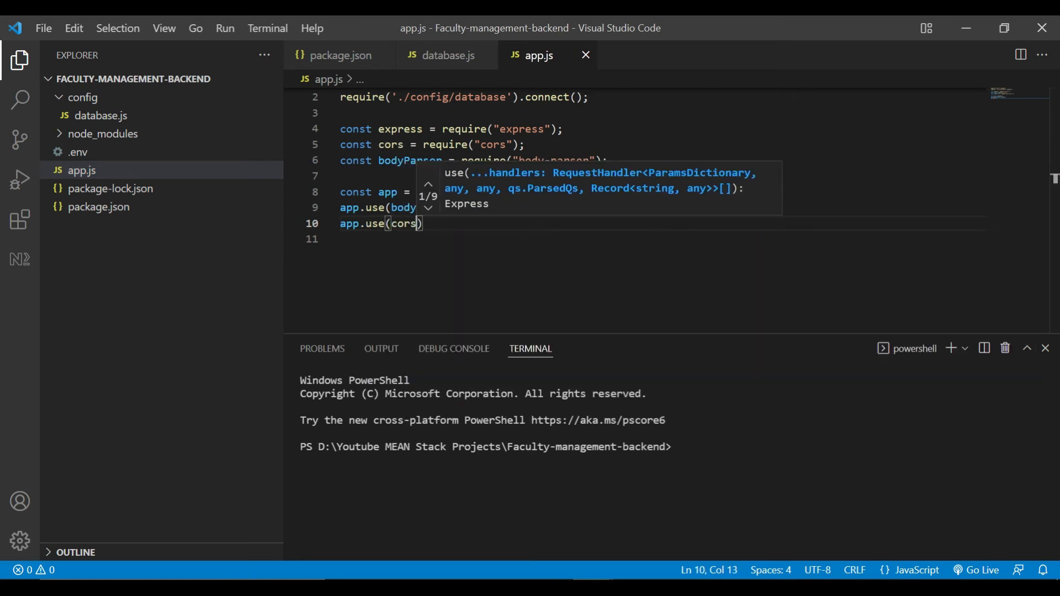
type("(")
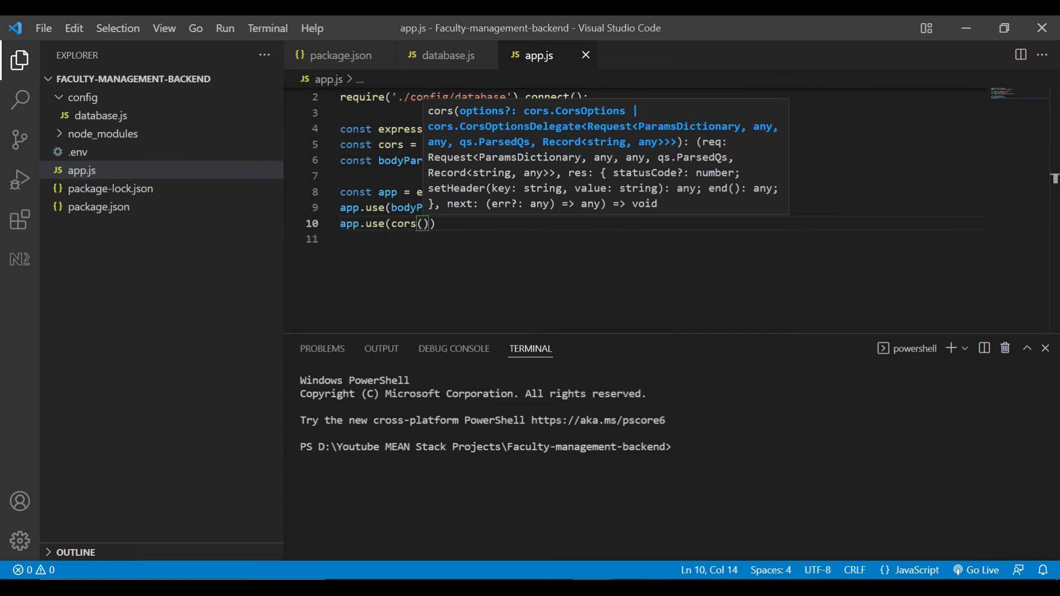
type("{origin : '")
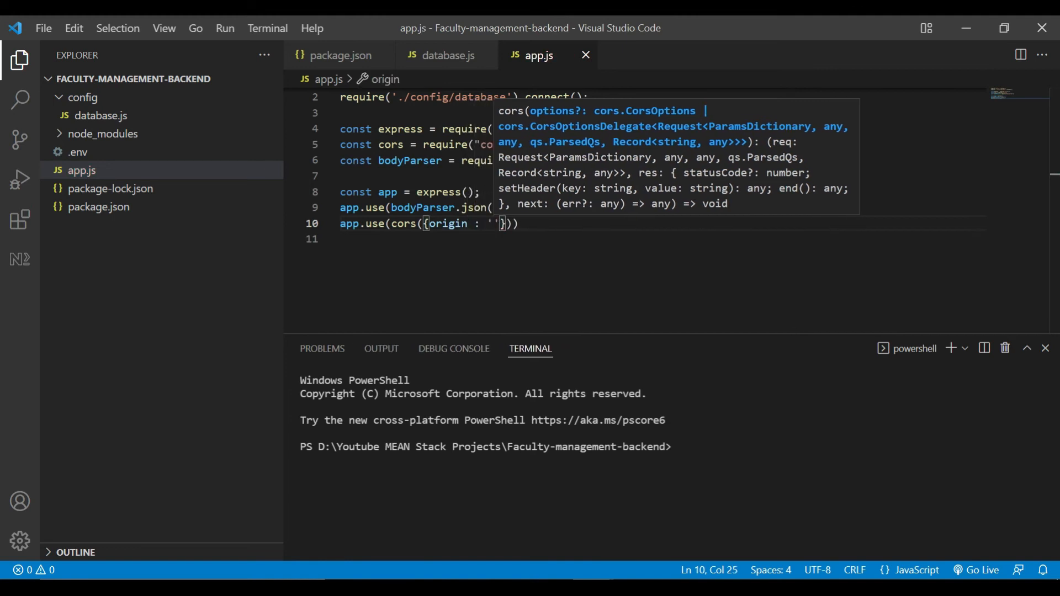
type("http://localhost")
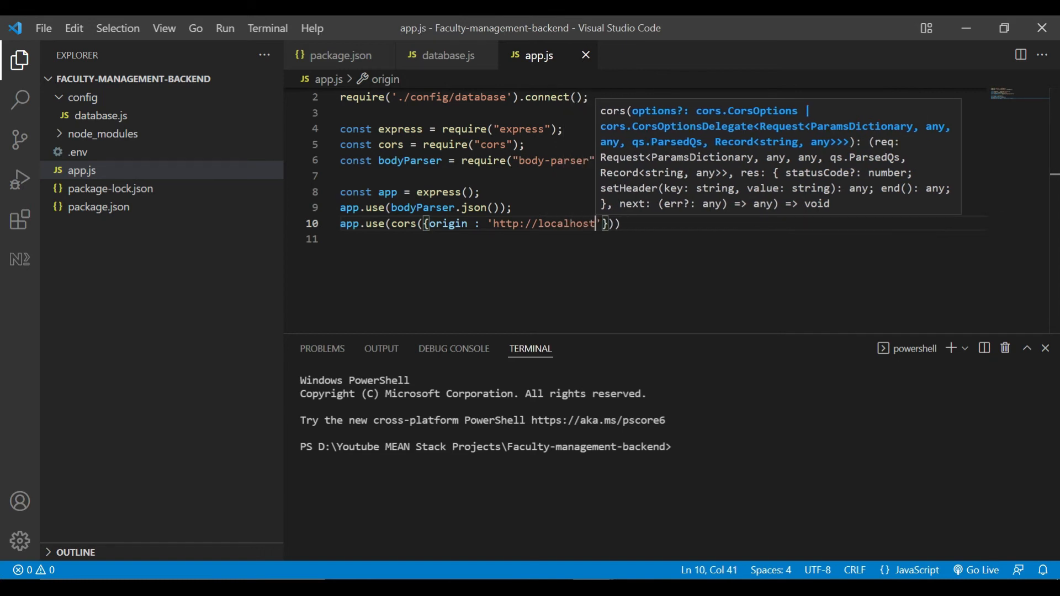
type(":4200")
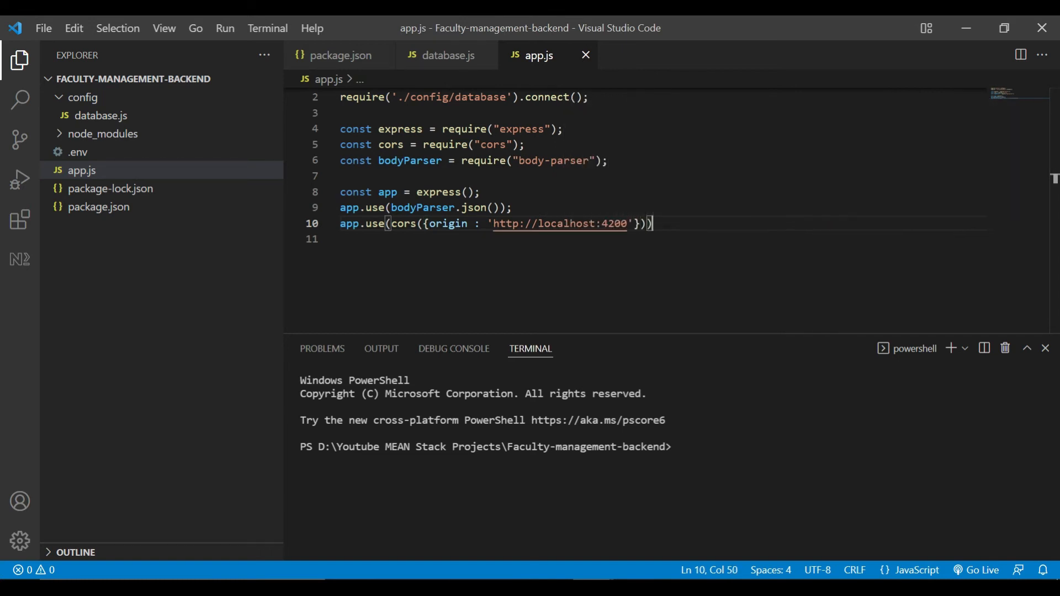
Add module.exports = app and a '// get method' comment in app.js.
type("mo")
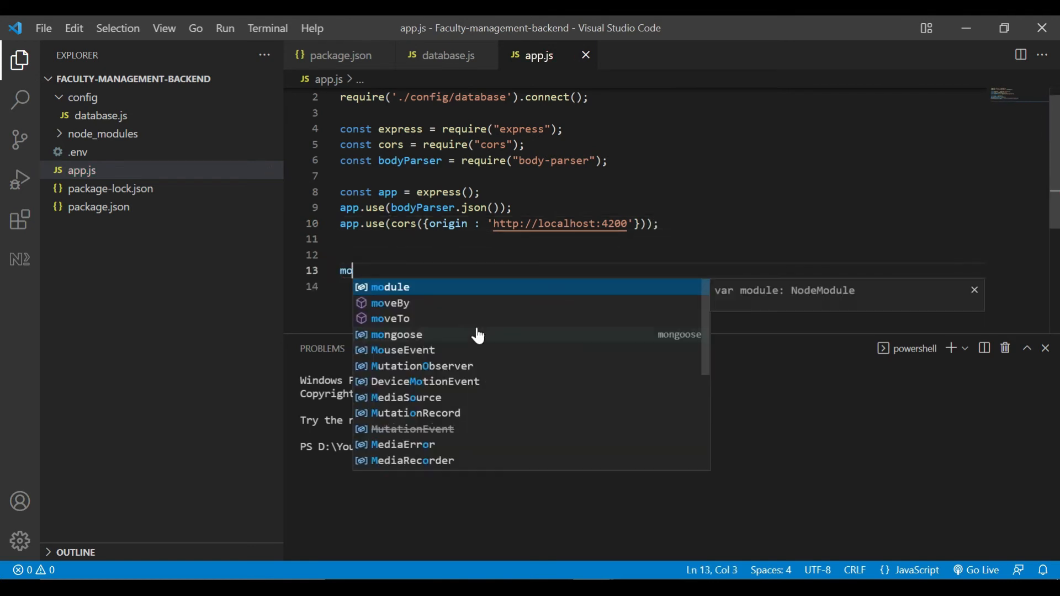
type("dule.exports = app;")
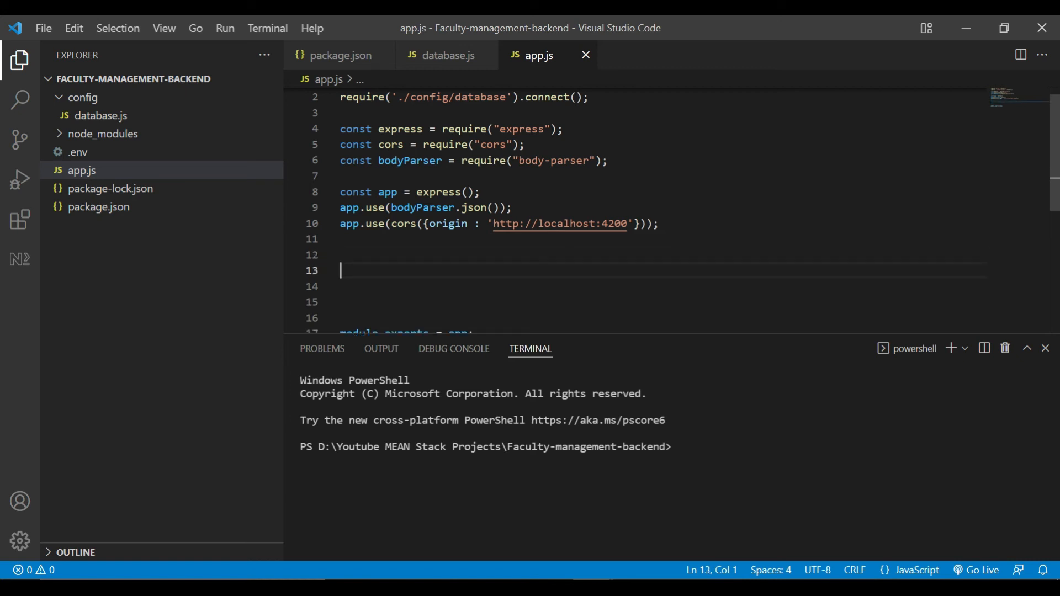
type("// get m")
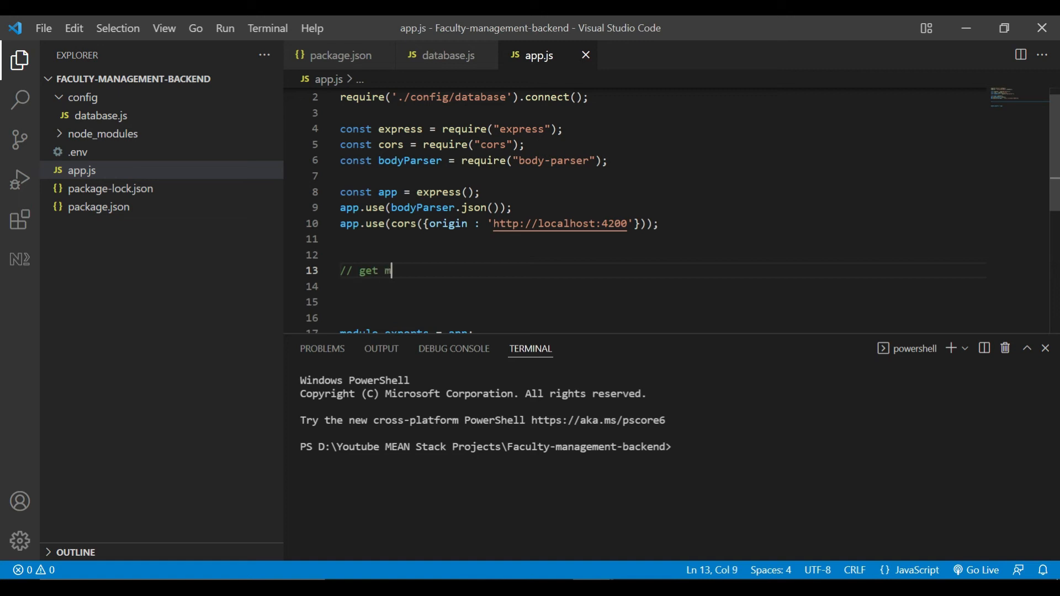
type("ethod")
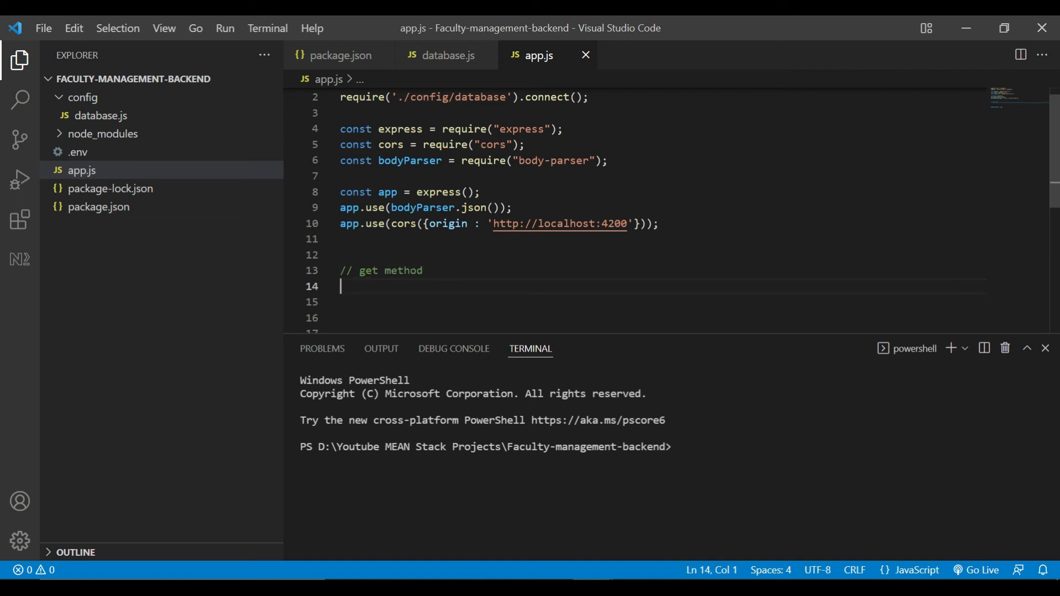
Start an app.get("/", (req, res) => { }) route handler.
type("app.")
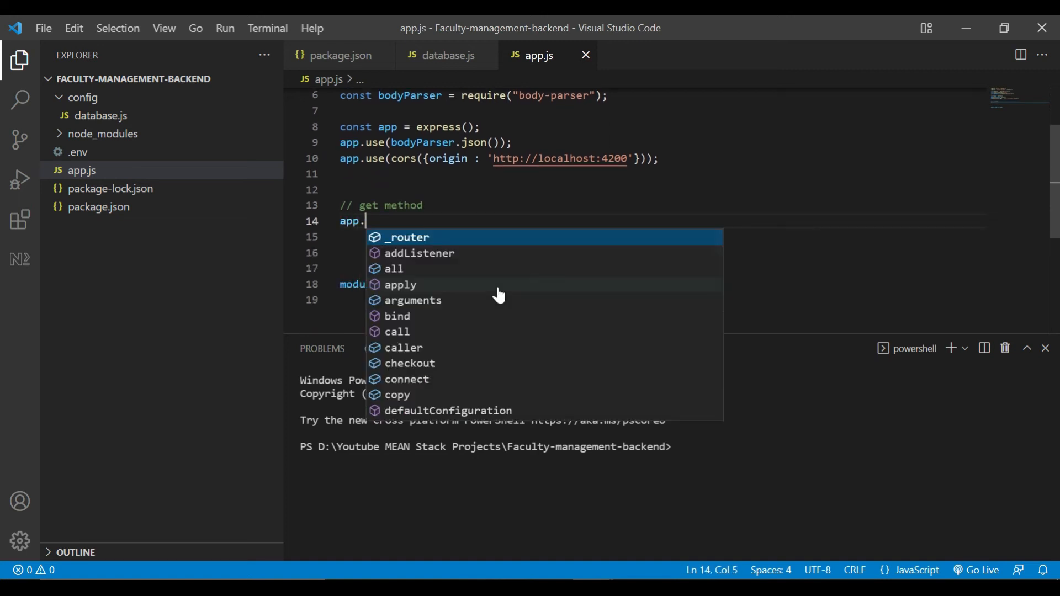
type("get()")
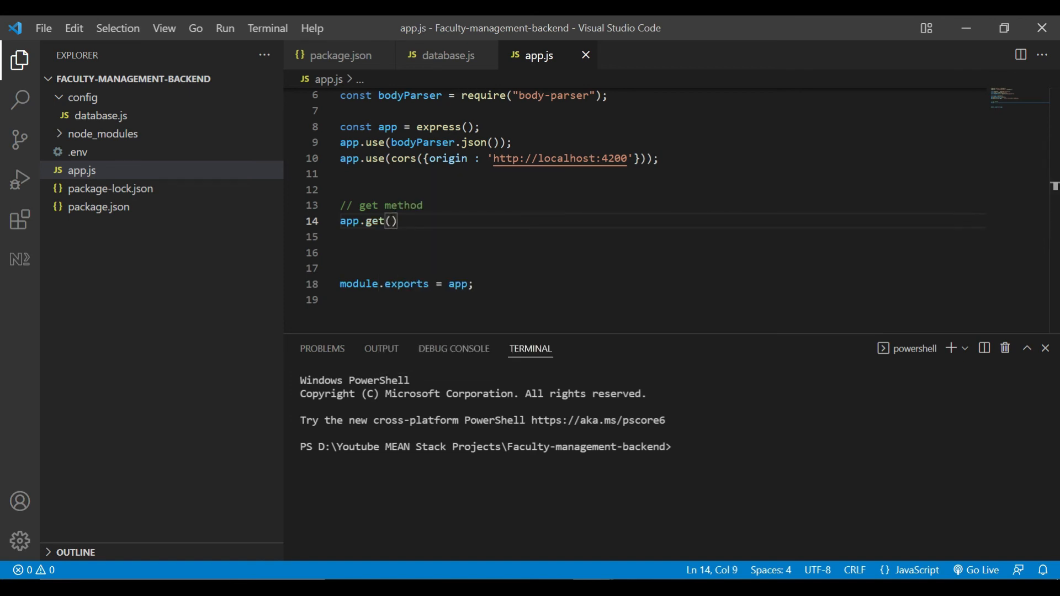
type("\"/\"")
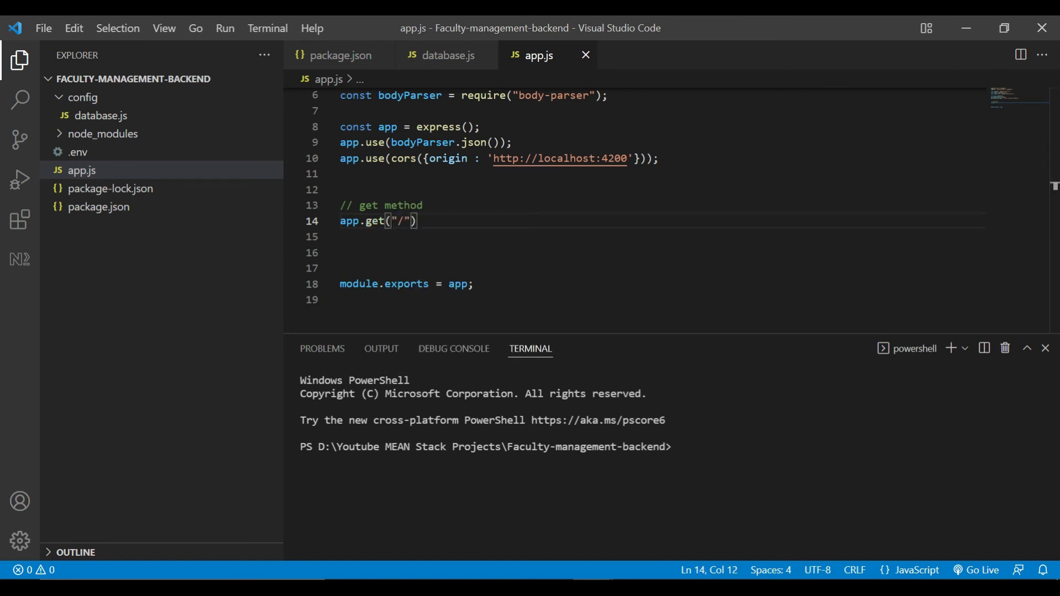
type(",(req,res")
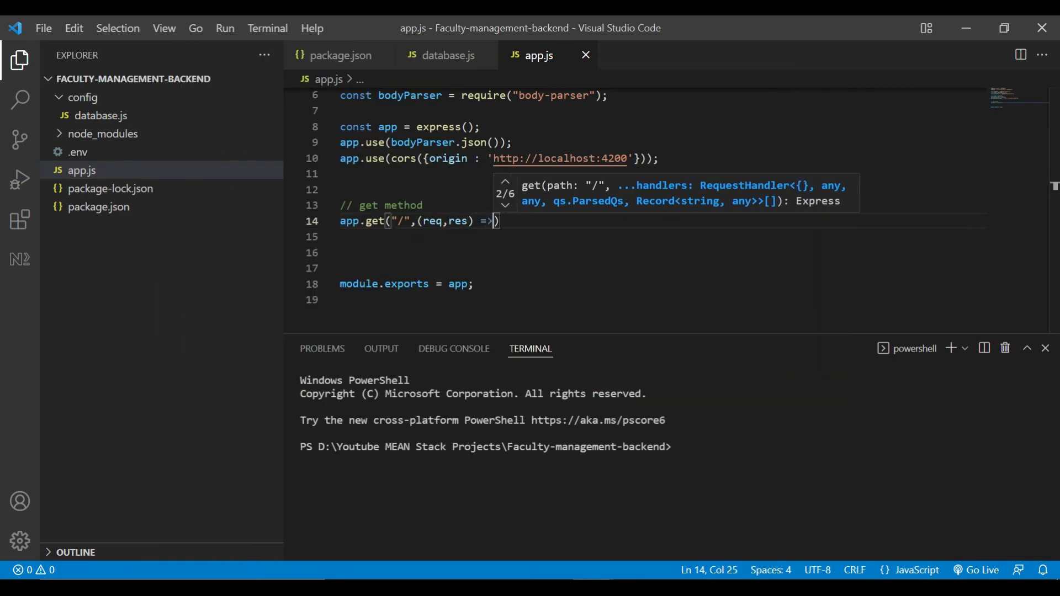
type("{")
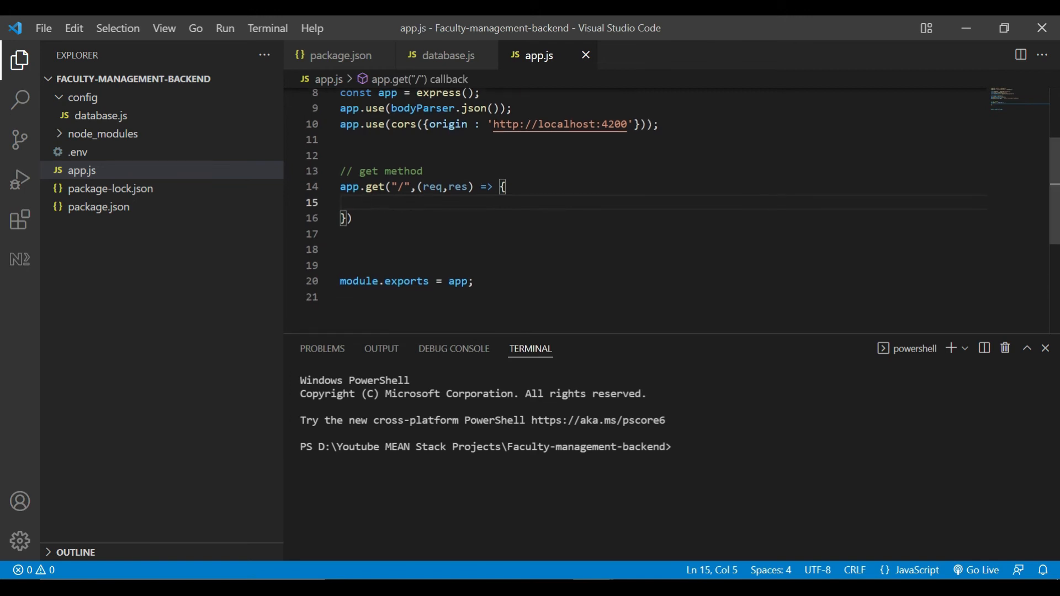
Set data to "Welcome to codelogic" and send it with res.send.
type("let data")
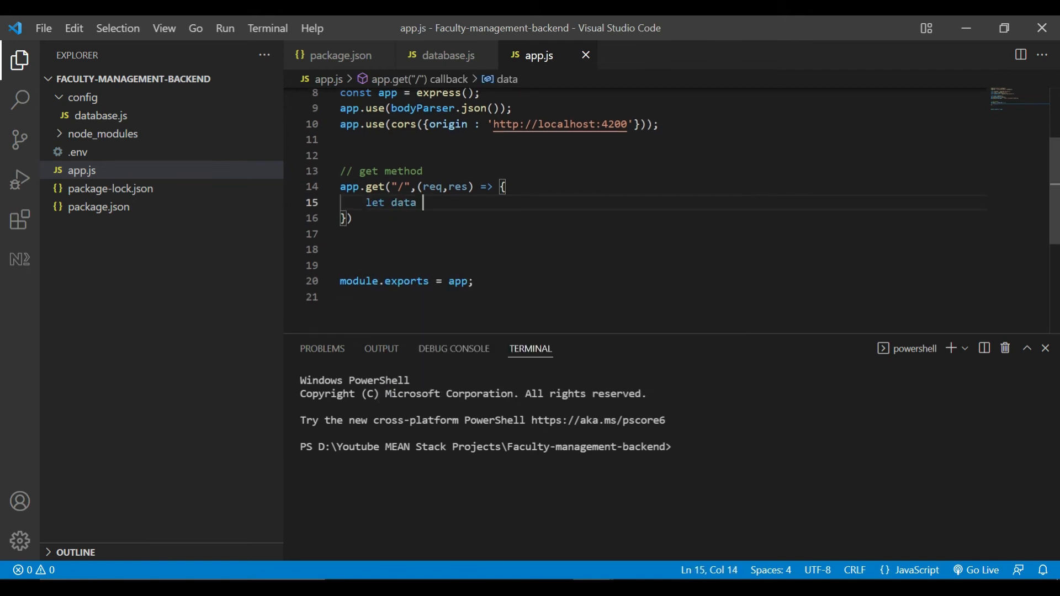
type("= \"Welco\"")
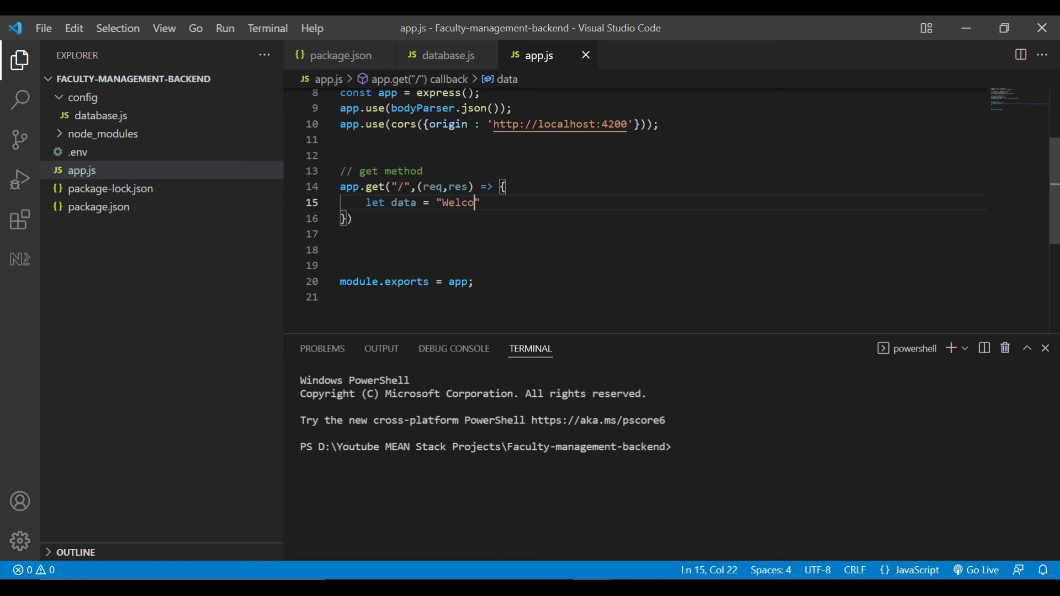
type("me")
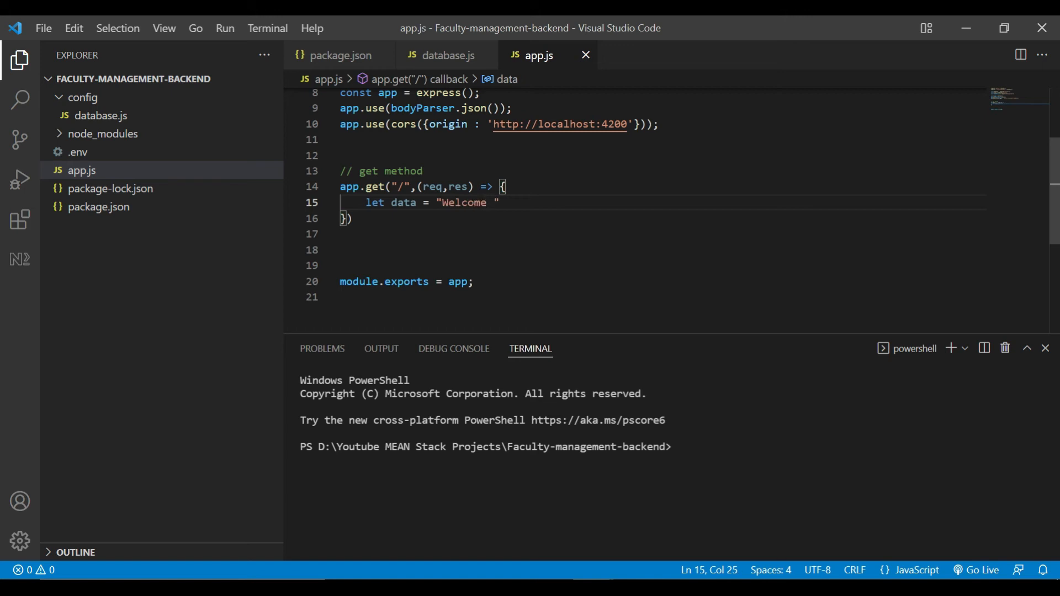
type("to")
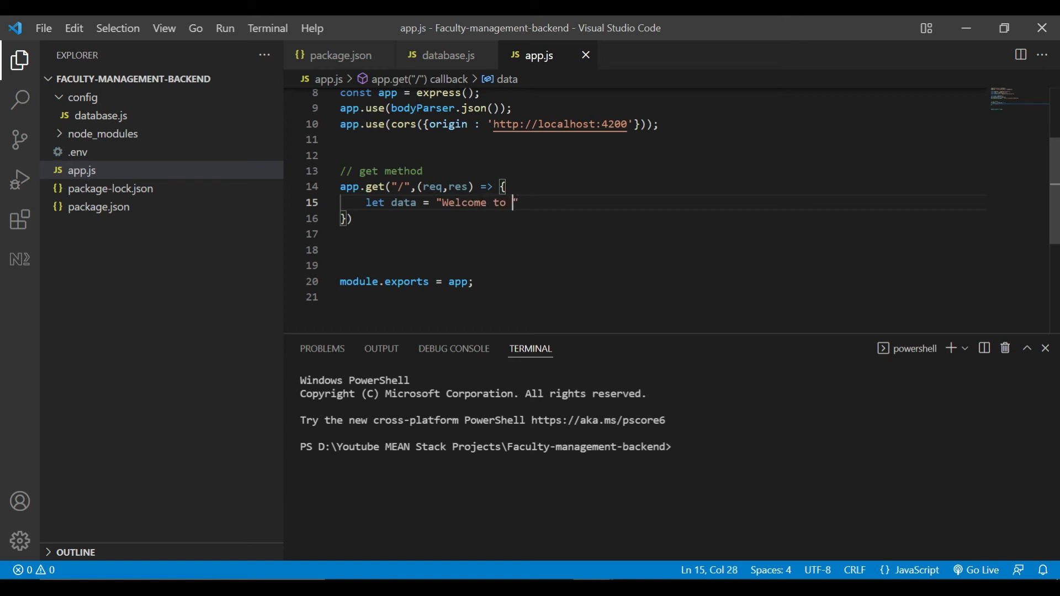
type("codelogi")
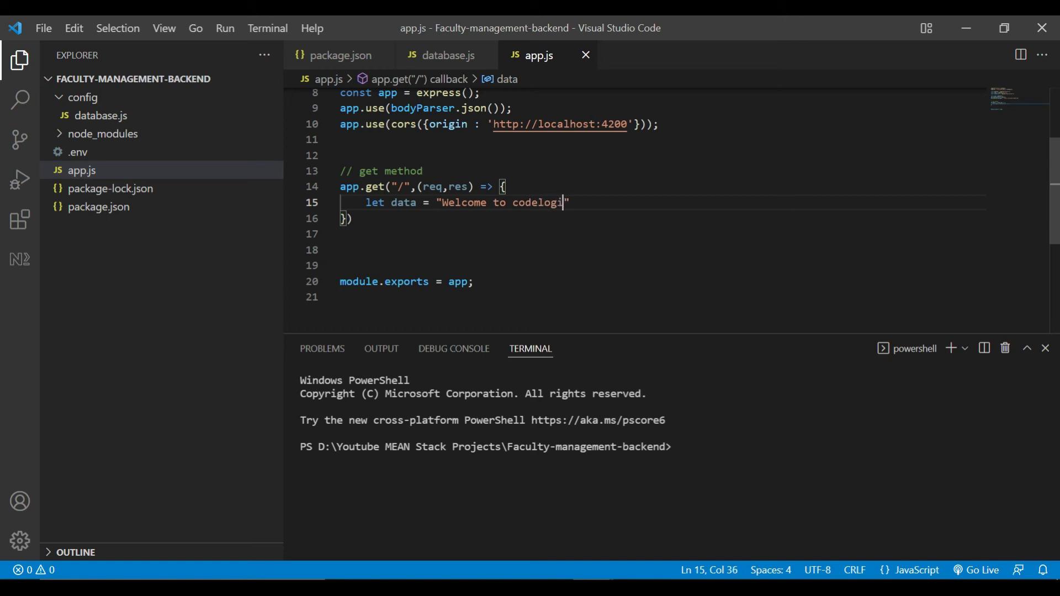
type("c\";")
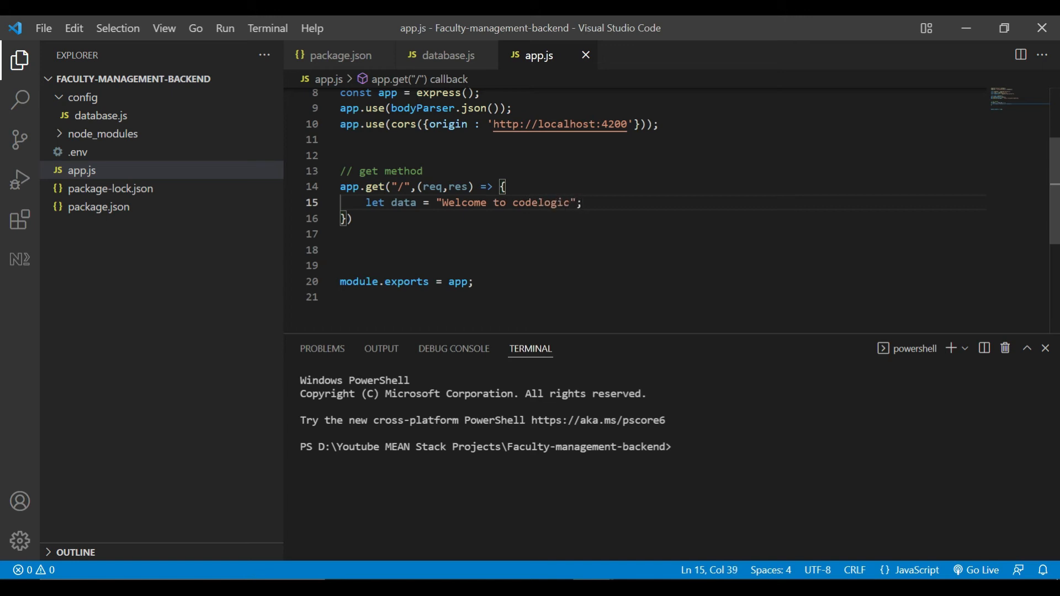
key("Enter")
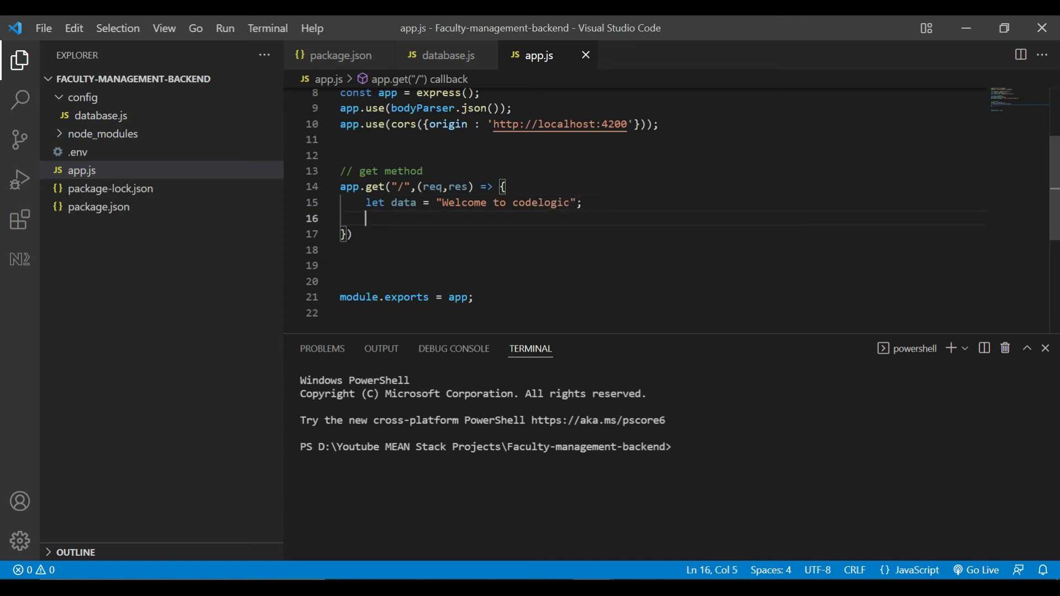
type("re")
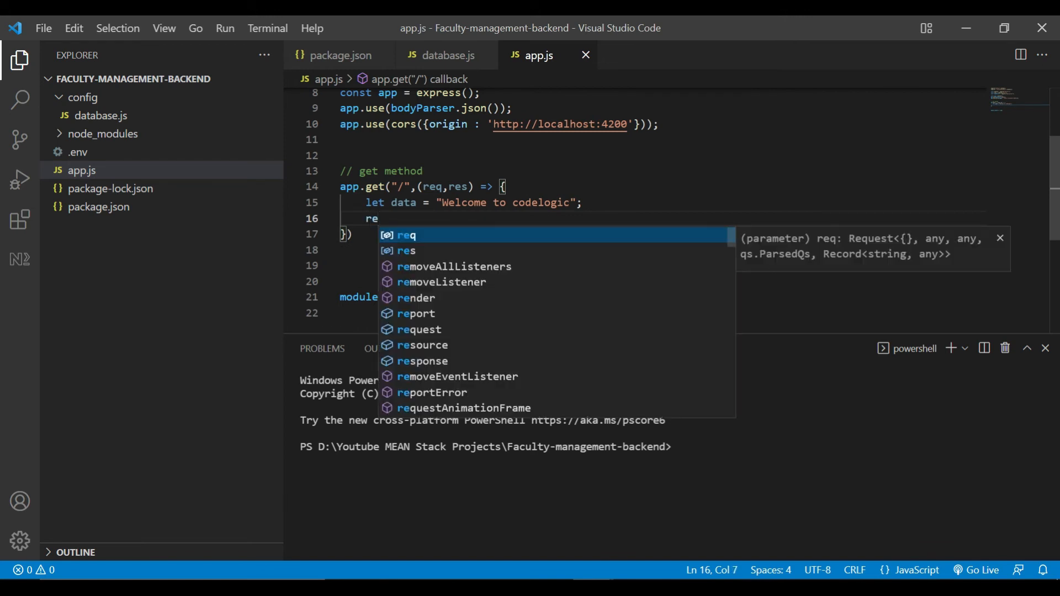
type("s.send(data);")
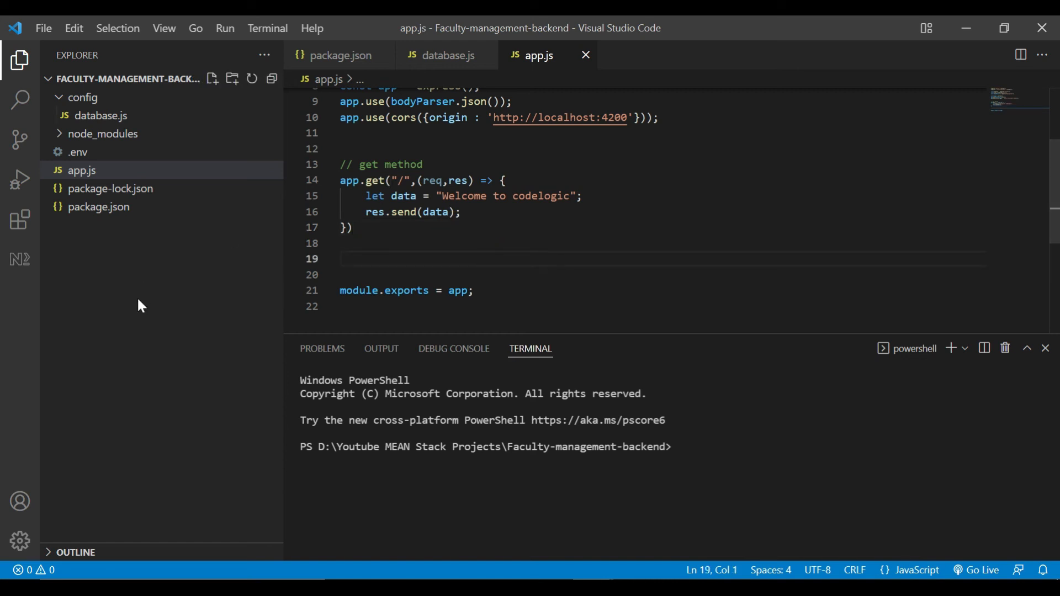
Create a new file named index.js in the project.
left_click(211, 78)
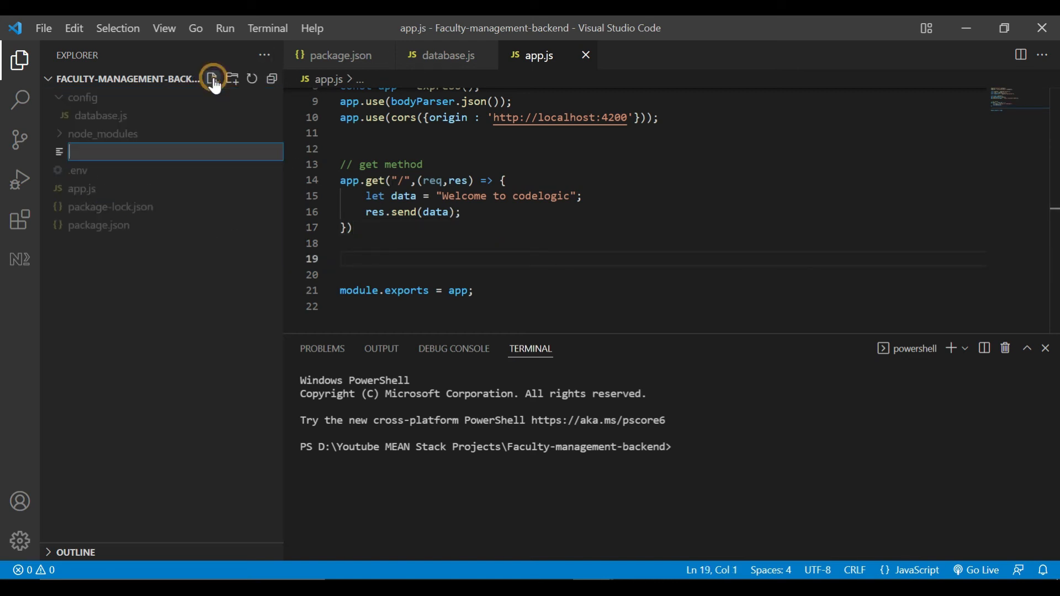
type("index")
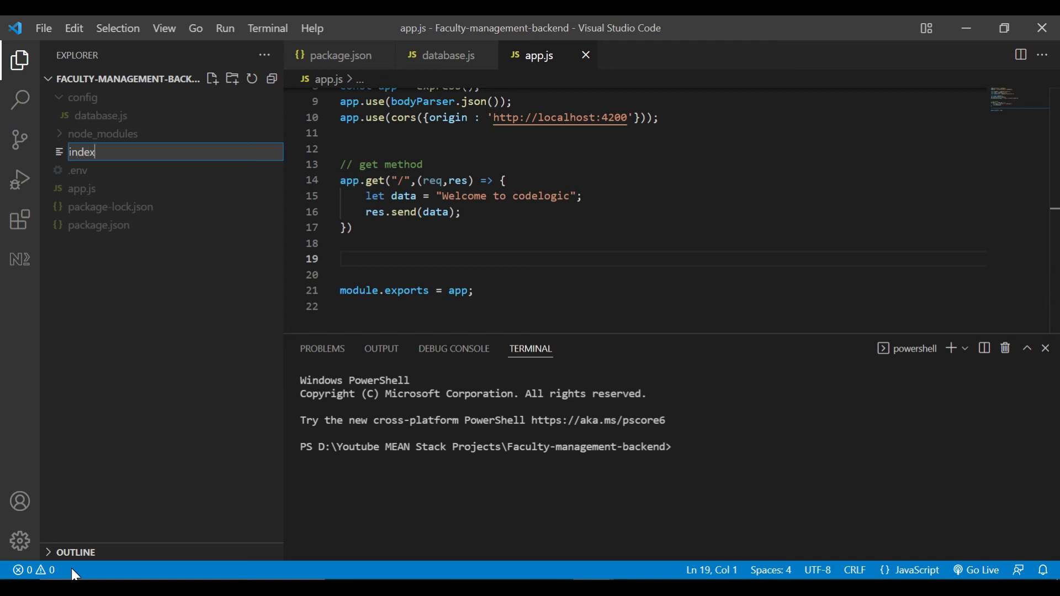
key("Enter")
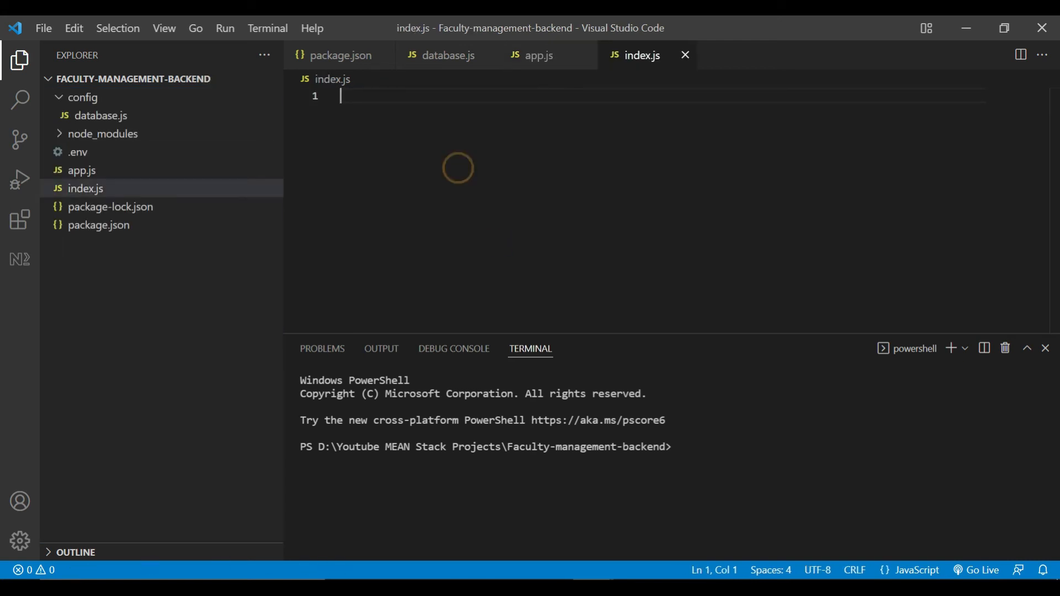
Add const http = require("http") and const app = require("./app") to index.js.
type("const")
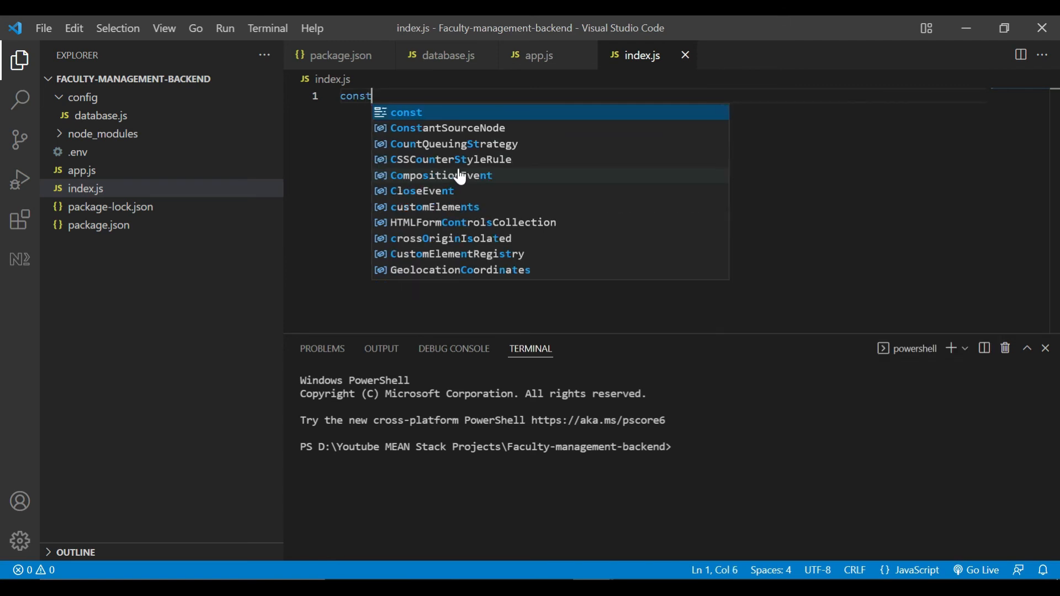
type("http = re")
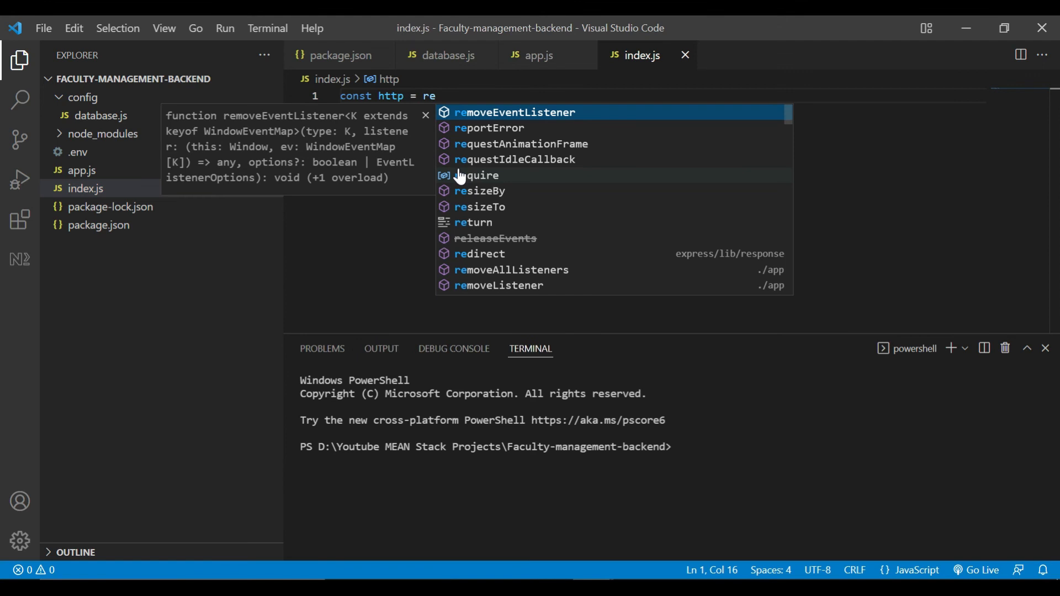
type("quire")
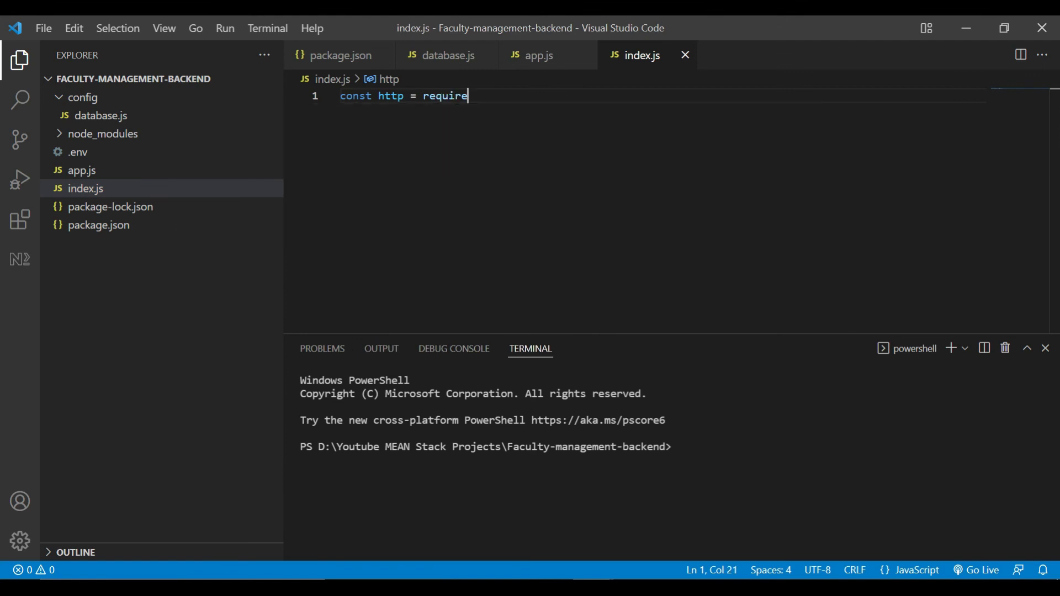
type("(\"http\");")
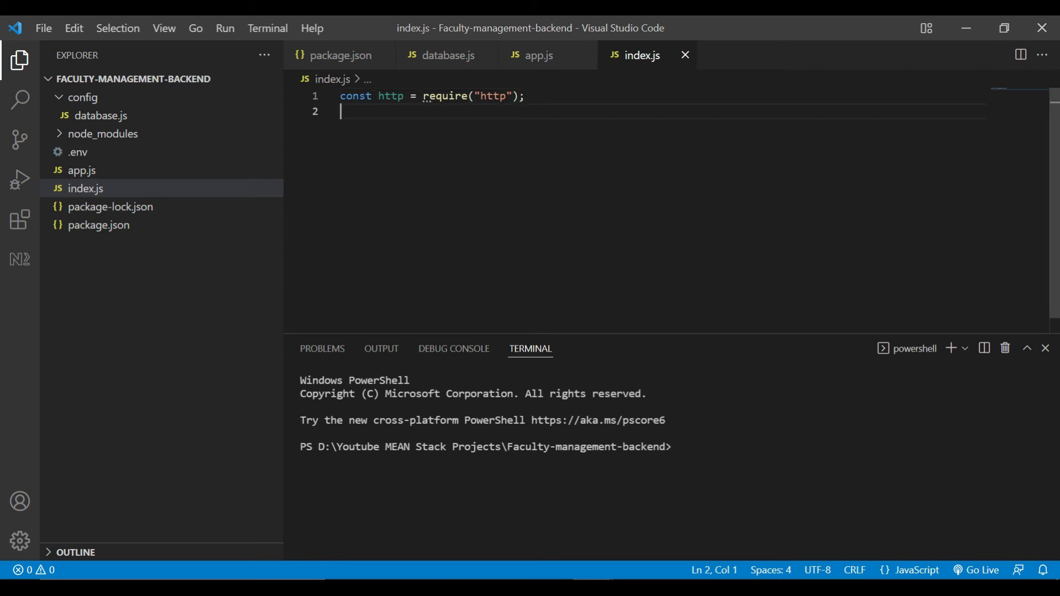
type("const app")
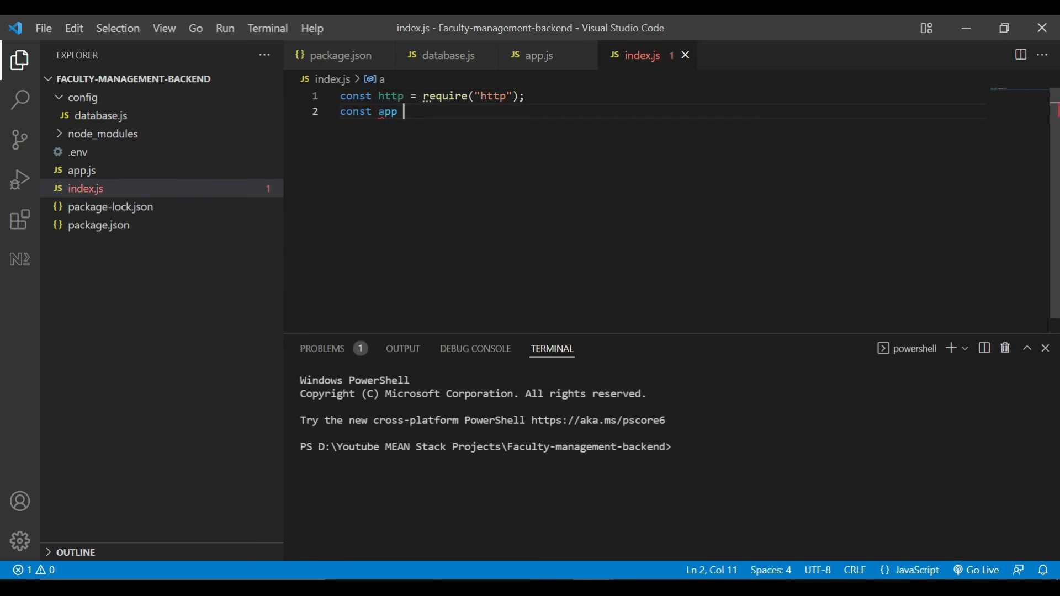
type("= re")
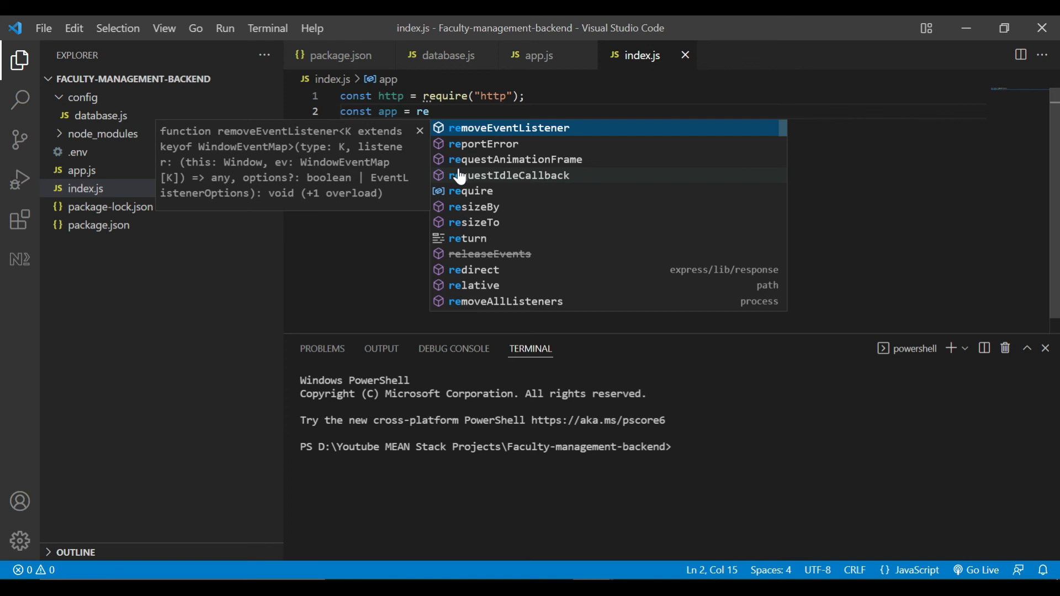
type("quire(\"./app\");")
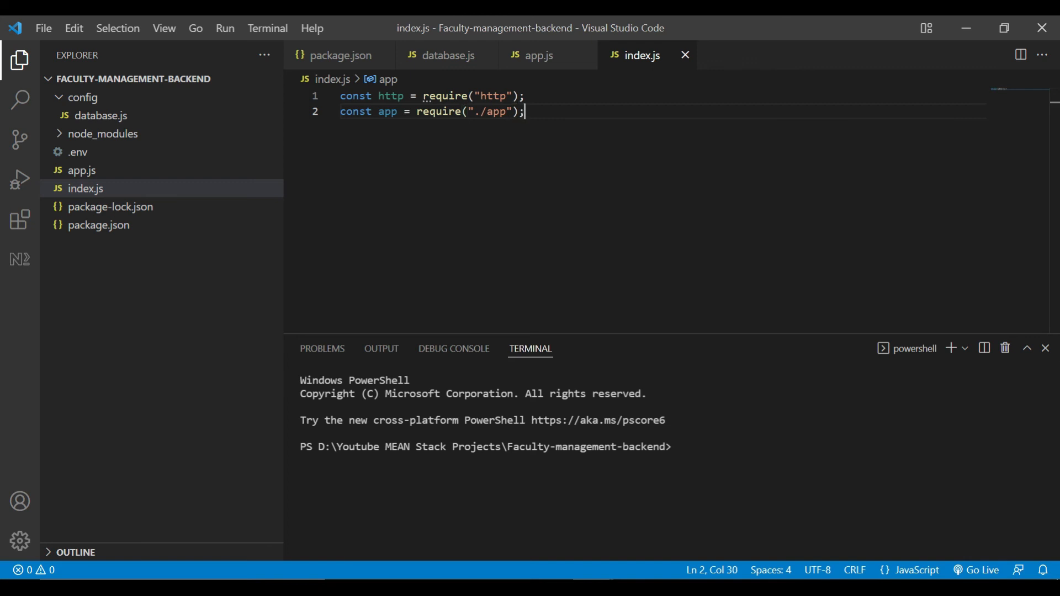
type("const server = h")
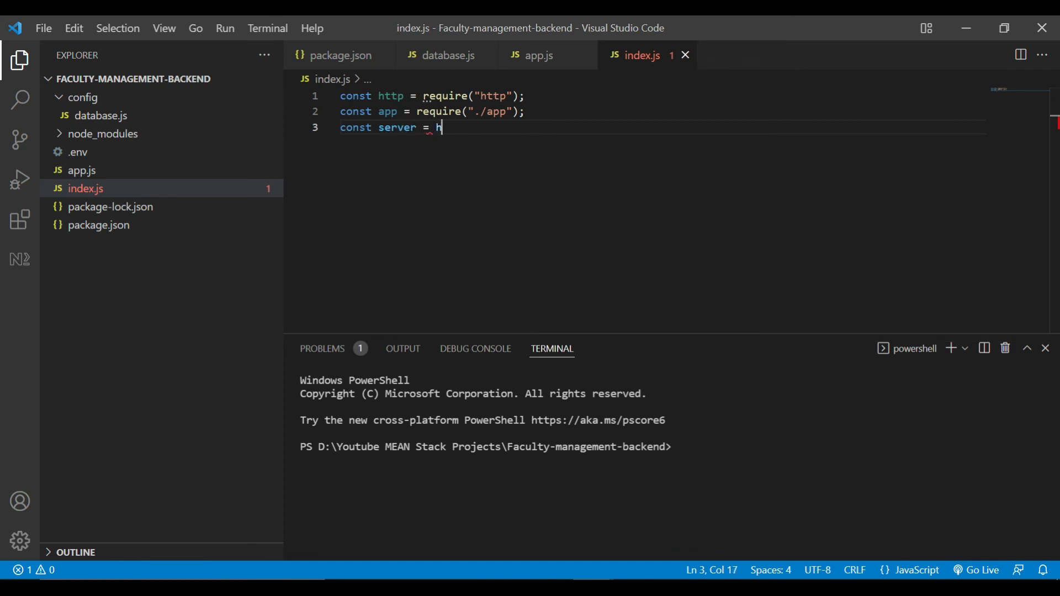
Add const server = http.createServer(app) and const { API_PORT } = process.env.
type("ttp.createServer(app")
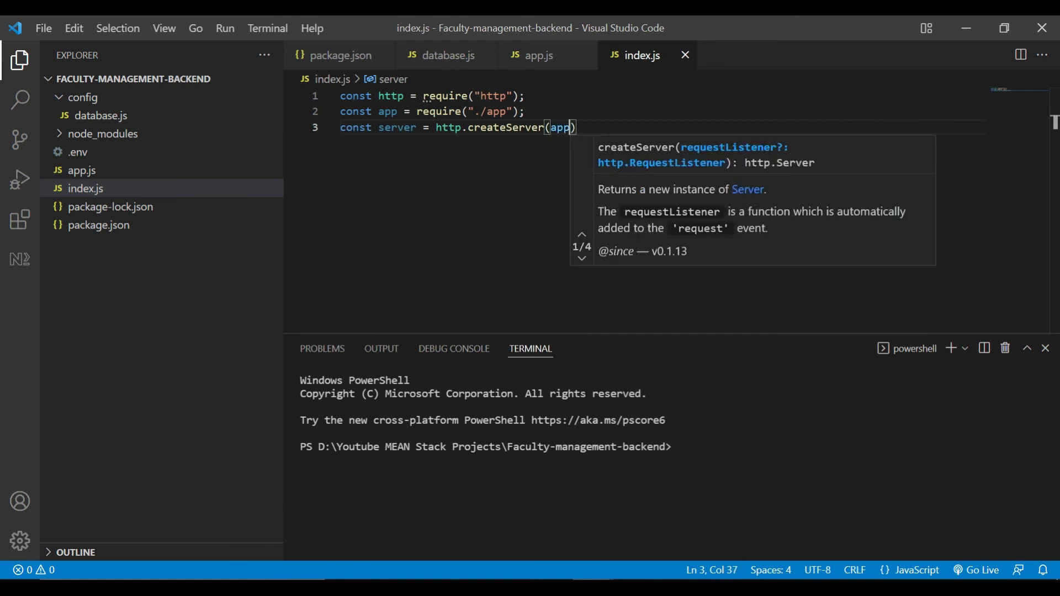
type("const")
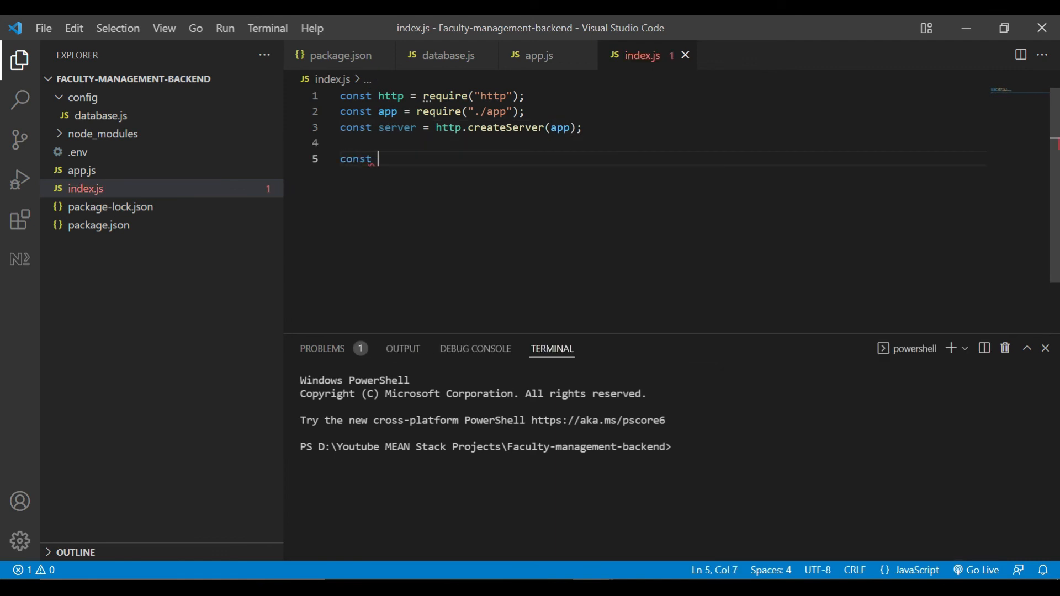
type("{")
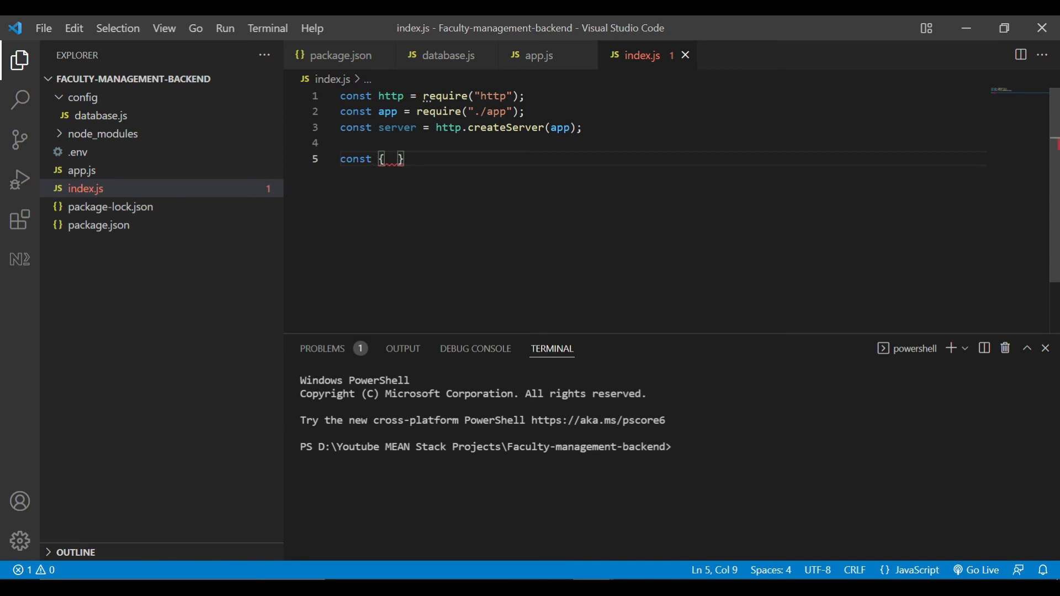
type("API")
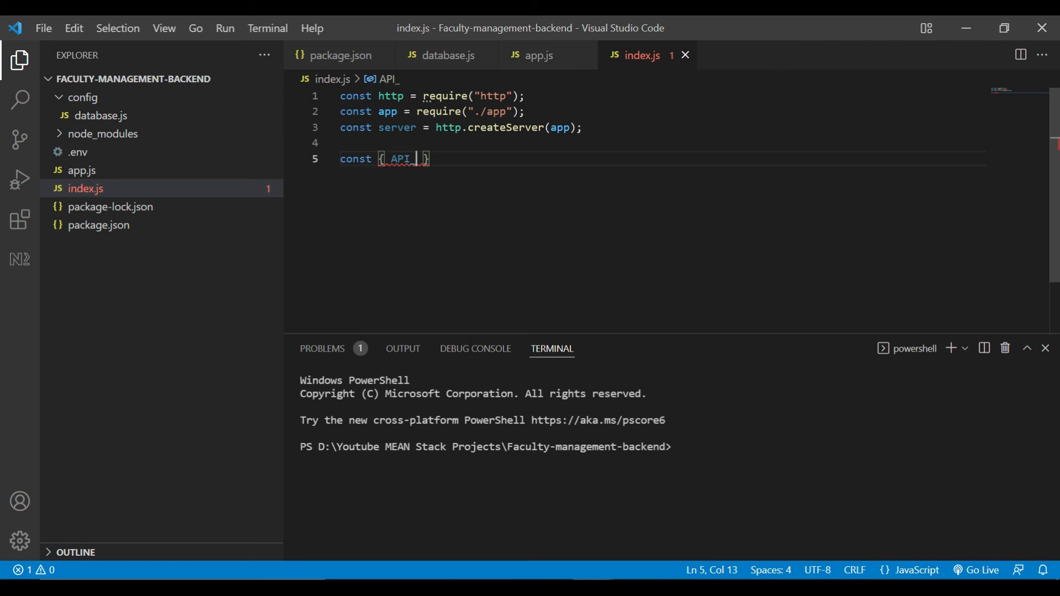
type("_PORT")
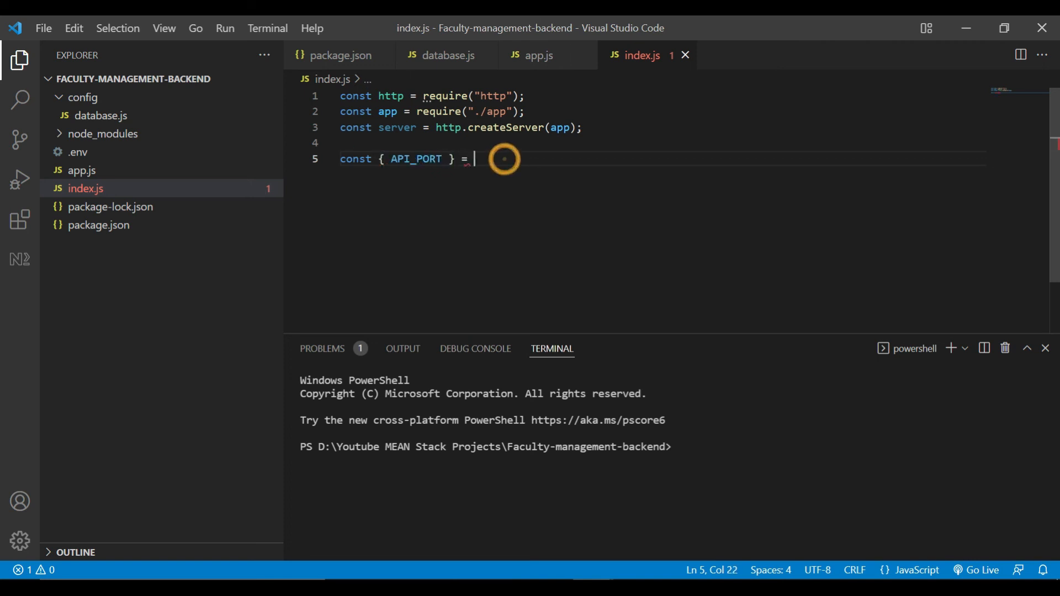
type("process.")
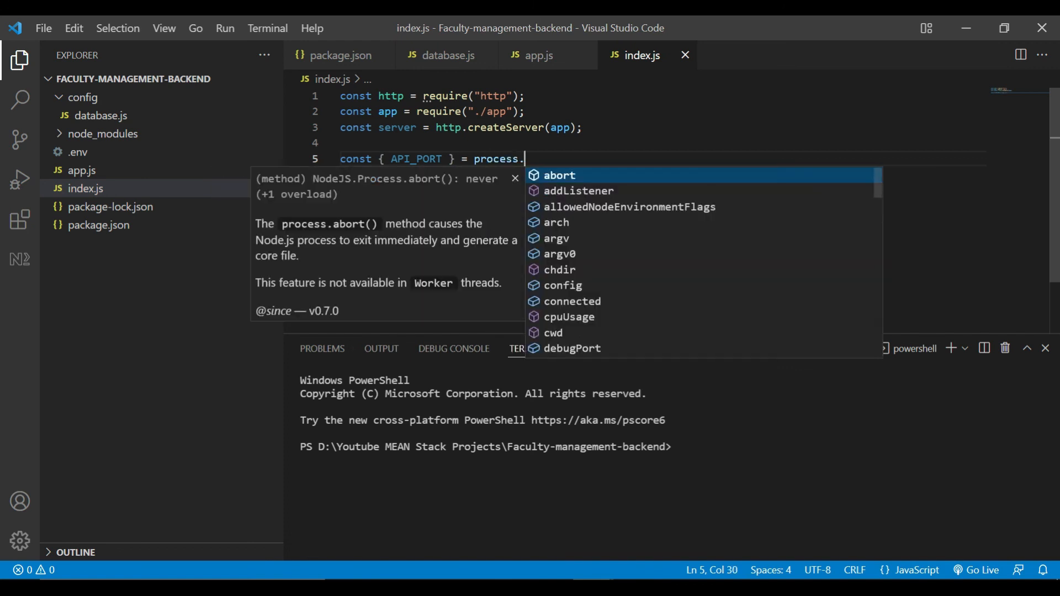
type("env")
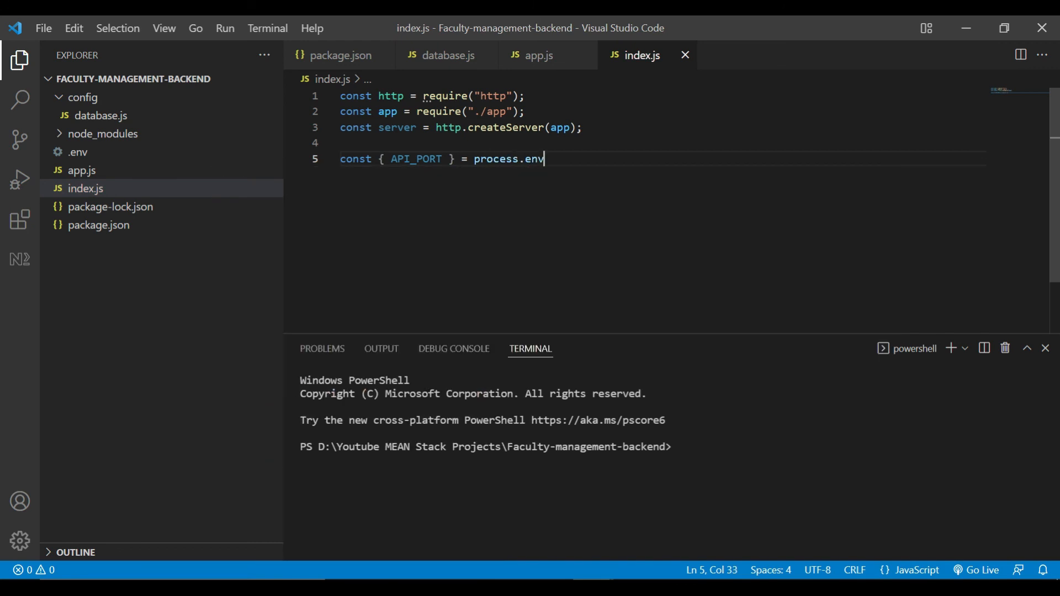
Set const port = process.env.port || API_PORT and add a listening comment.
type("cons")
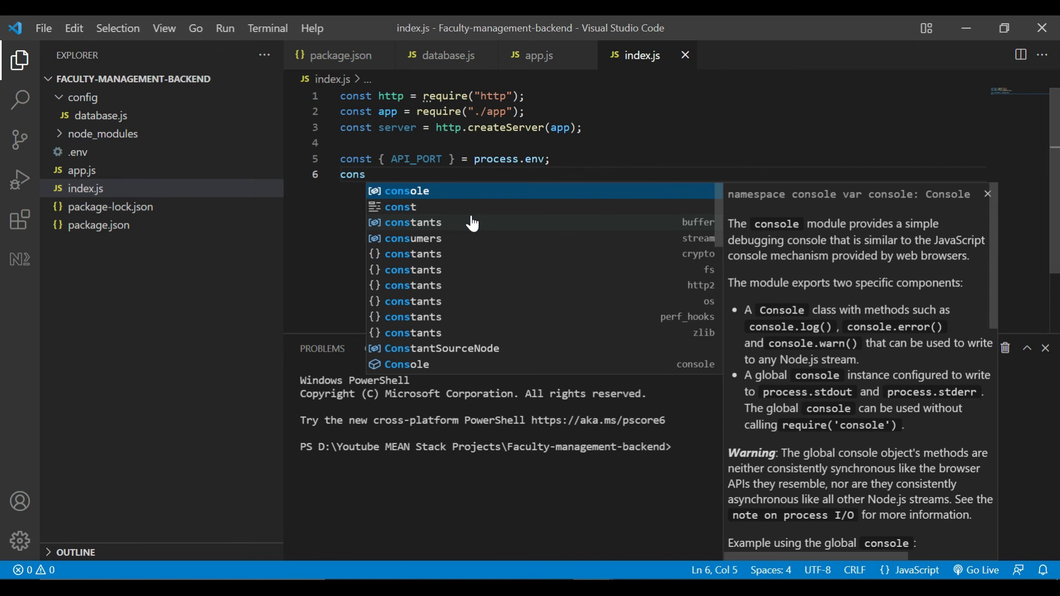
type("port")
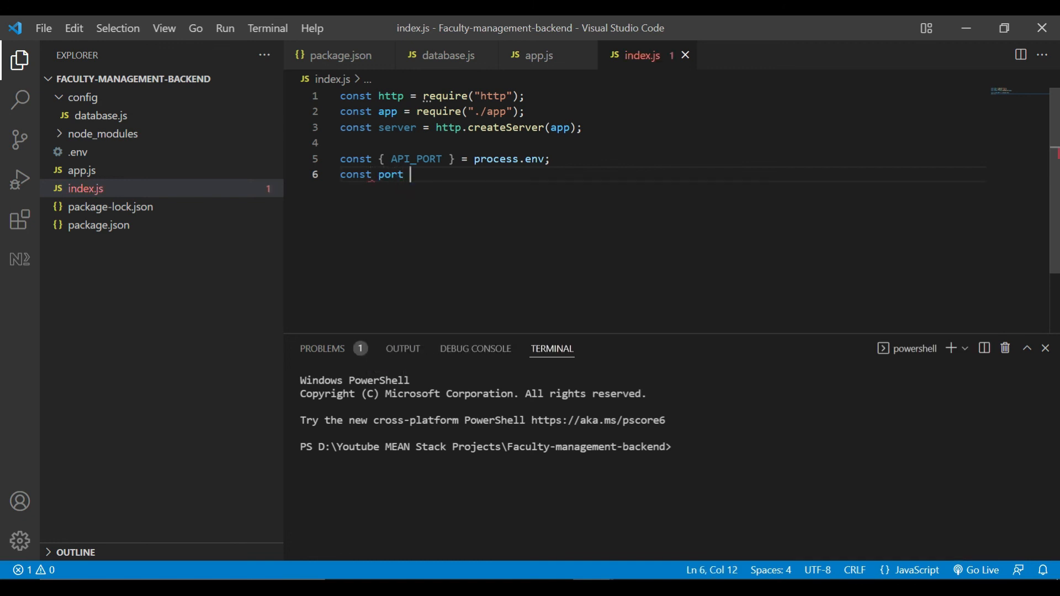
type("= process.env.port")
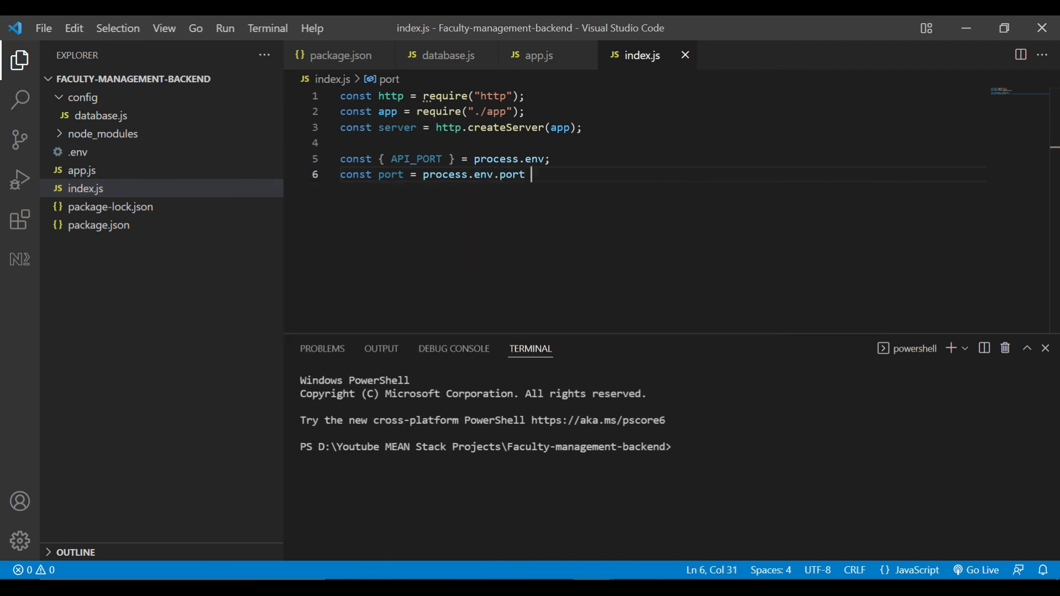
type("|| API_PORT;")
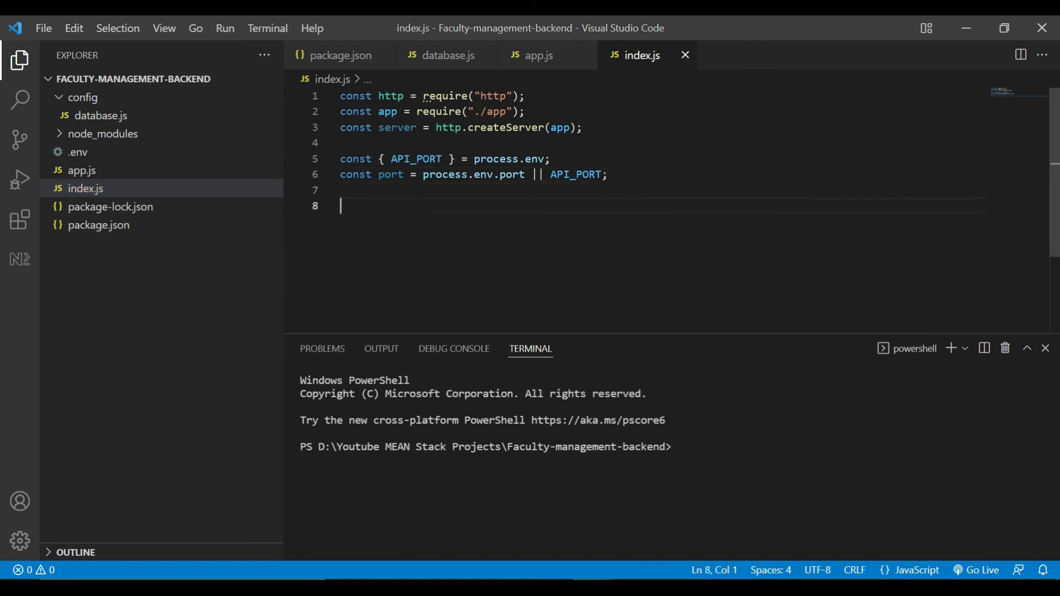
type("//listening to")
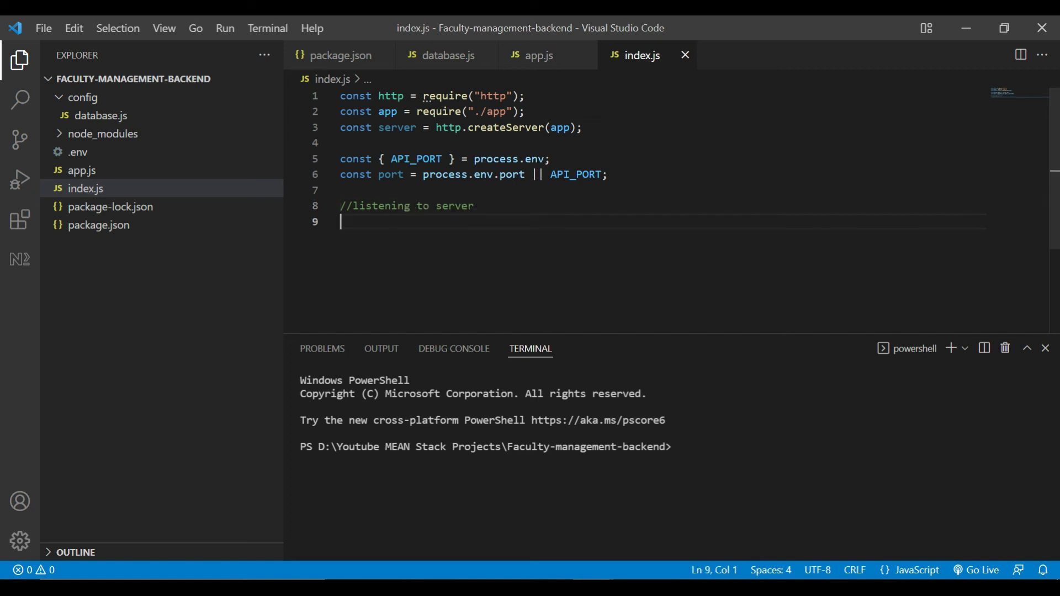
Add server.listen(port) logging "Server is running on port" plus port, then start nodemon.
type("server")
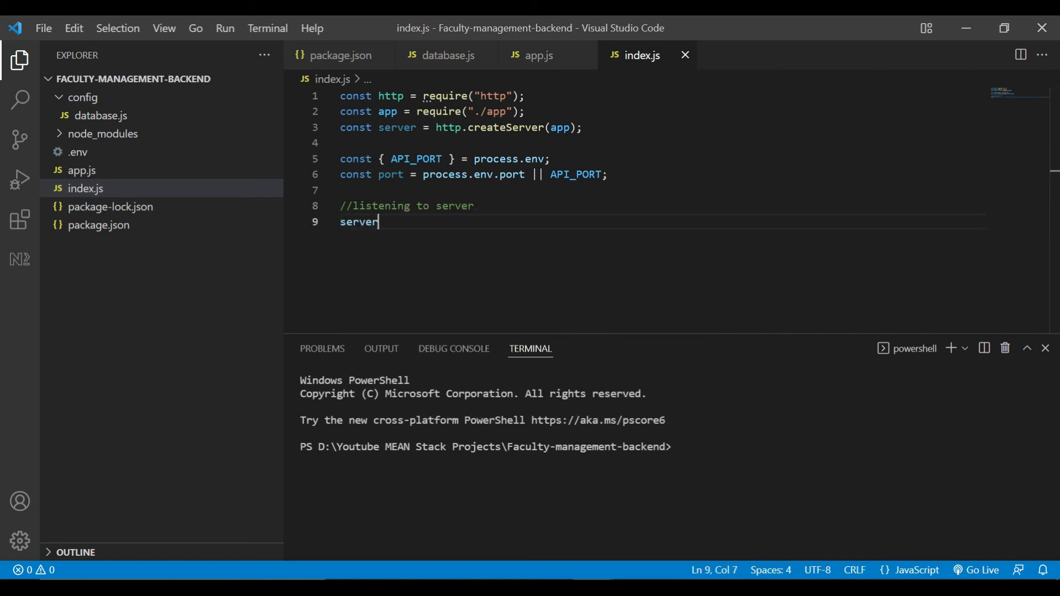
type(".listen")
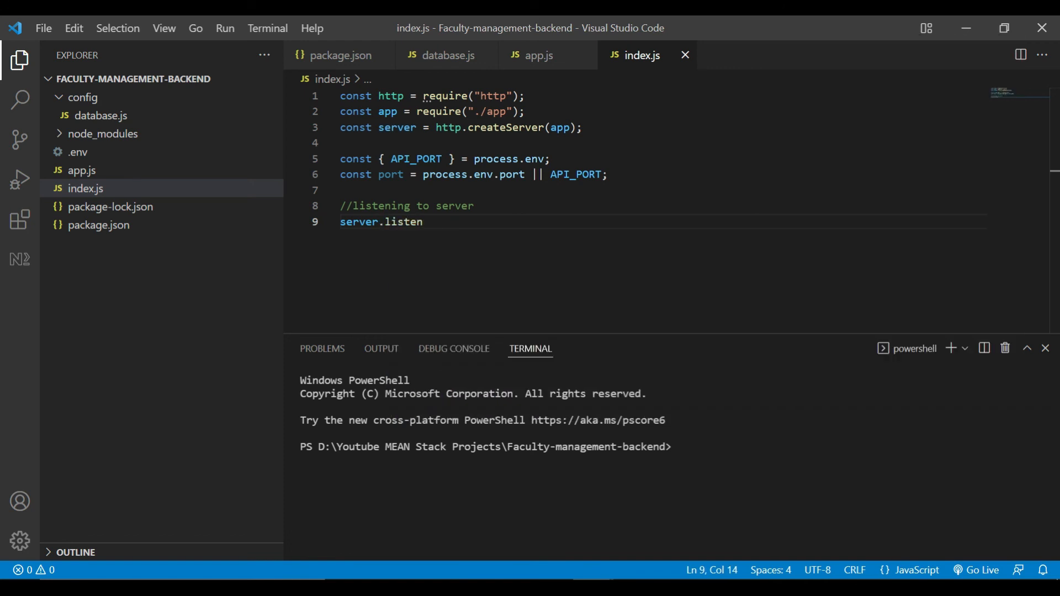
type("(port)")
type("c")
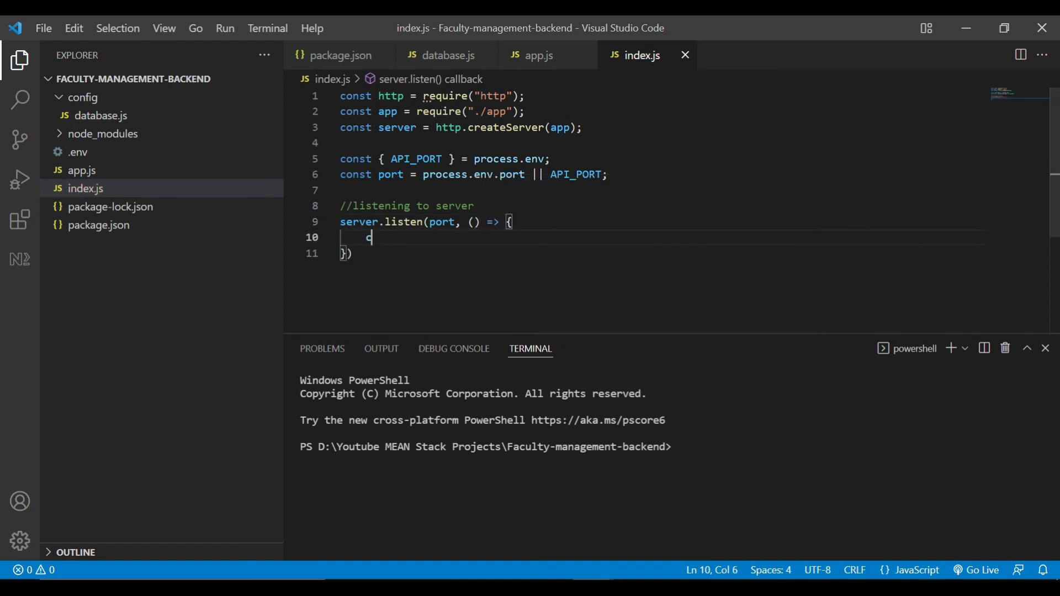
type("onsole.log(\"Server is runn")
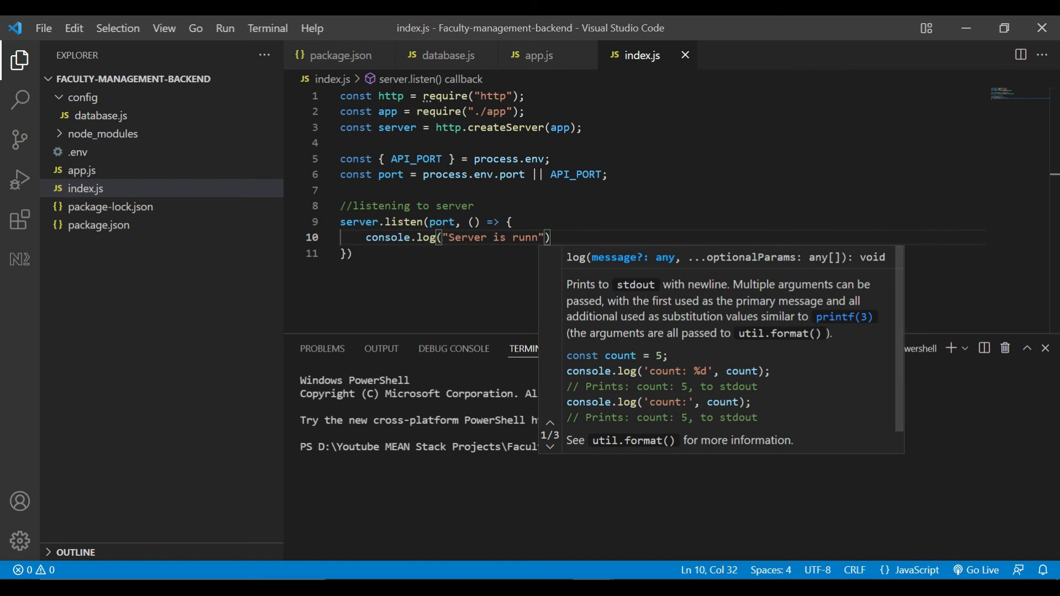
type("ing on port")
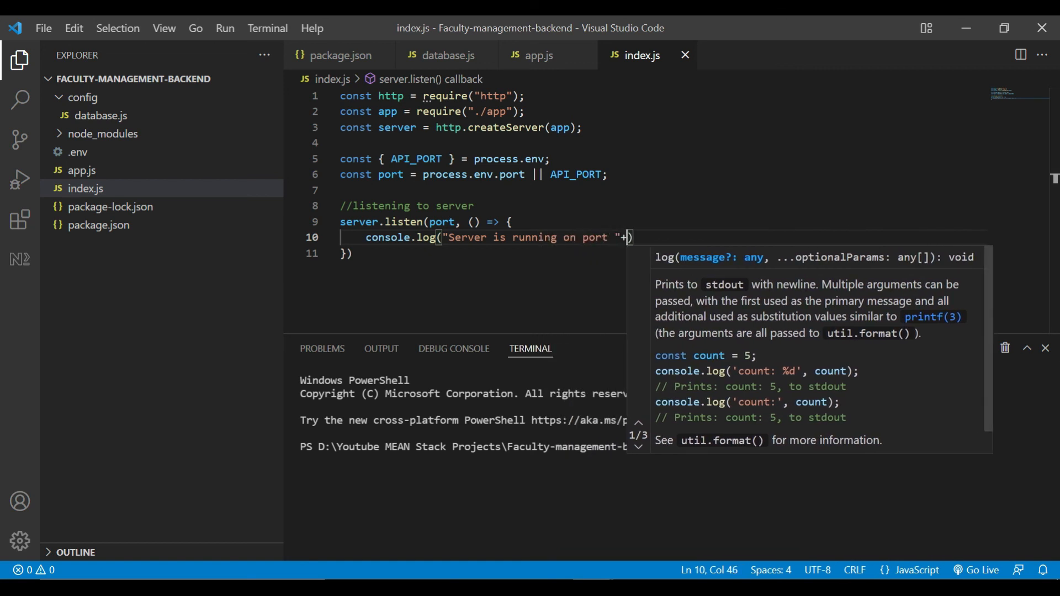
type("port")
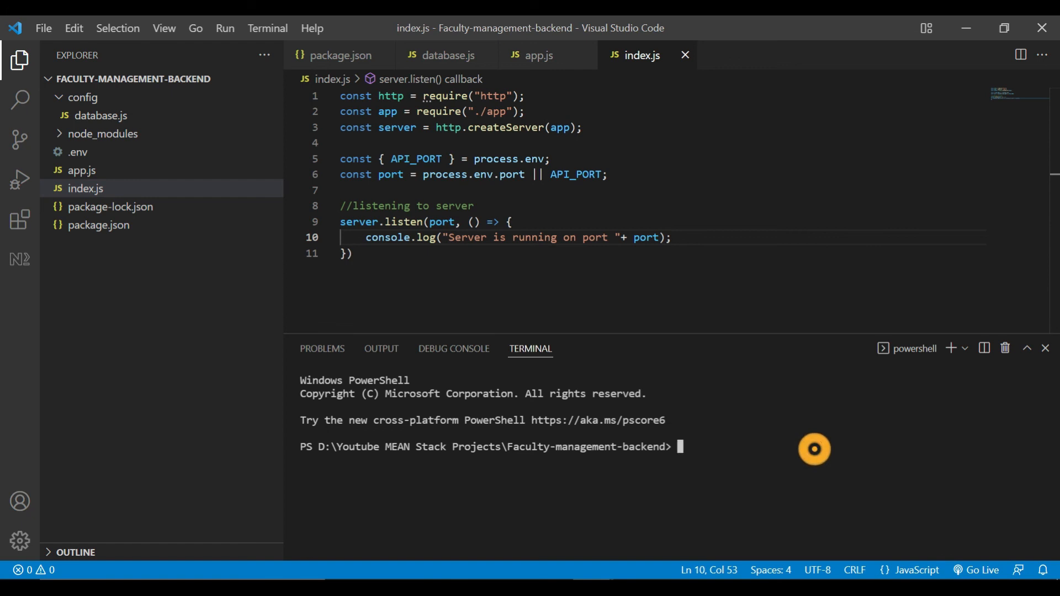
type("nodemo")
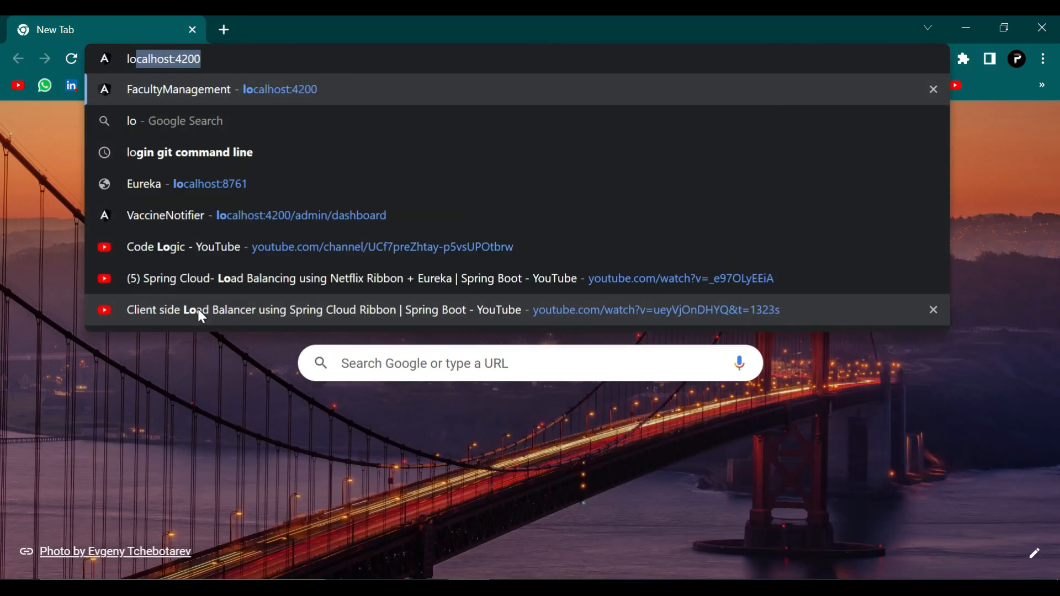
Load localhost:3001 in Chrome and select 'codelogic' in the welcome heading.
type("localhost:")
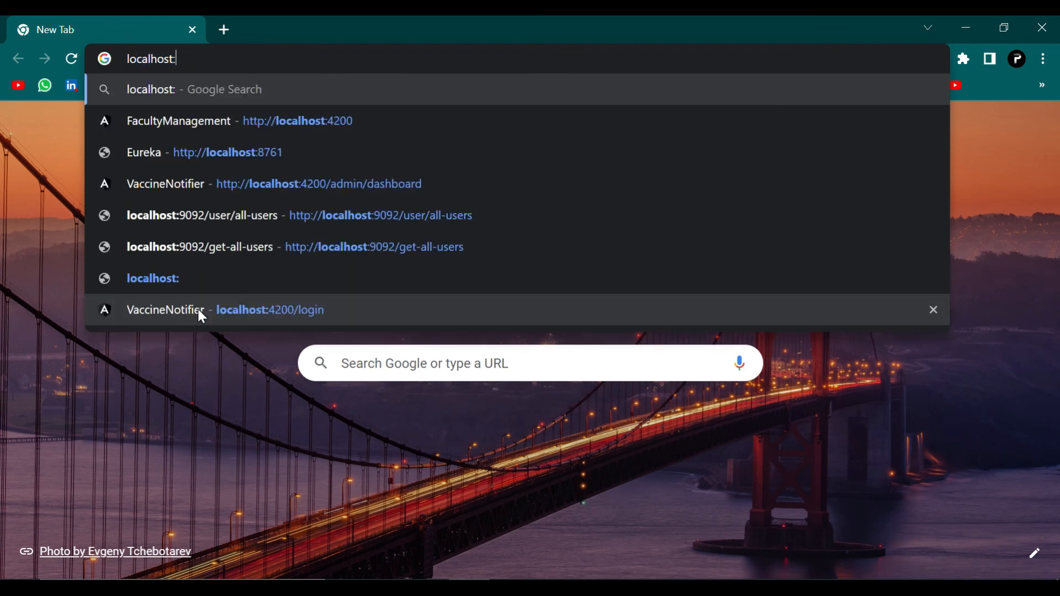
type("localhost:3001")
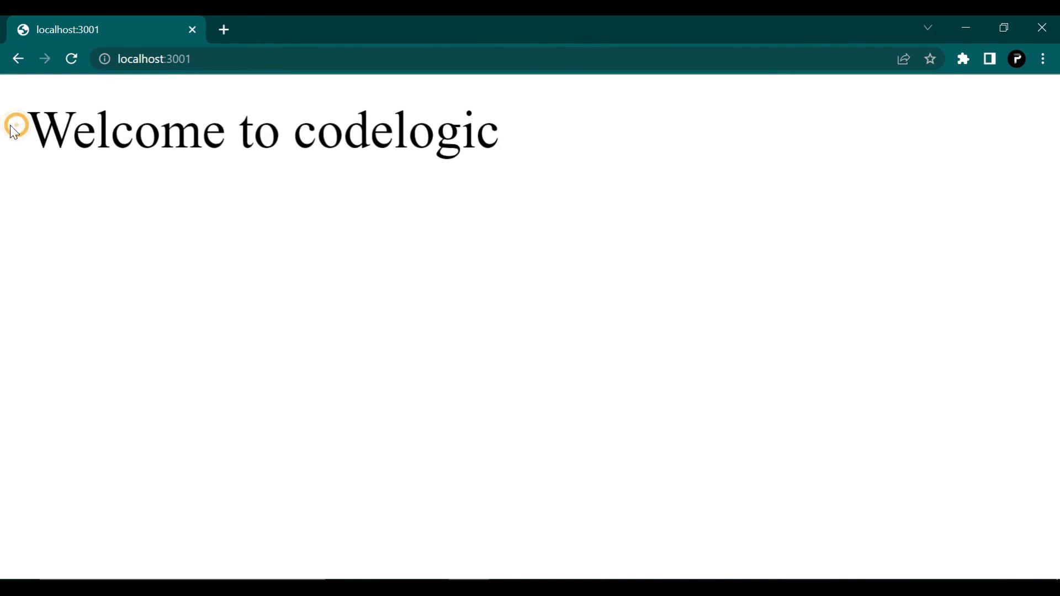
double_click(389, 131)
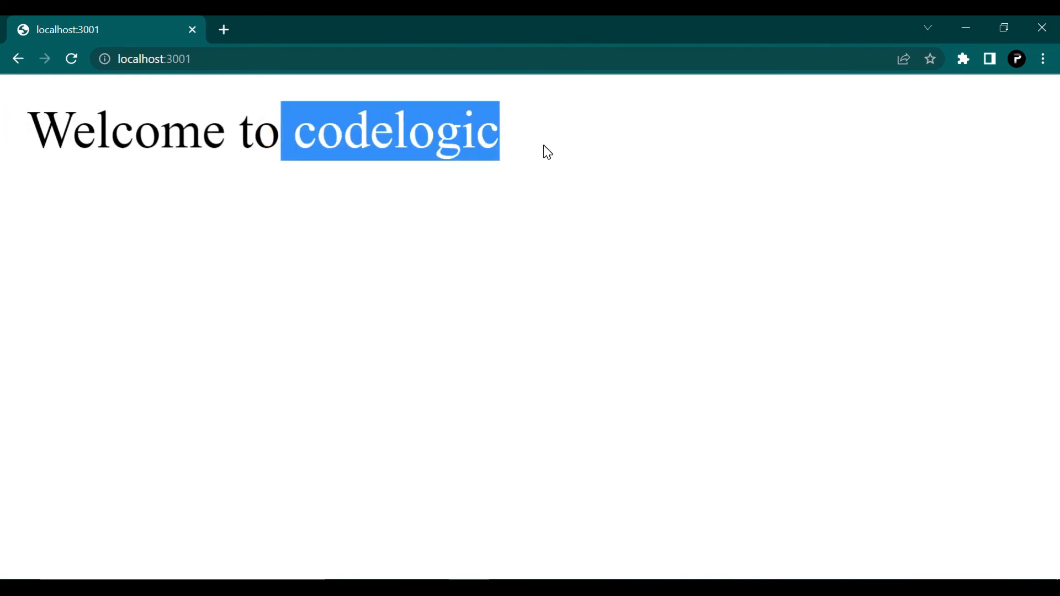